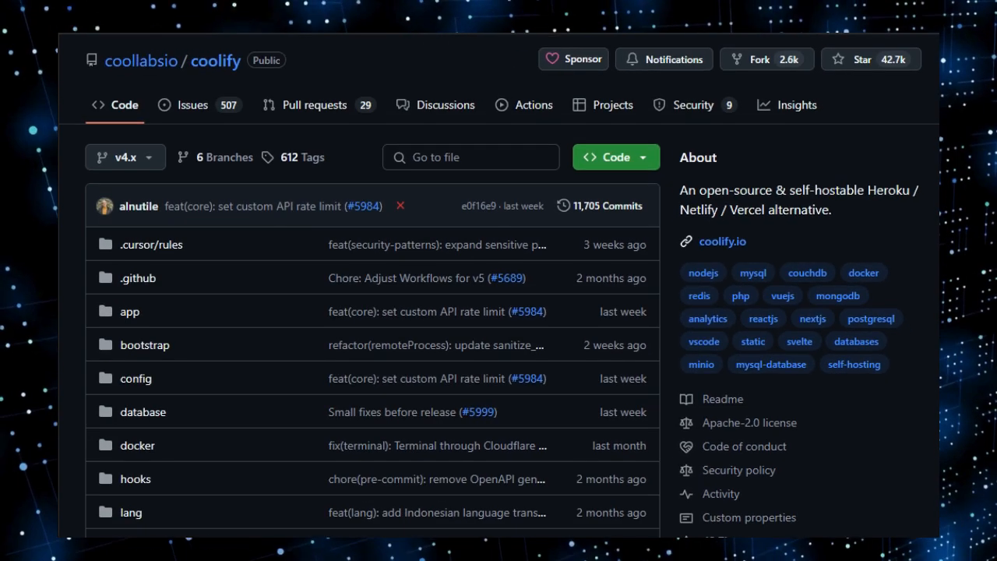
Scroll the coolify page past the end of its file list to the README's About the Project
scroll(down, 3)
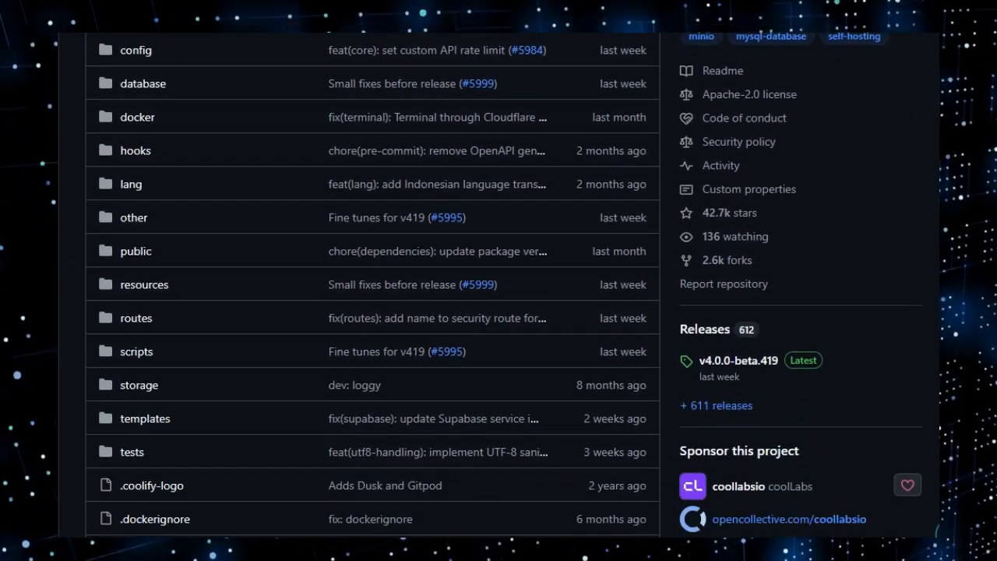
scroll(down, 3)
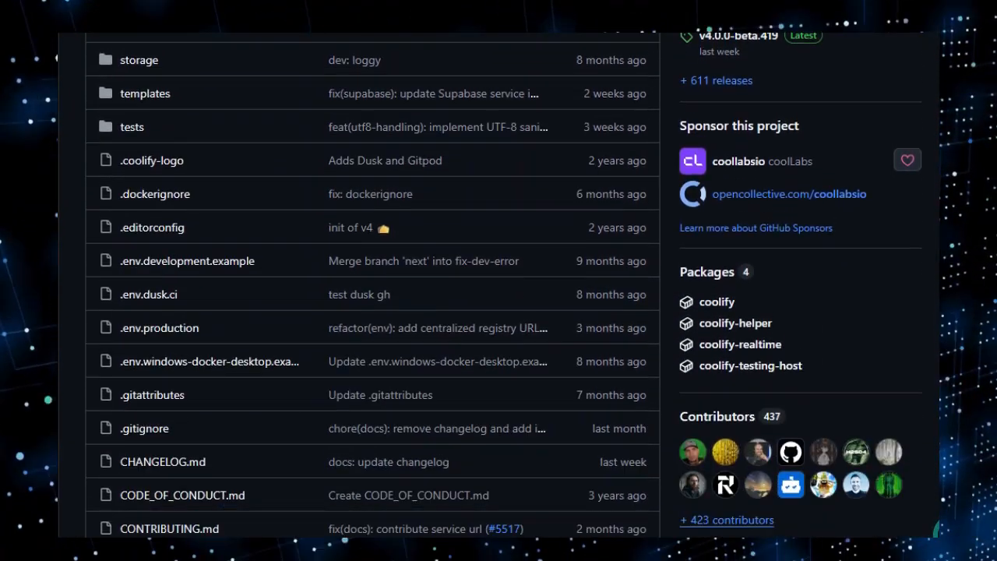
scroll(down, 3)
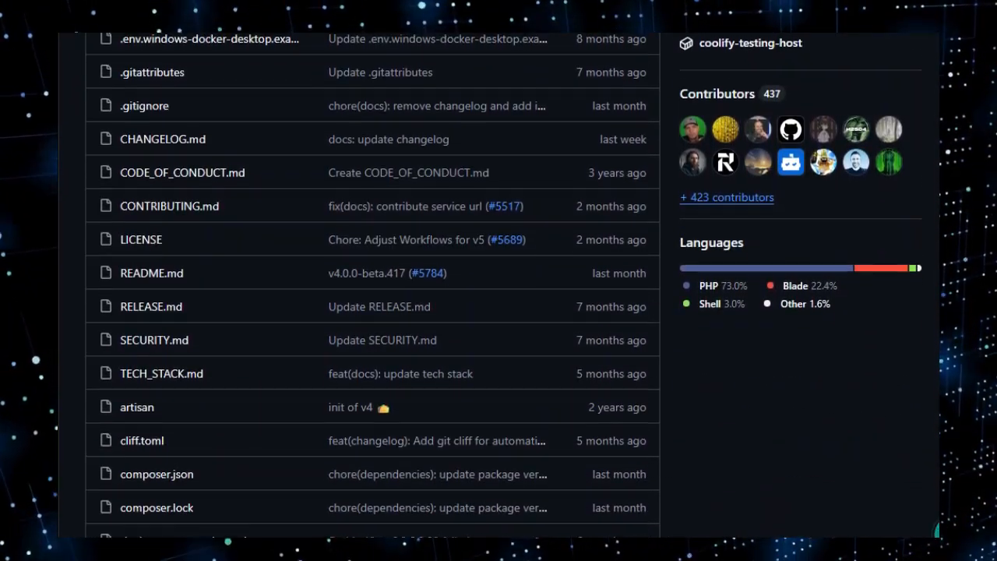
scroll(down, 3)
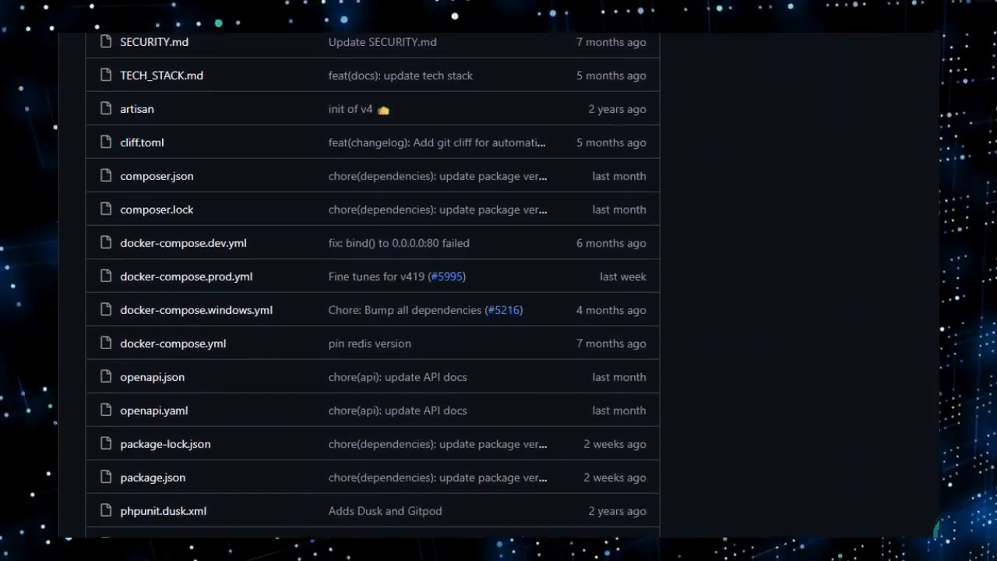
scroll(down, 3)
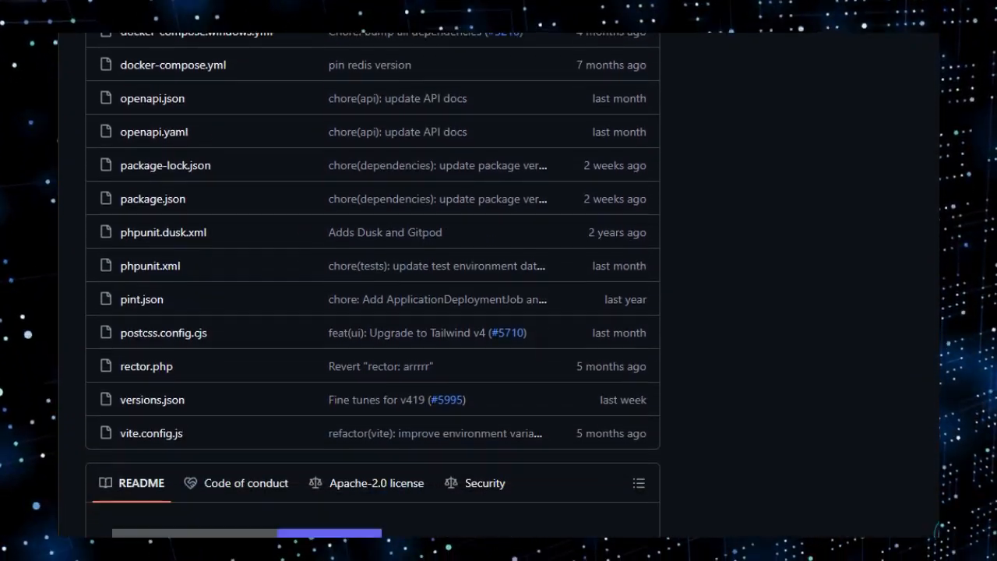
scroll(down, 3)
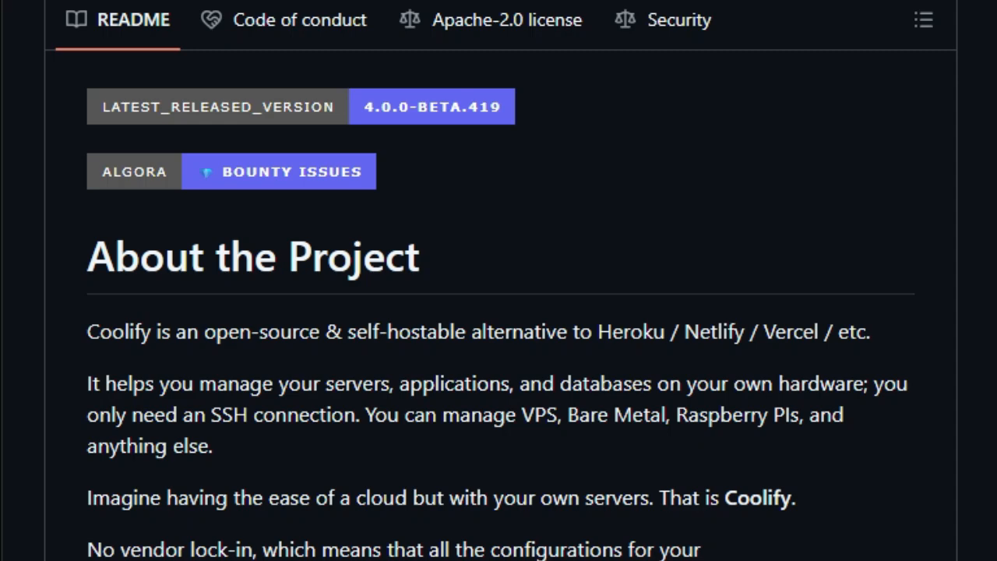
Read the coolify README from About the Project through Installation and Support
scroll(down, 3)
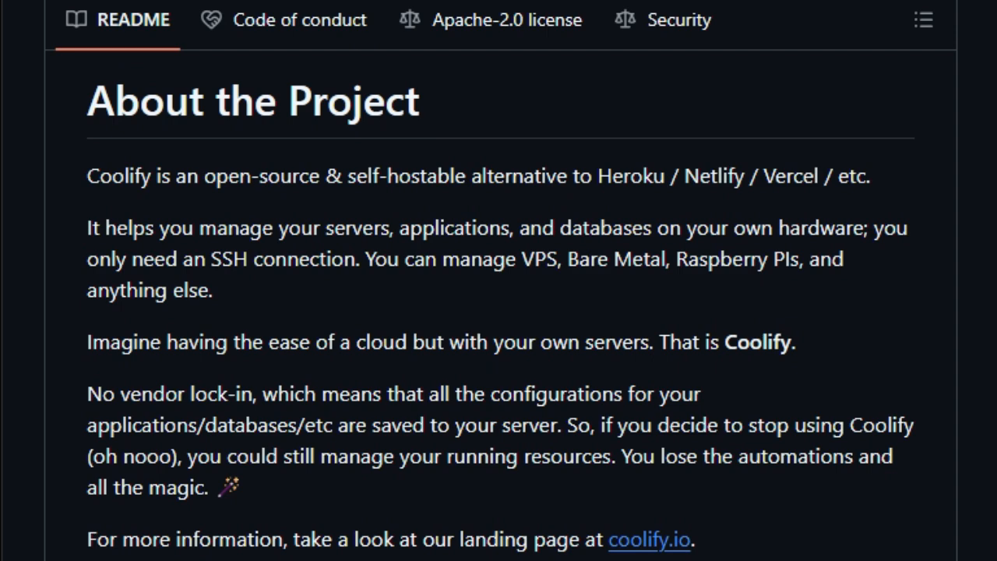
scroll(down, 3)
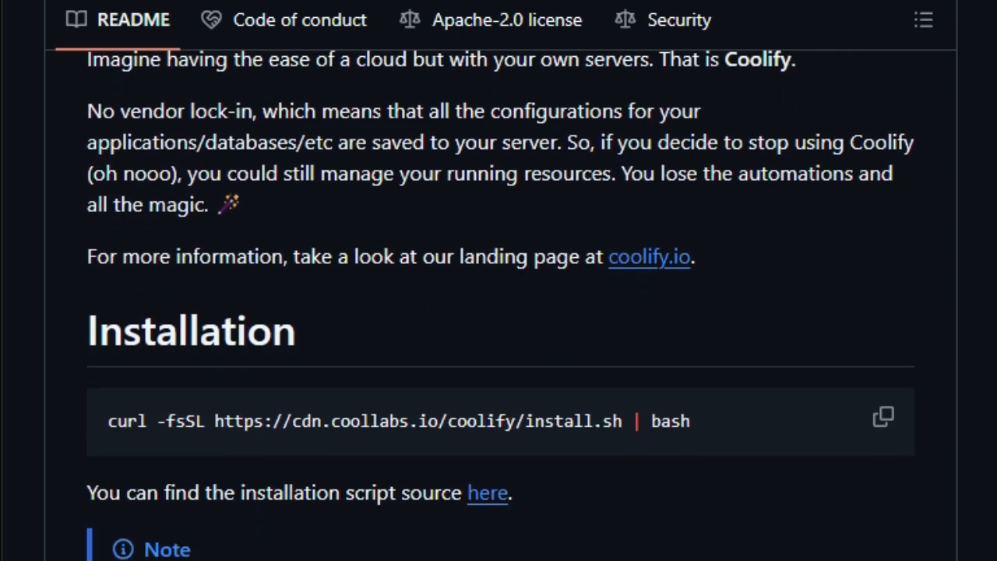
scroll(down, 3)
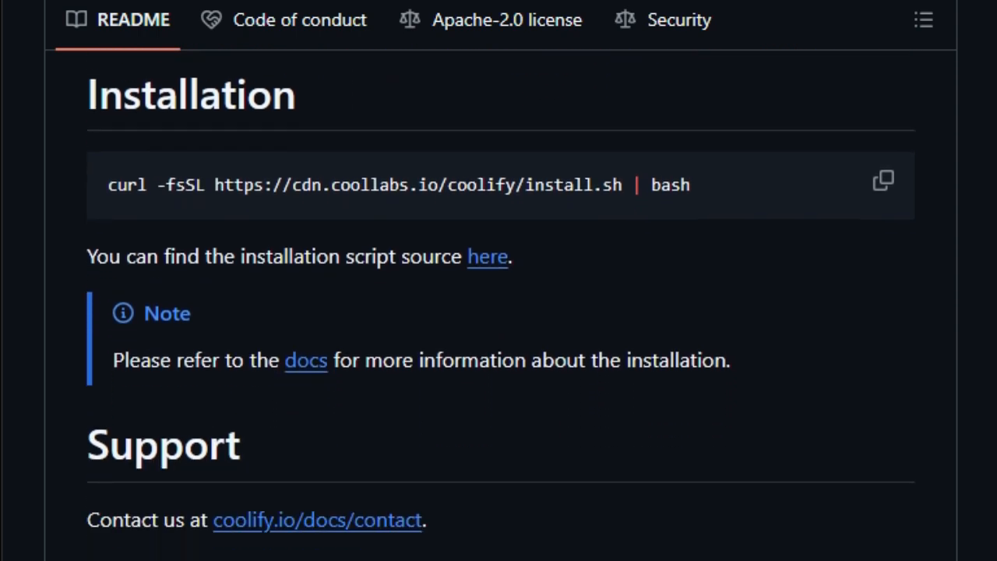
scroll(down, 3)
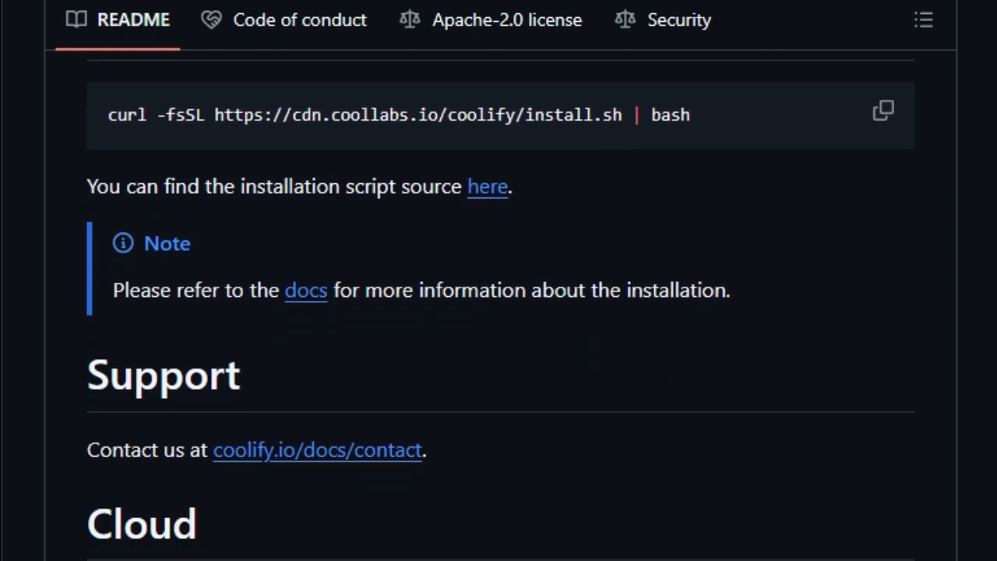
scroll(down, 3)
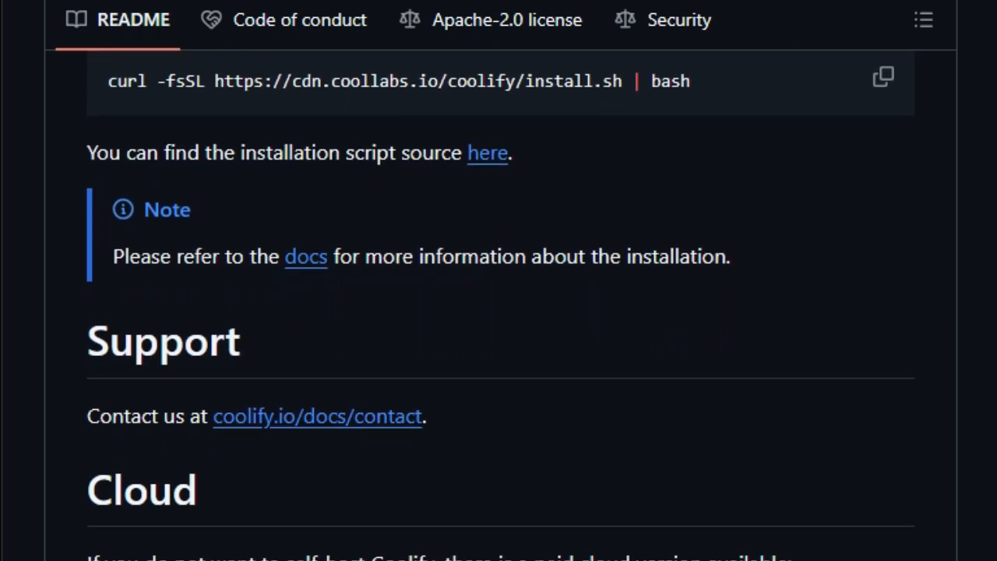
scroll(down, 3)
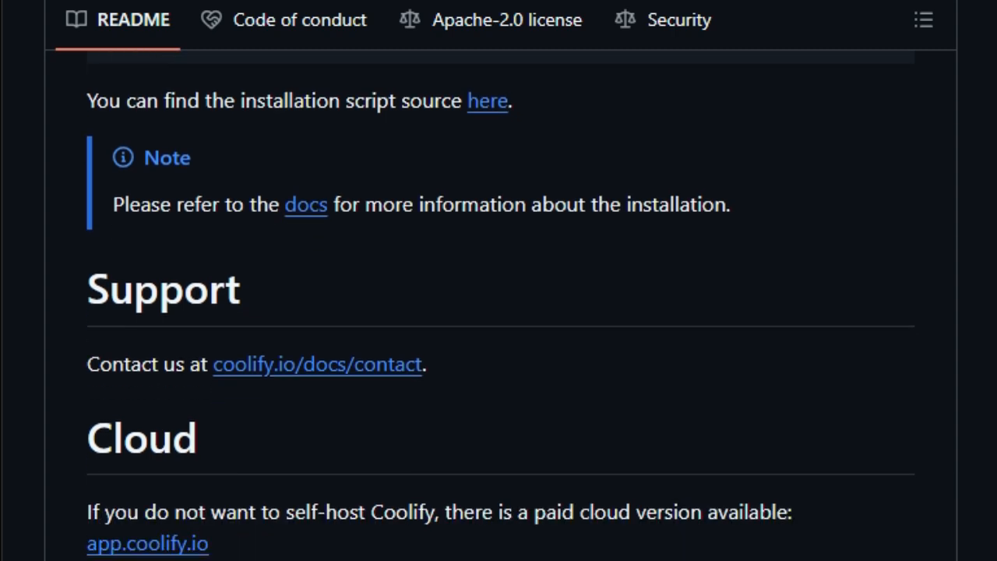
scroll(down, 3)
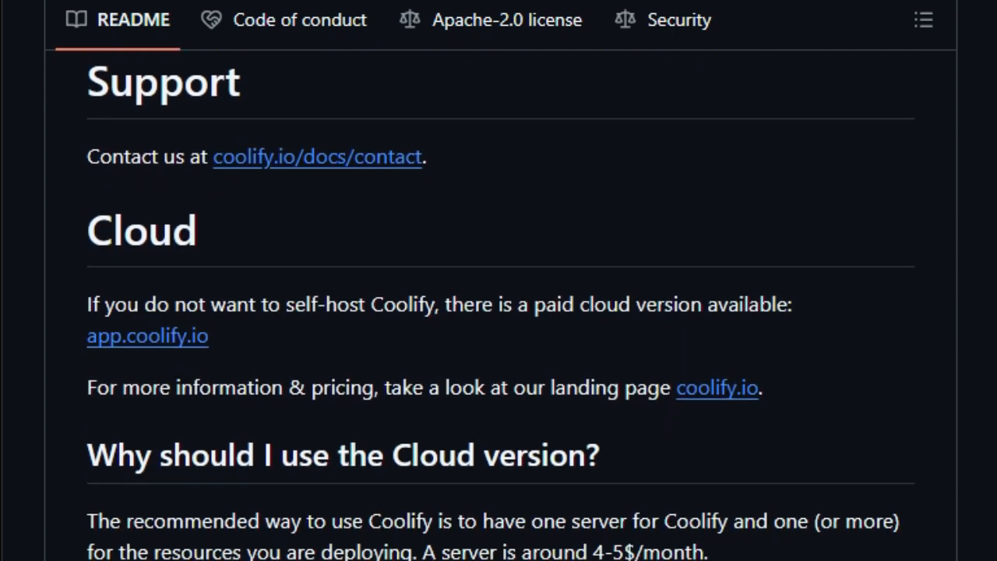
scroll(down, 3)
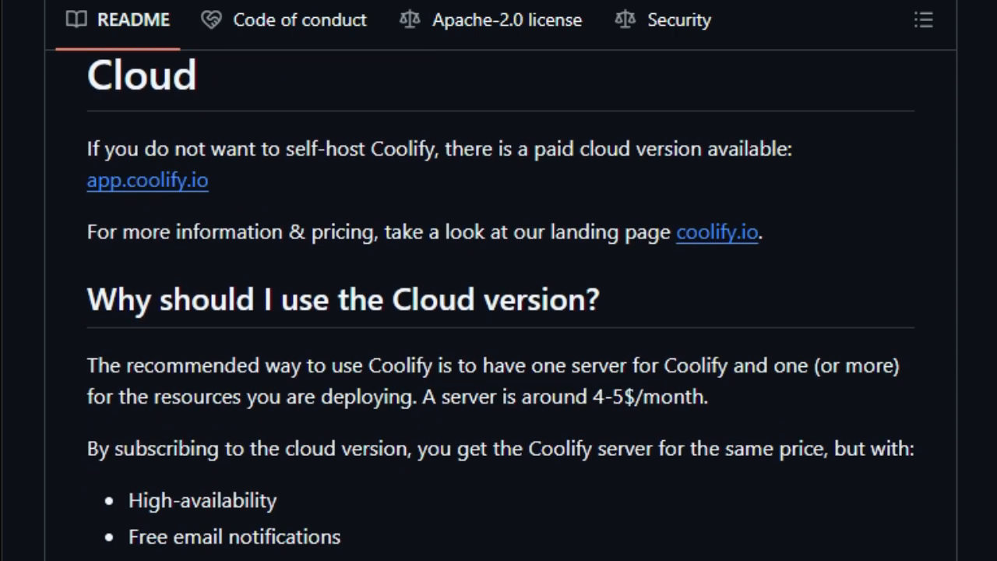
Continue through the Cloud and Donations sections into the Big Sponsors list
scroll(down, 3)
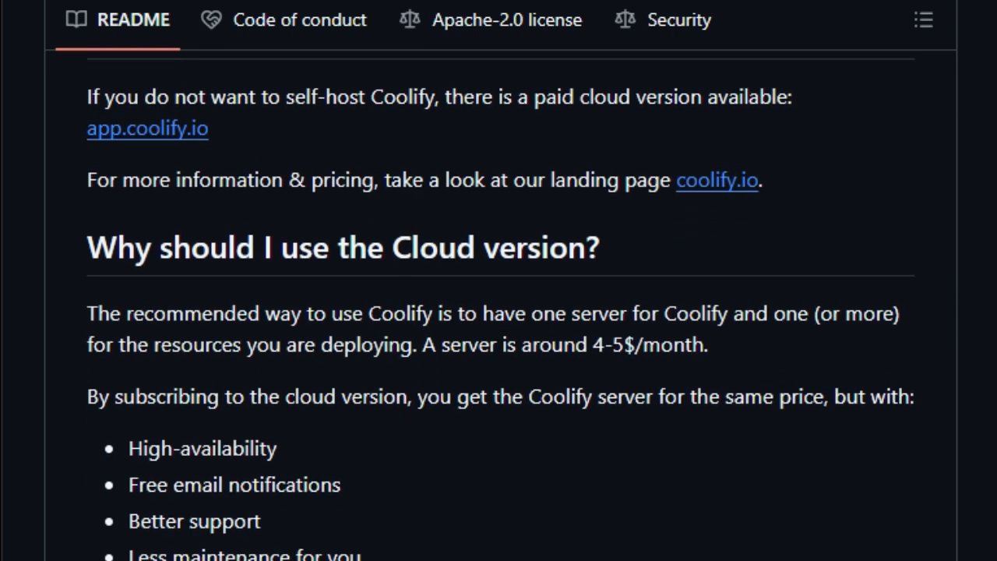
scroll(down, 3)
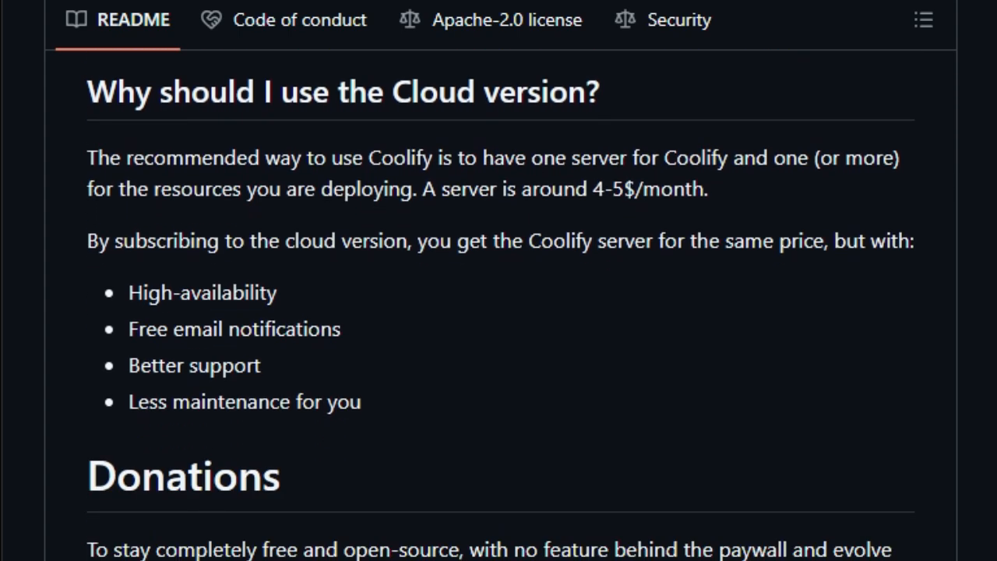
scroll(down, 3)
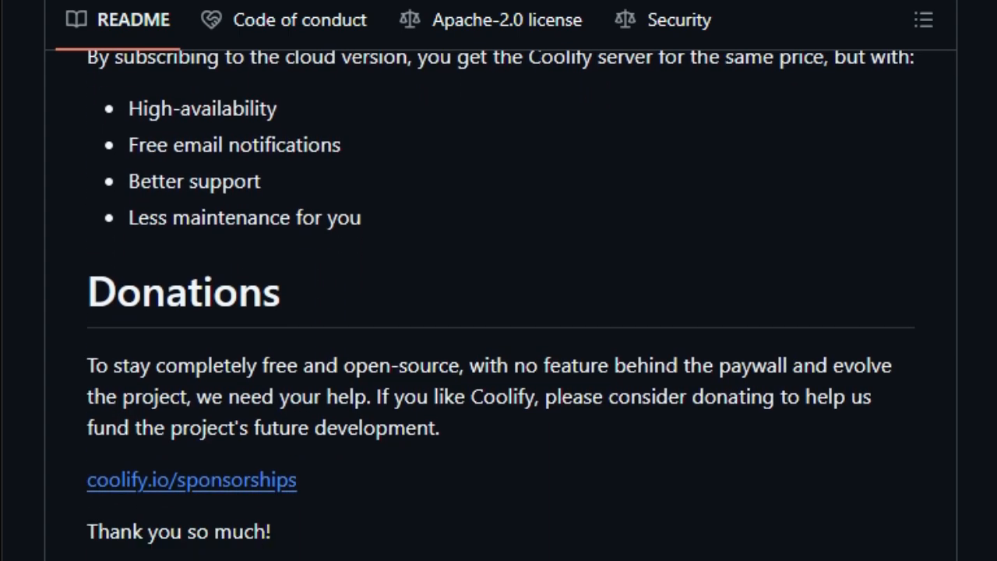
scroll(down, 3)
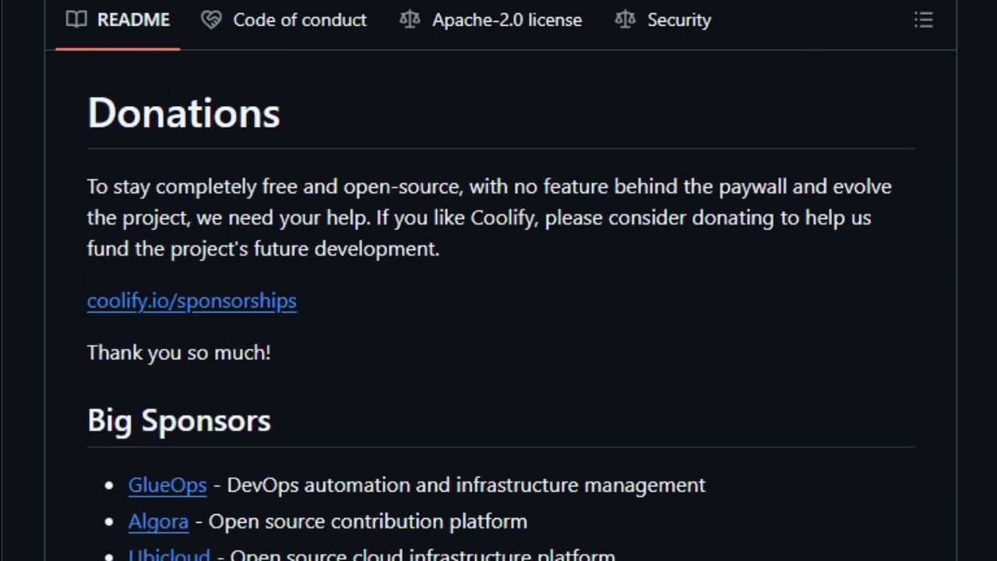
scroll(down, 3)
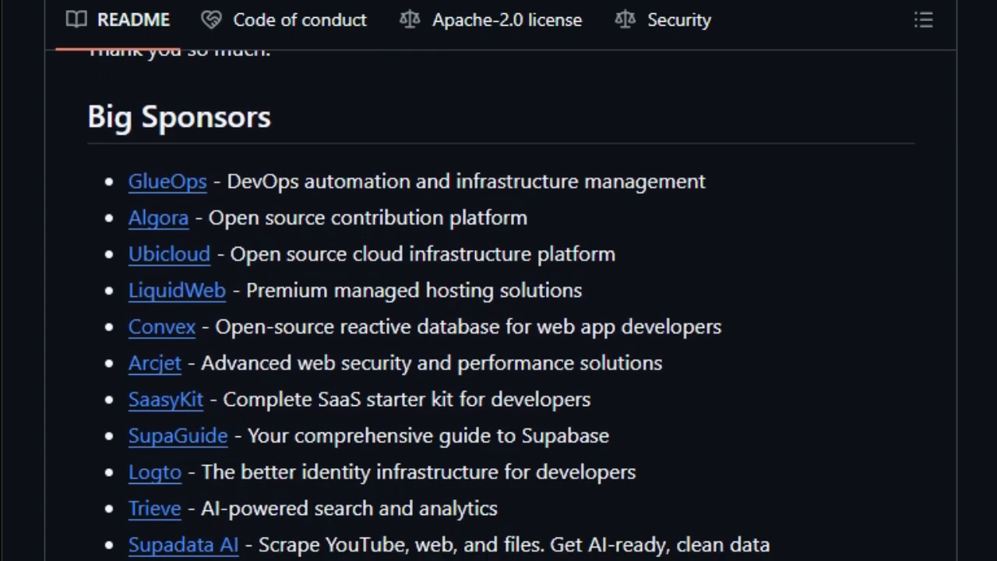
scroll(down, 3)
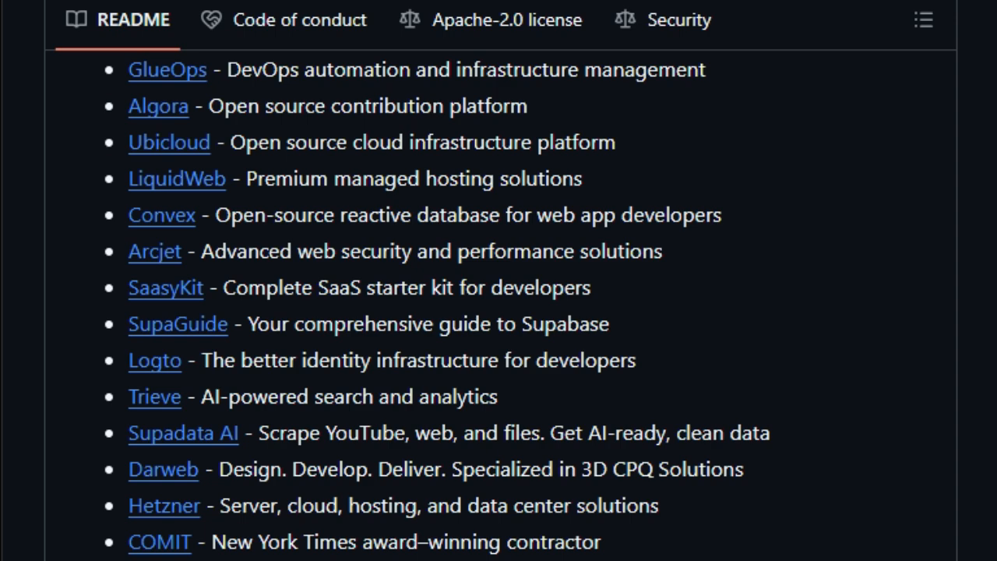
scroll(down, 3)
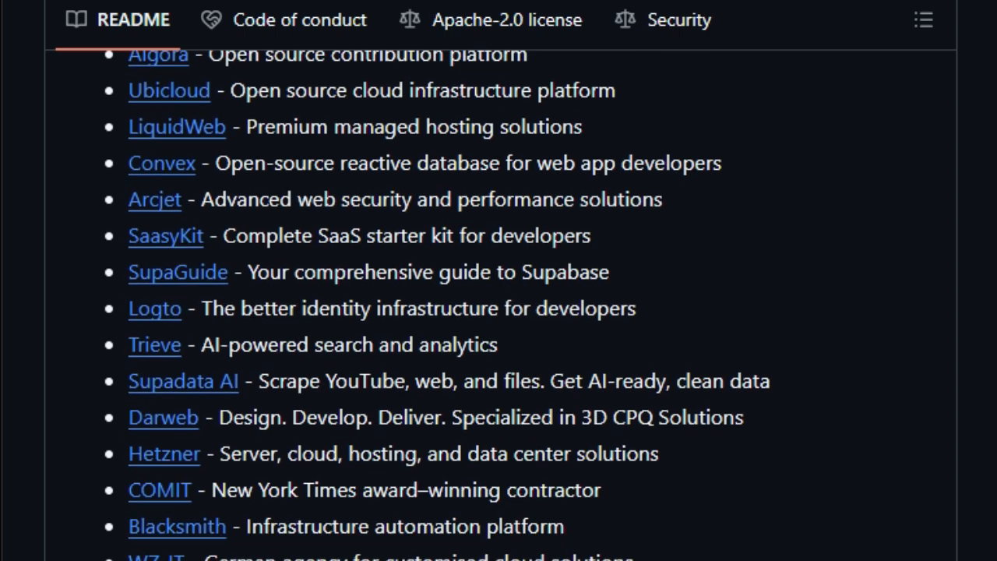
scroll(down, 3)
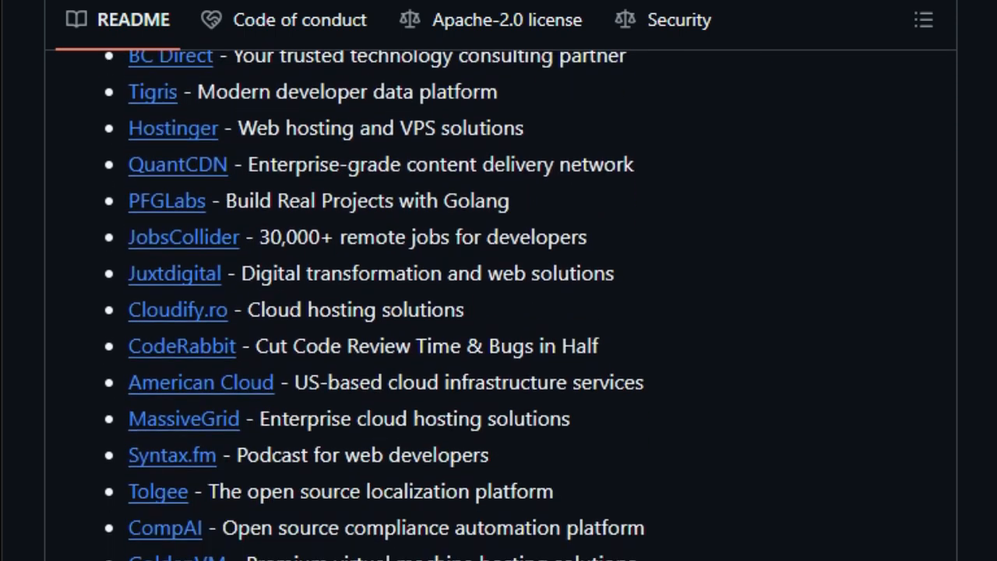
Scroll the rest of the sponsors list down to the Core Maintainers section
scroll(down, 3)
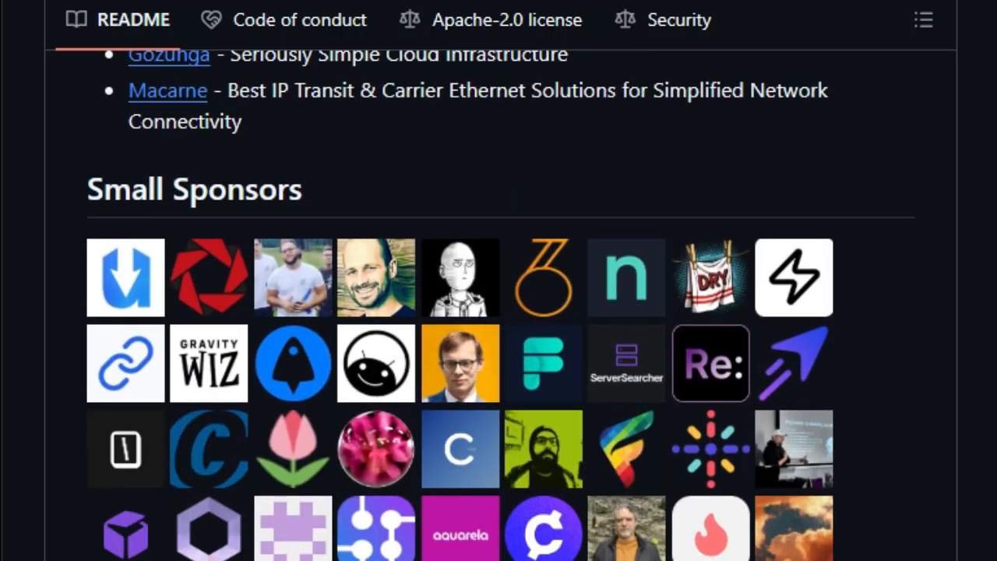
scroll(down, 3)
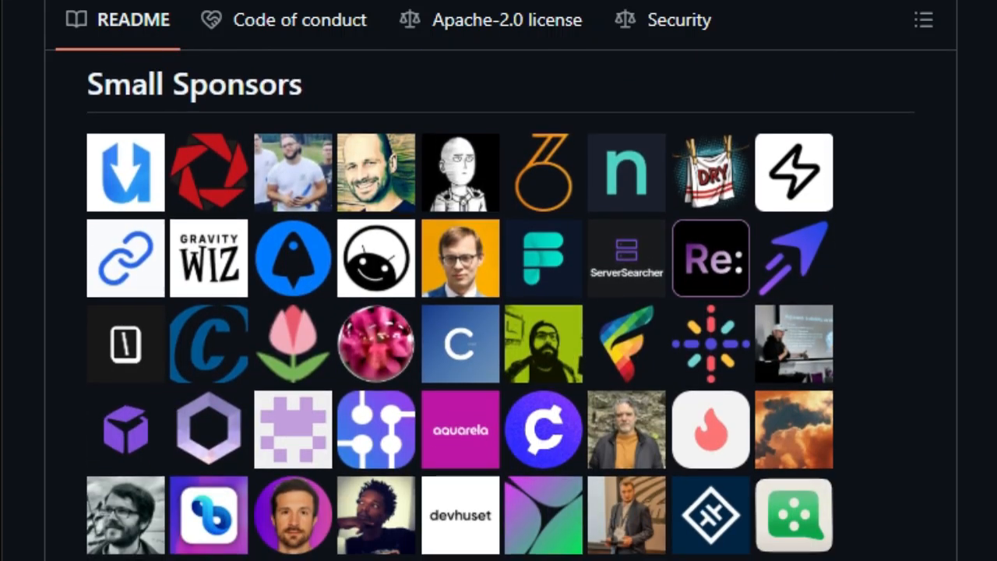
scroll(down, 3)
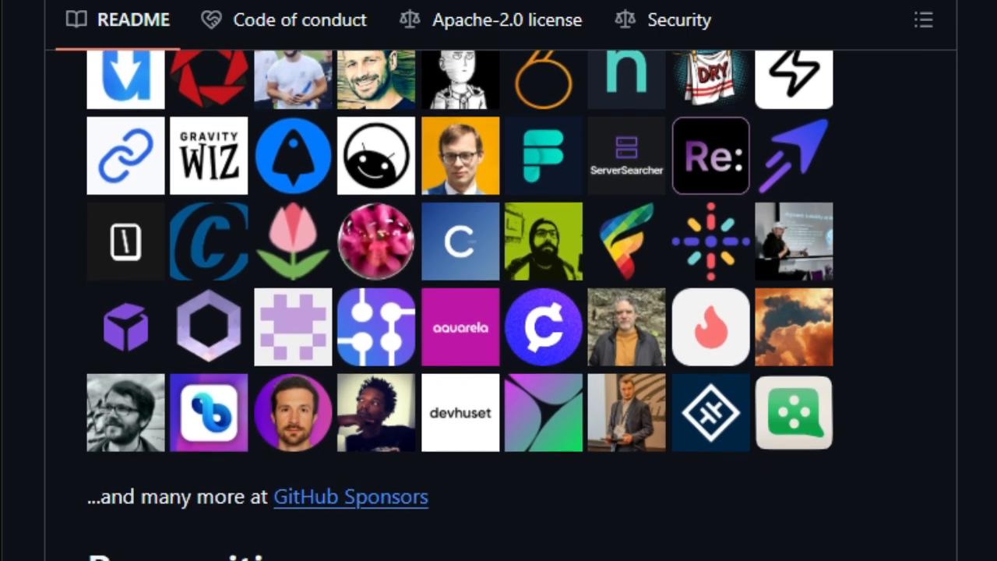
scroll(down, 3)
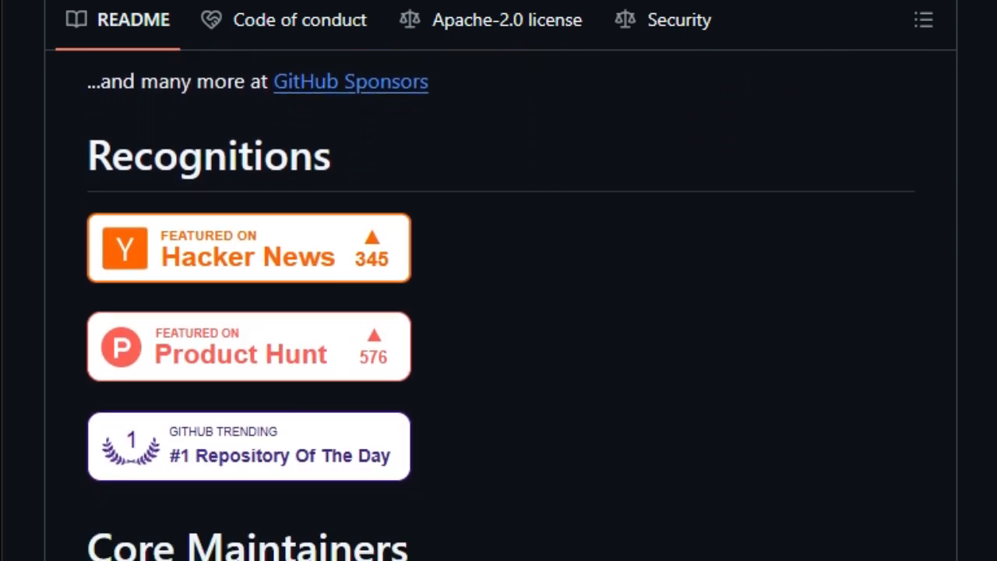
scroll(down, 3)
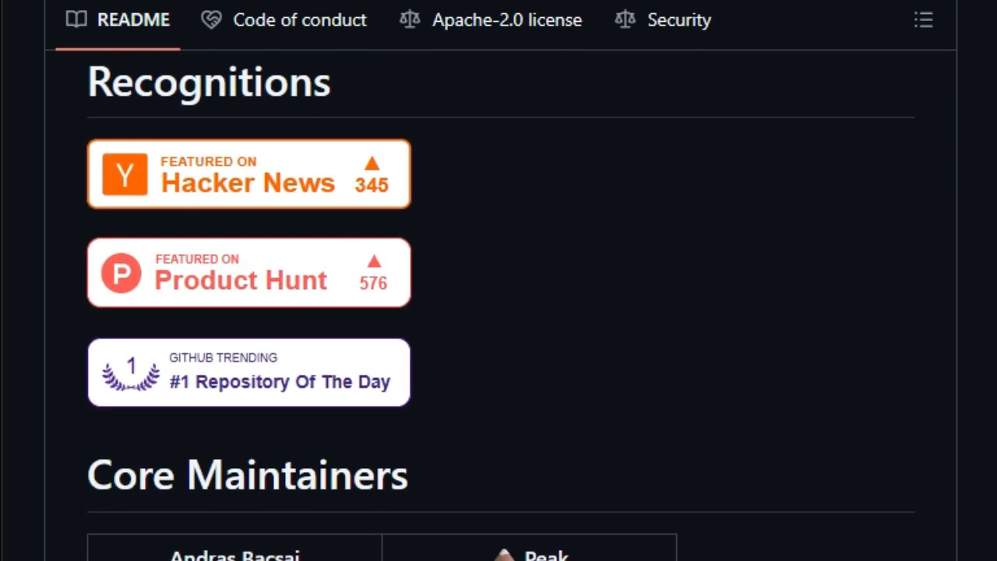
scroll(down, 3)
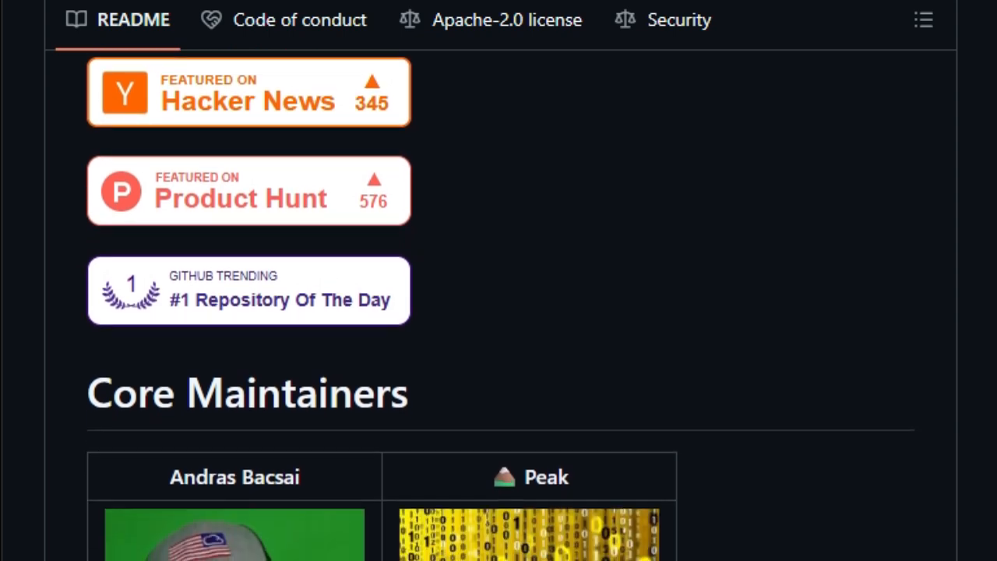
scroll(down, 3)
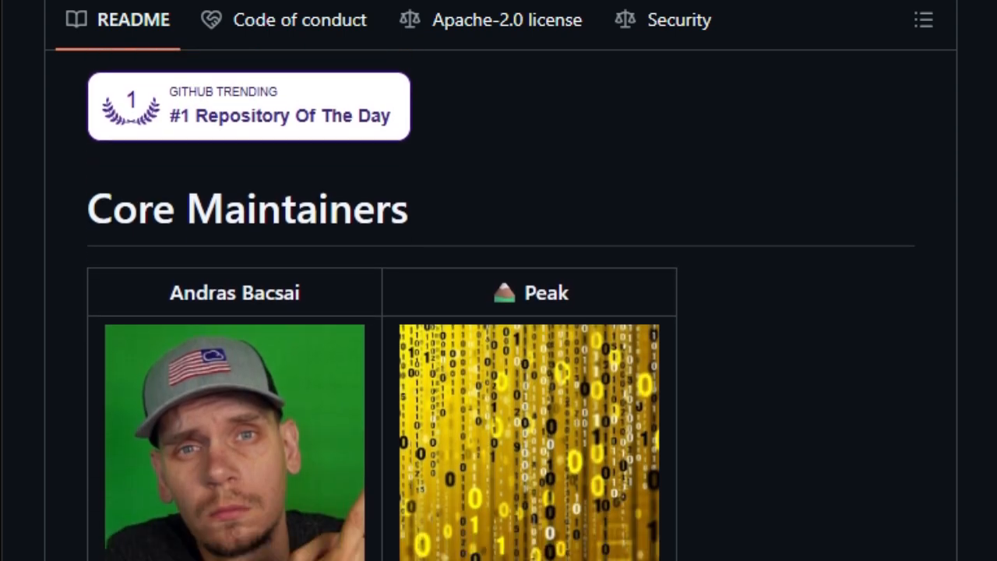
Continue past the Repo Activity stats to the Star History chart
scroll(down, 3)
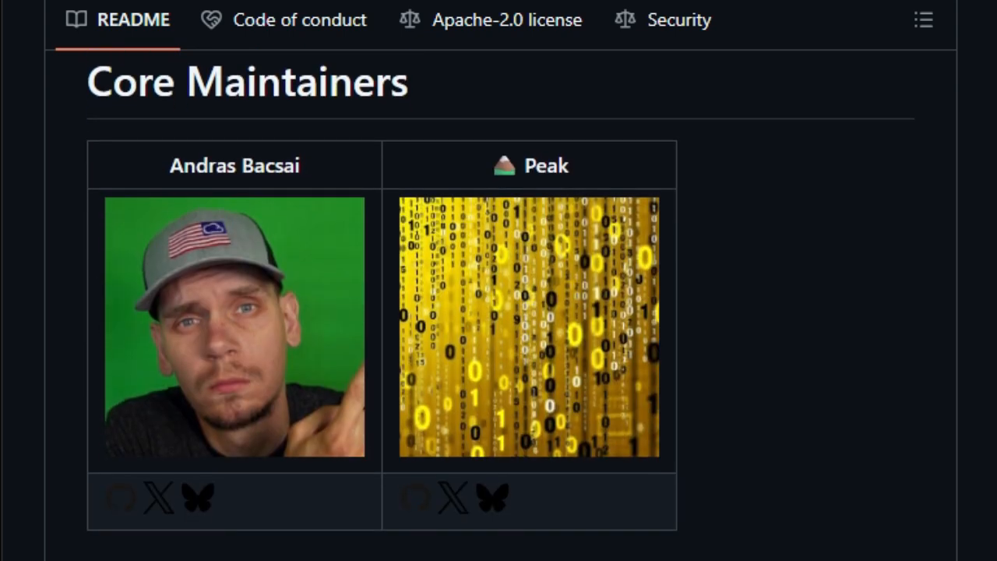
scroll(down, 3)
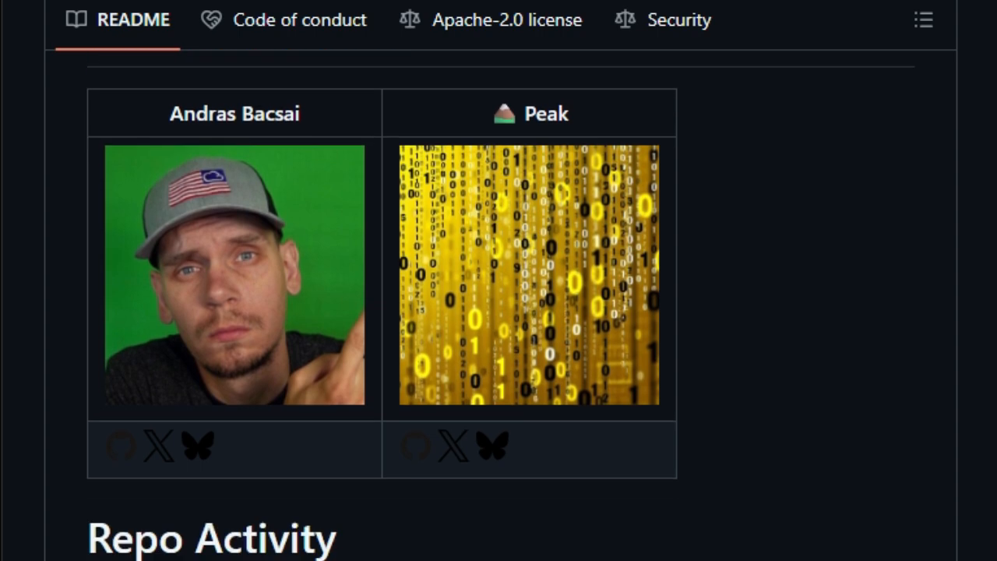
scroll(down, 3)
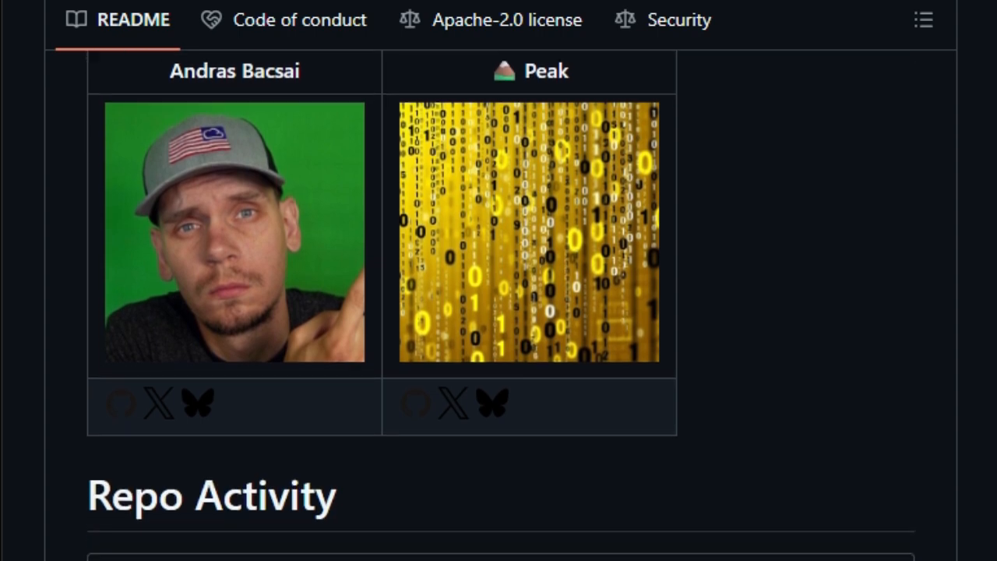
scroll(down, 3)
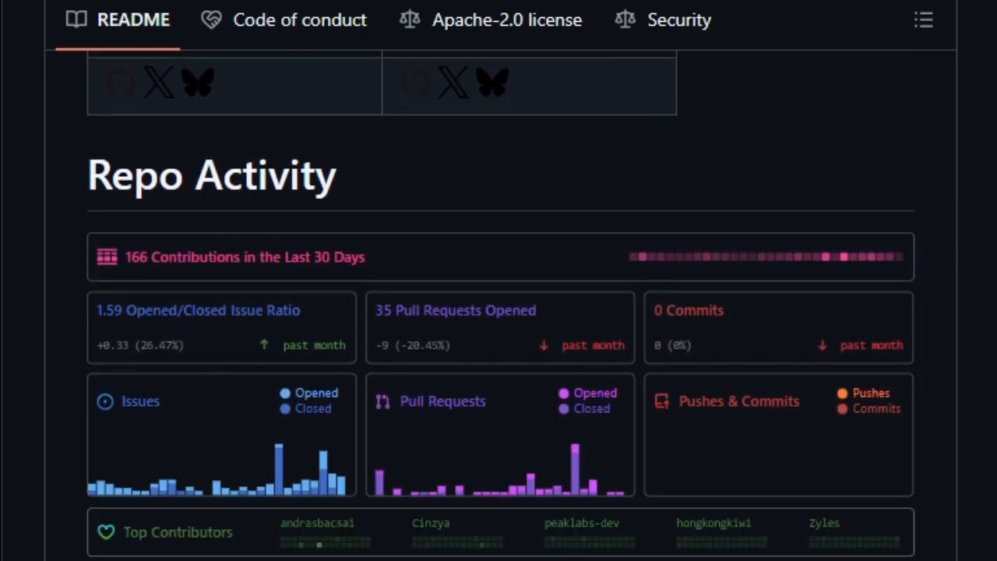
scroll(down, 3)
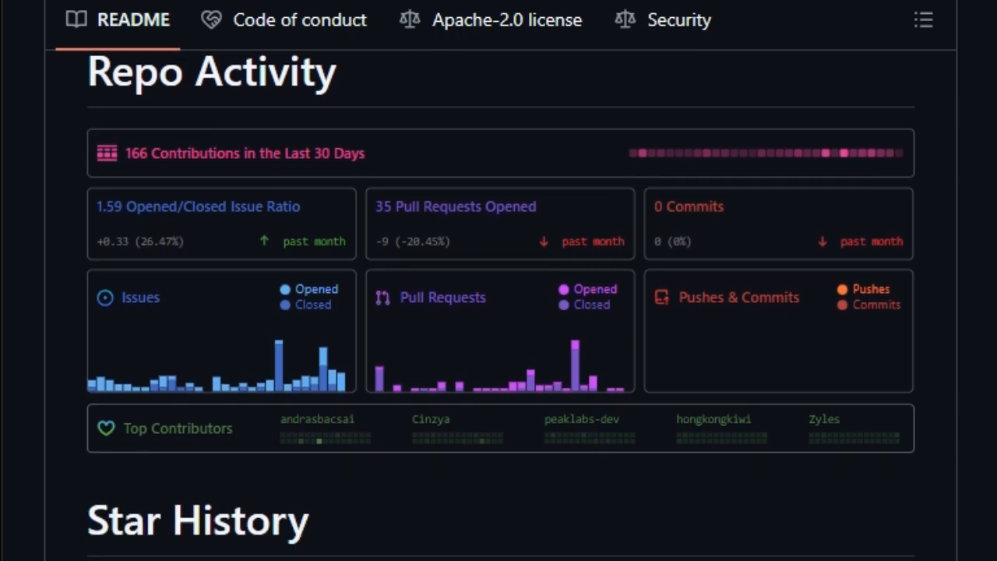
scroll(down, 3)
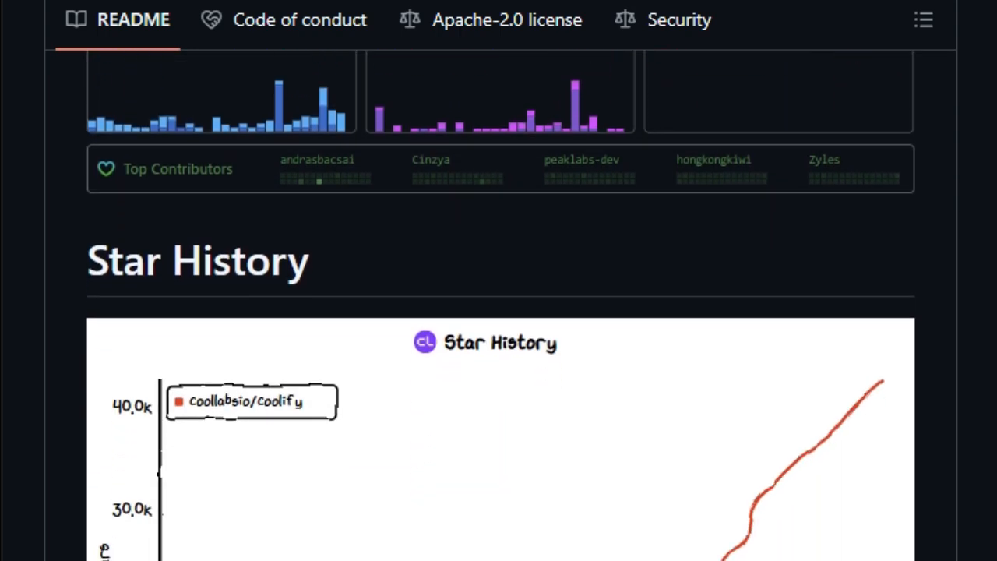
scroll(down, 3)
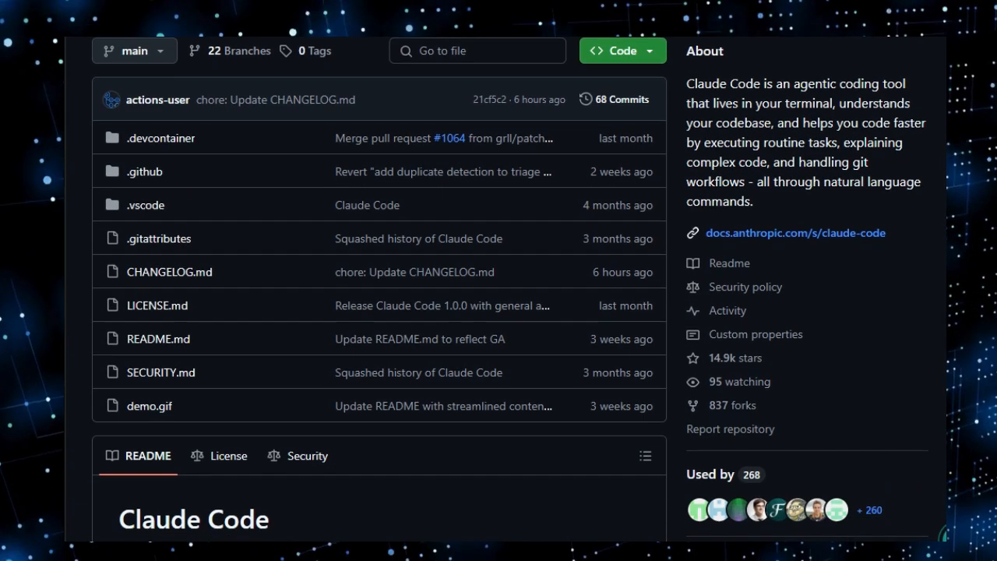
Scroll the Claude Code page to its README title, badges and intro
scroll(down, 3)
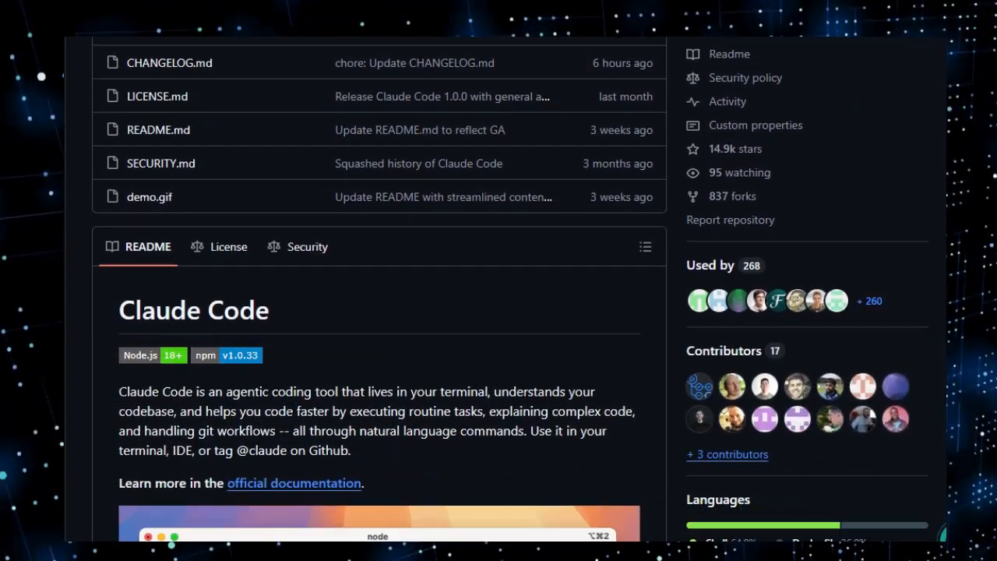
scroll(down, 3)
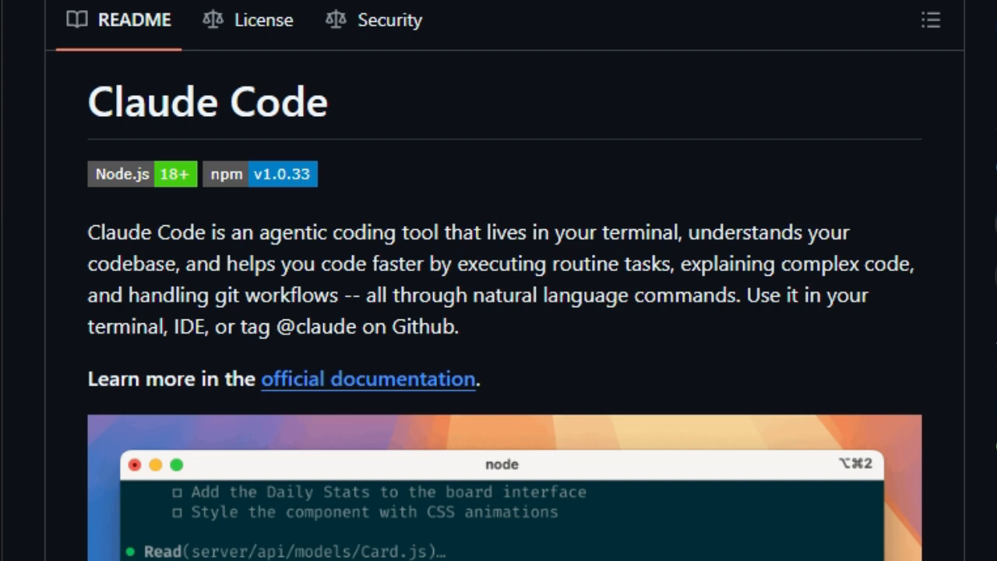
Read the Claude Code README setup section, entering 'do something awesome'
scroll(down, 3)
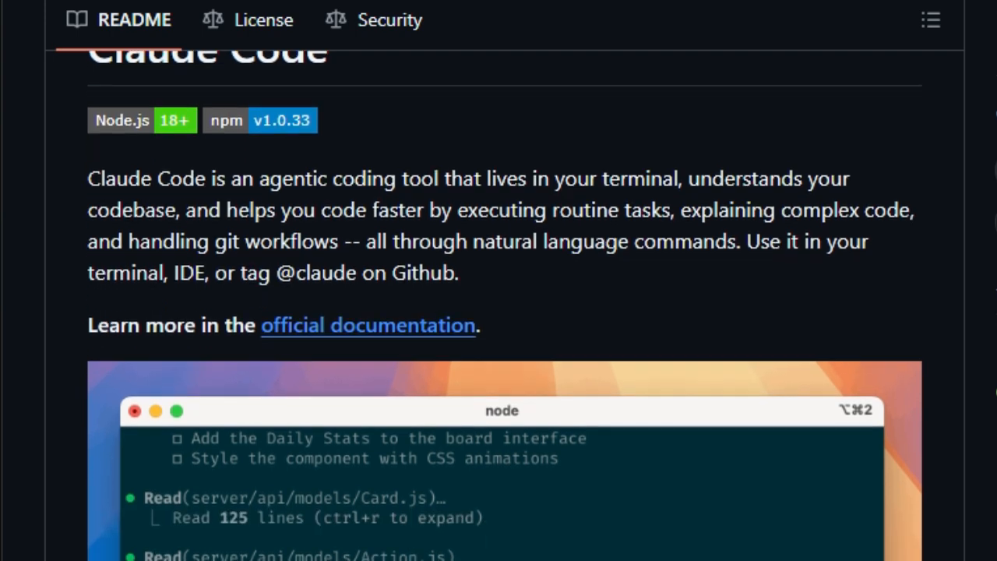
scroll(down, 3)
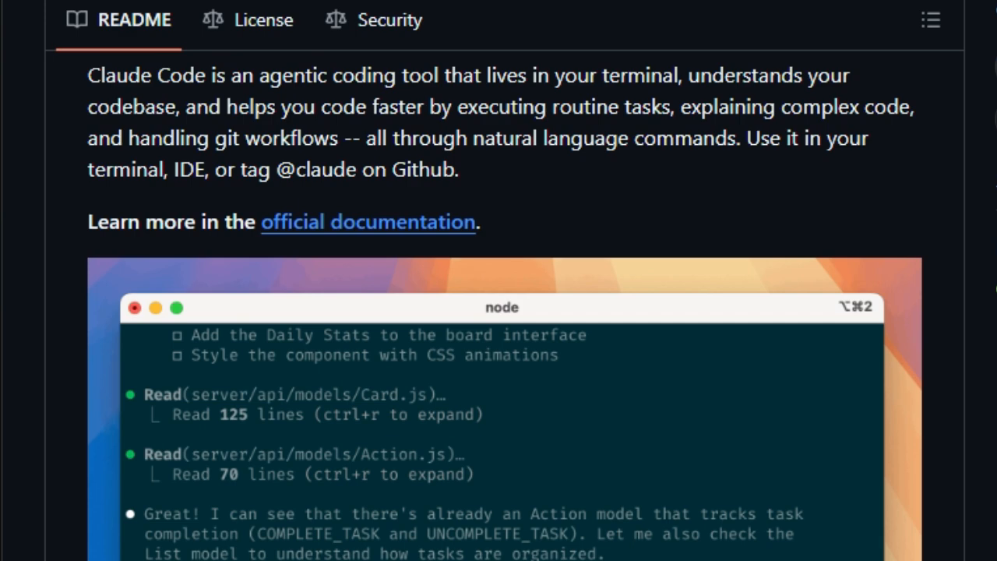
scroll(down, 3)
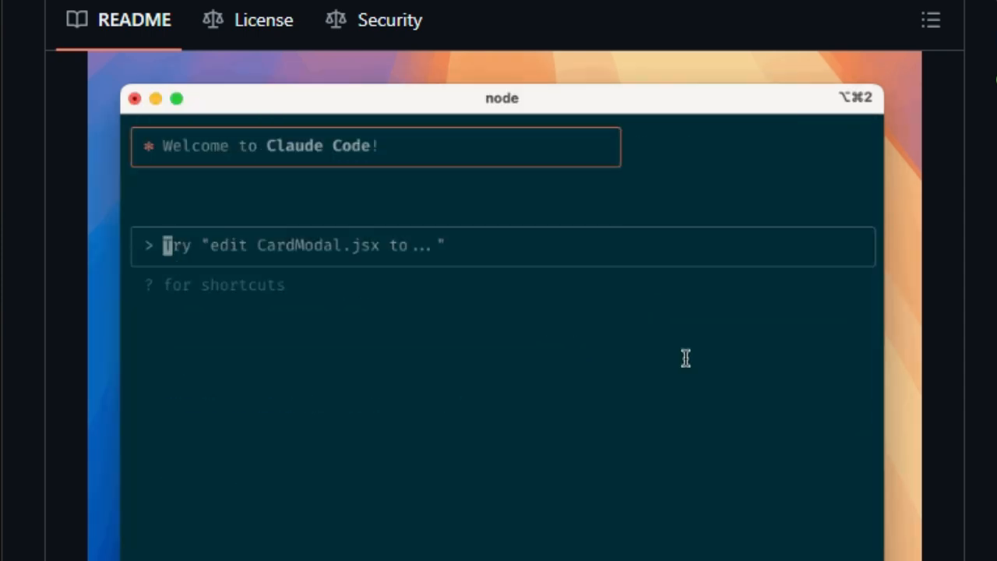
text(do something awesome)
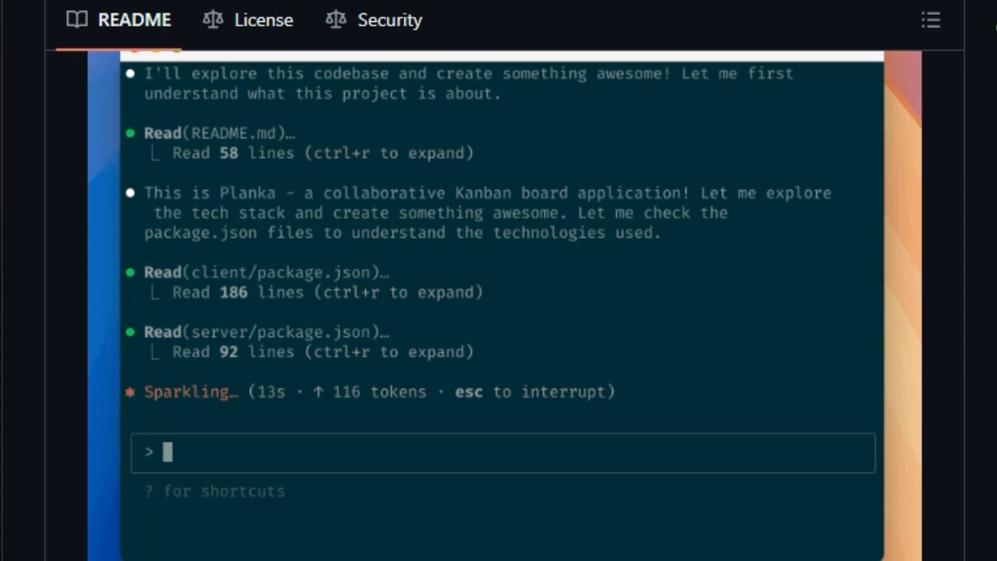
Continue through the bug-reporting and Data collection sections of the README
scroll(down, 3)
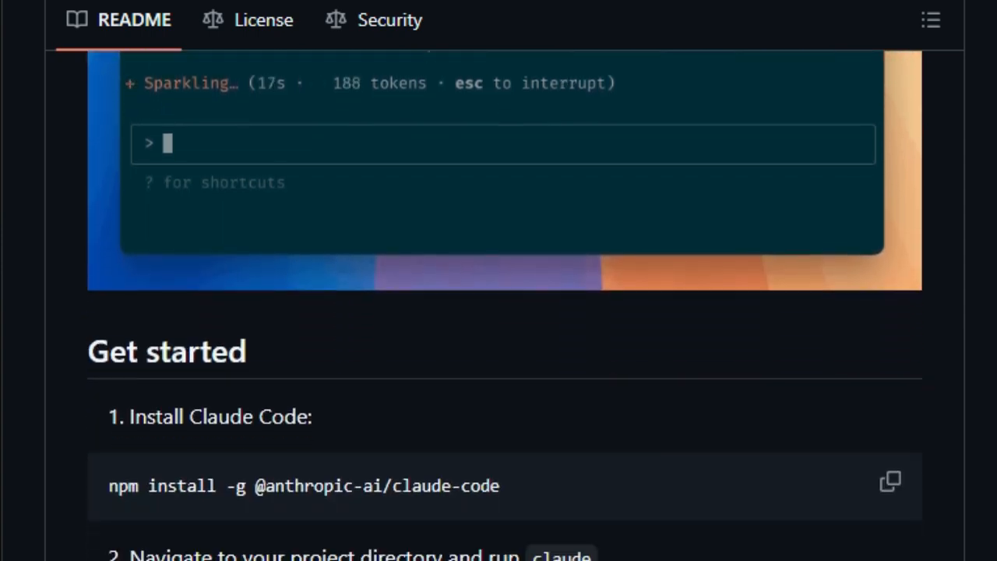
scroll(down, 3)
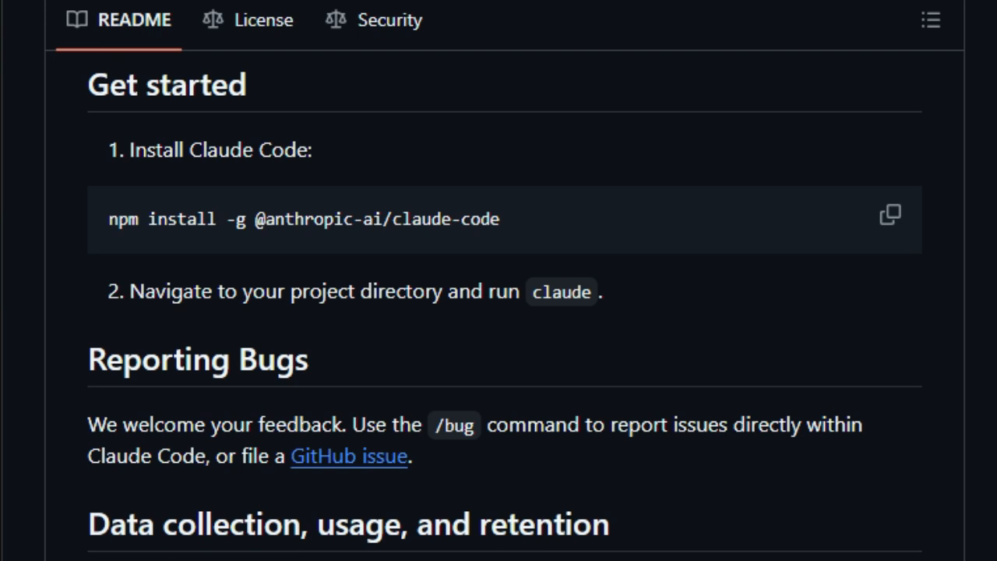
scroll(down, 3)
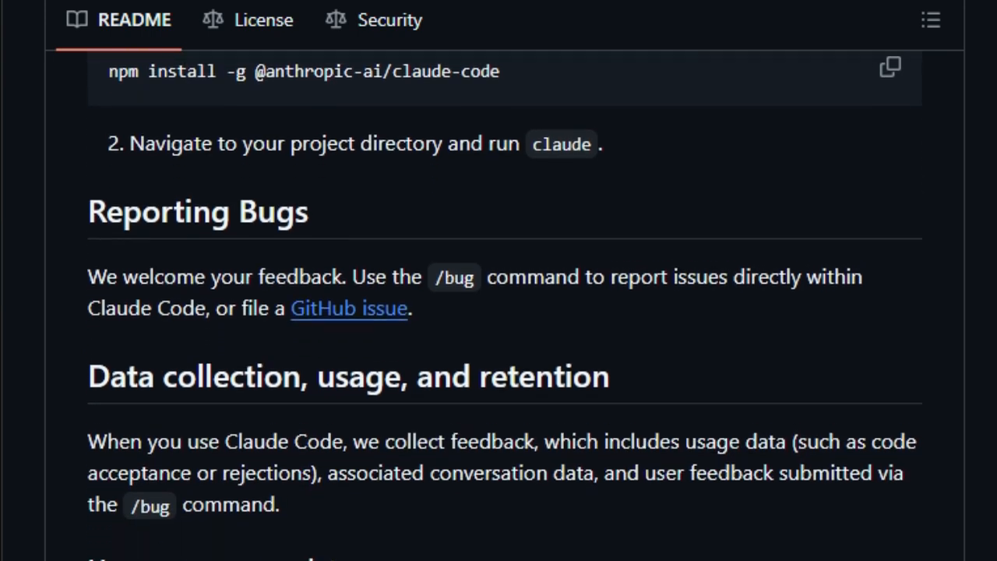
scroll(down, 3)
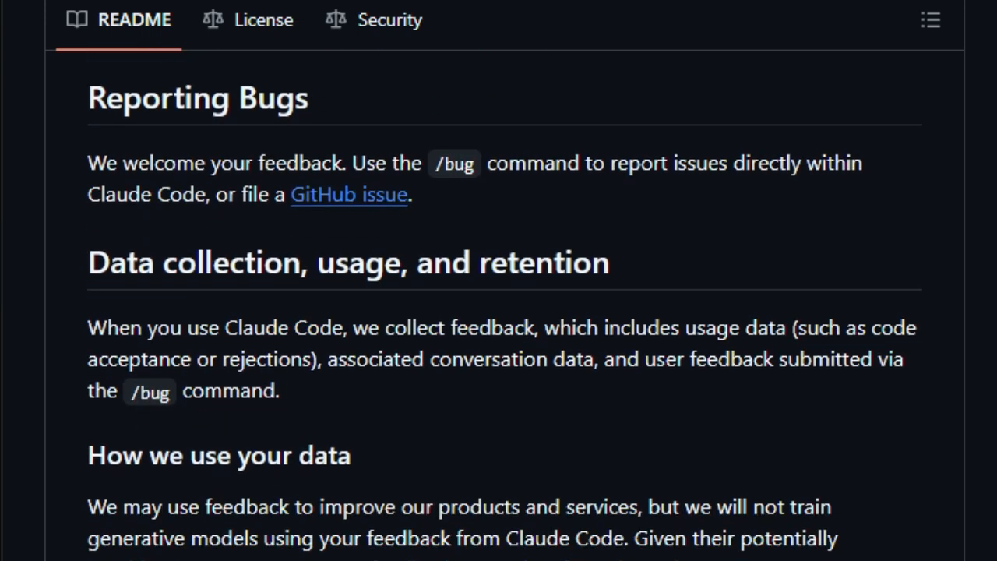
scroll(down, 3)
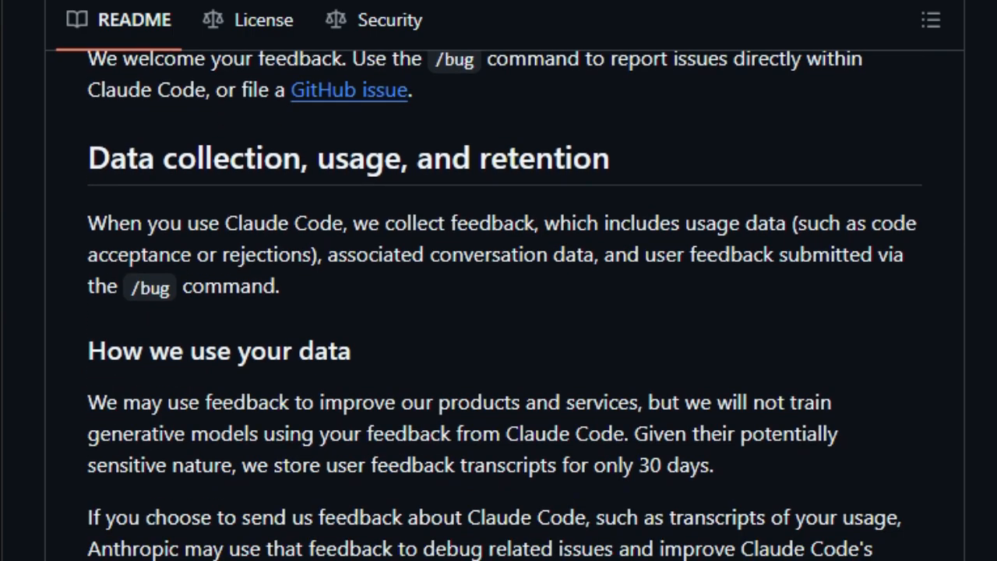
scroll(down, 3)
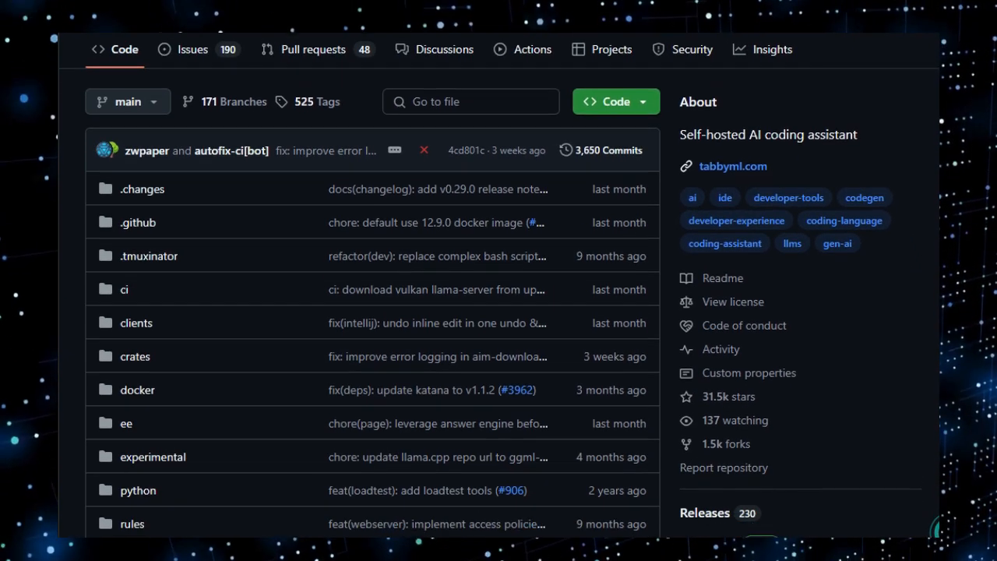
Scroll past Tabby's file list to the README intro and key features
scroll(down, 3)
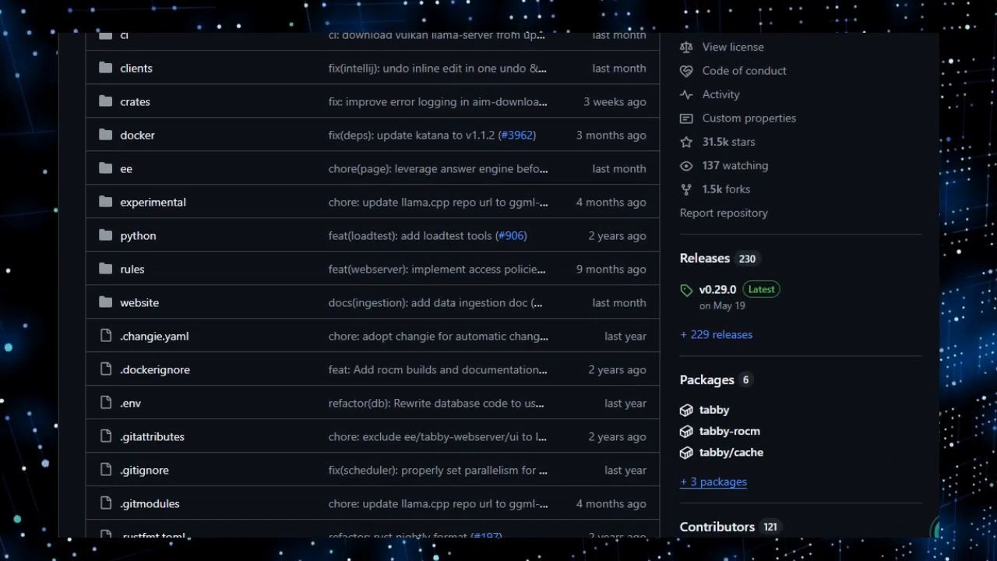
scroll(down, 3)
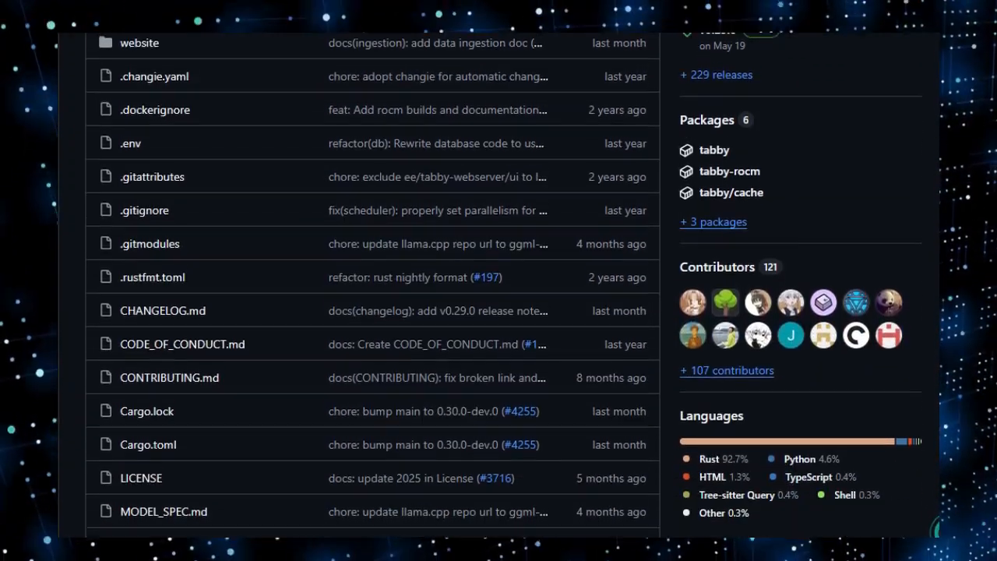
scroll(down, 3)
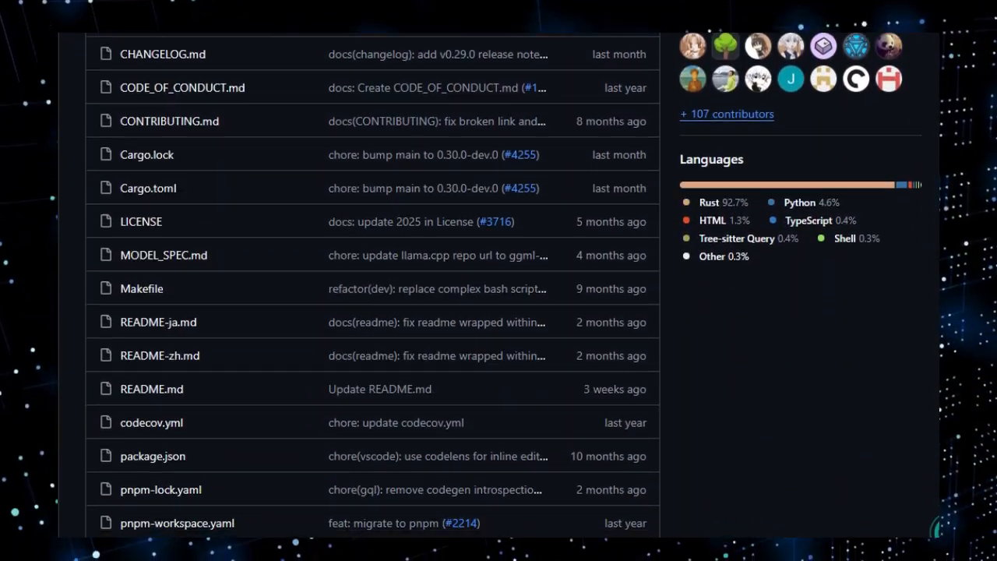
scroll(down, 3)
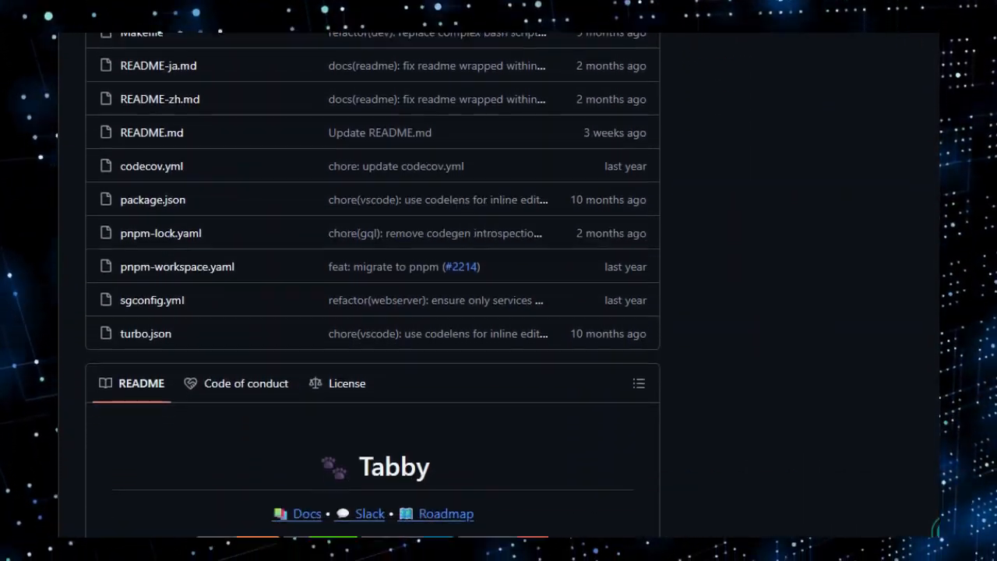
scroll(down, 3)
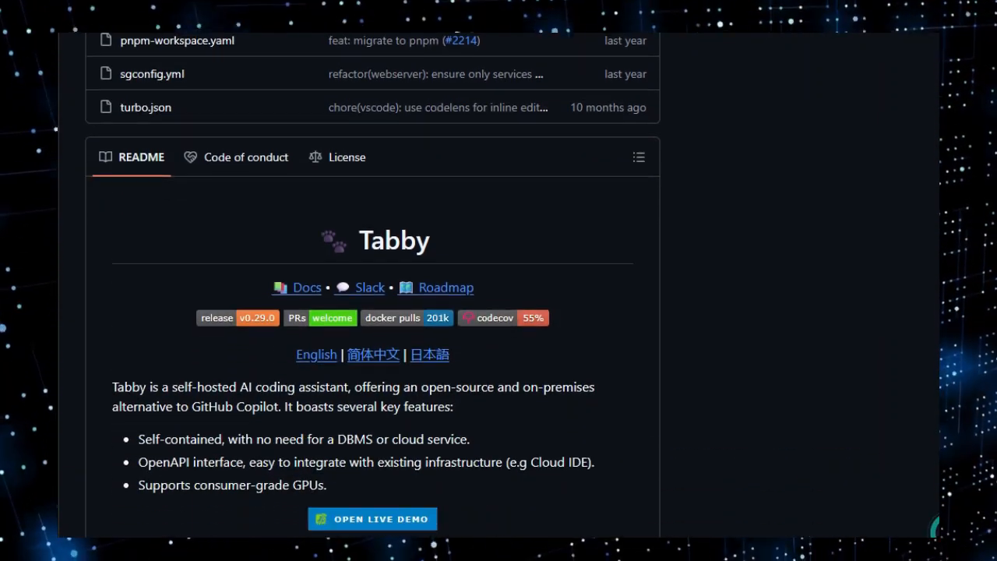
scroll(down, 3)
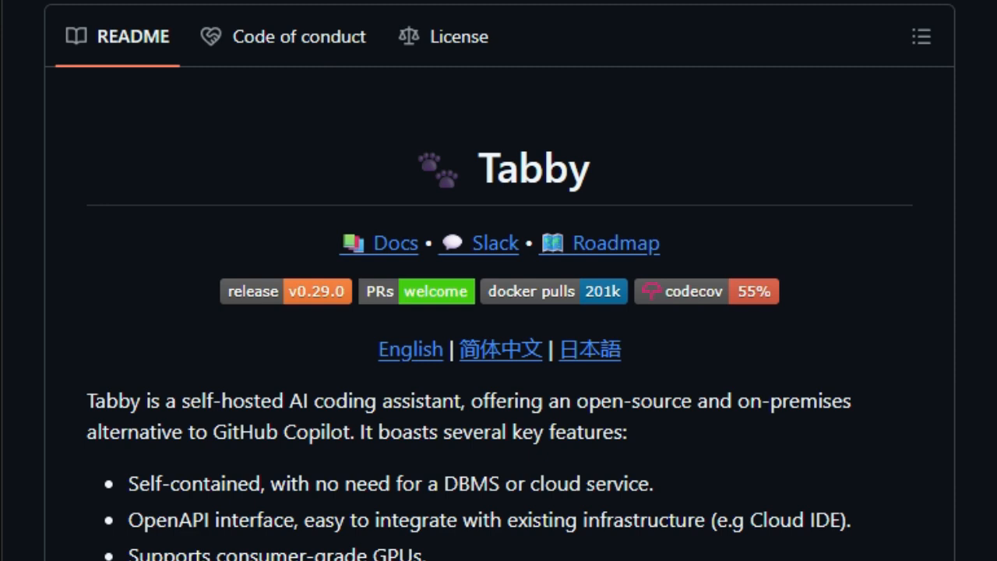
Read past Tabby's demo and What's New to the Getting Started Docker command
scroll(down, 3)
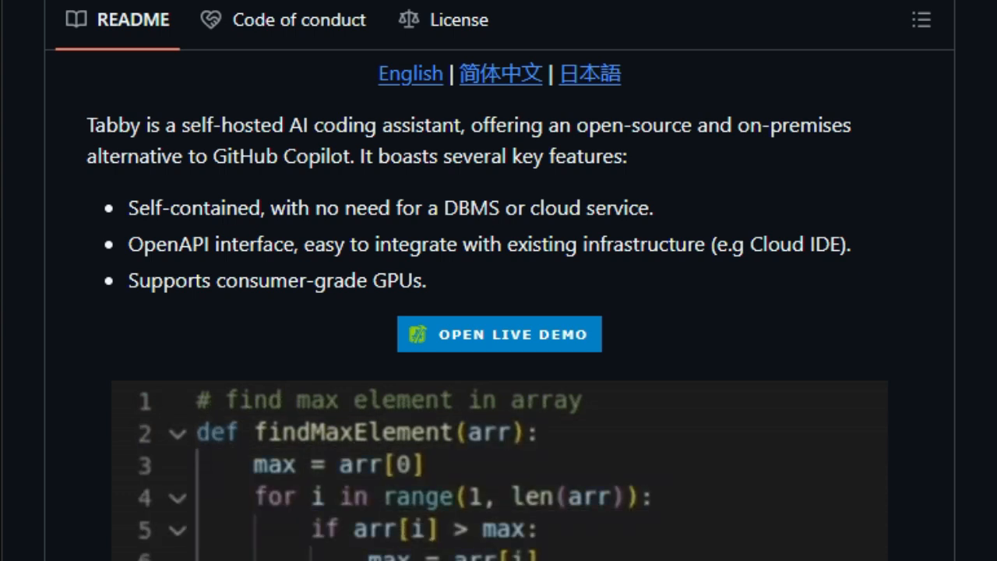
scroll(down, 3)
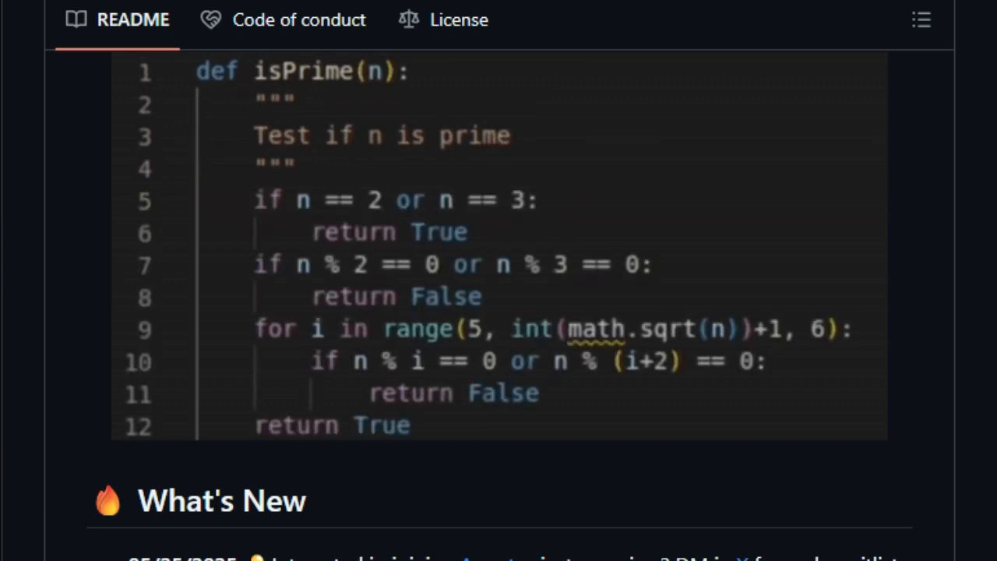
scroll(down, 3)
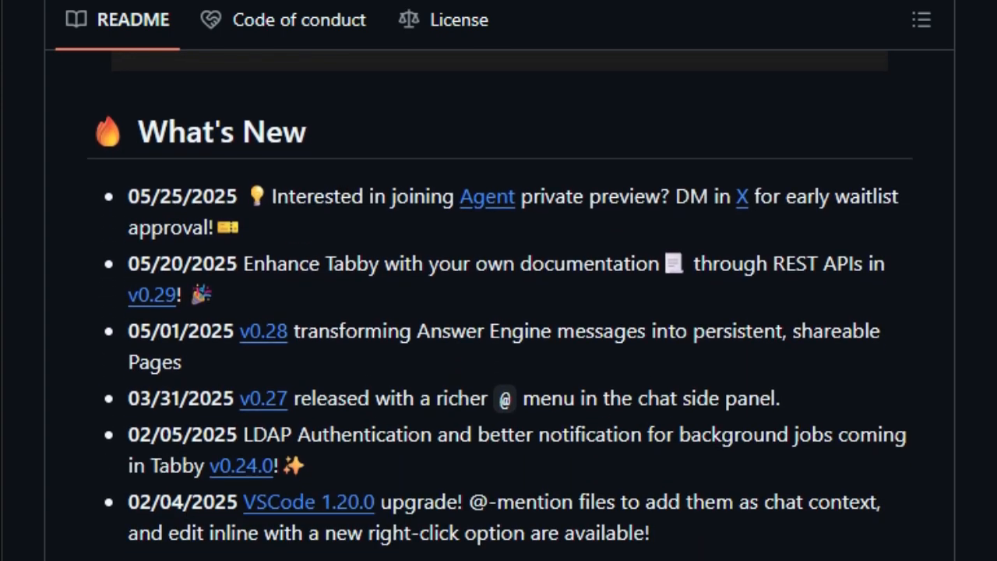
scroll(down, 3)
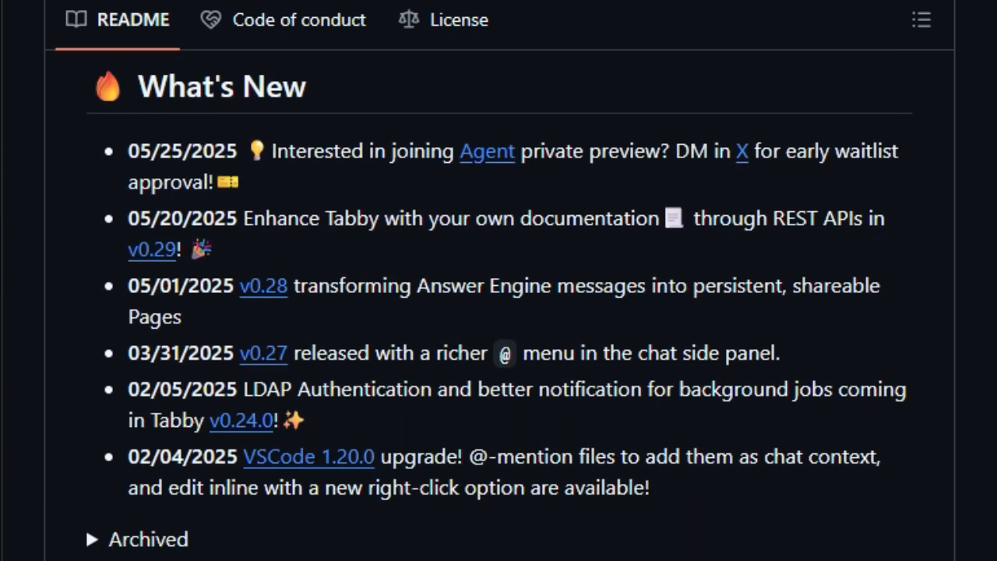
scroll(down, 3)
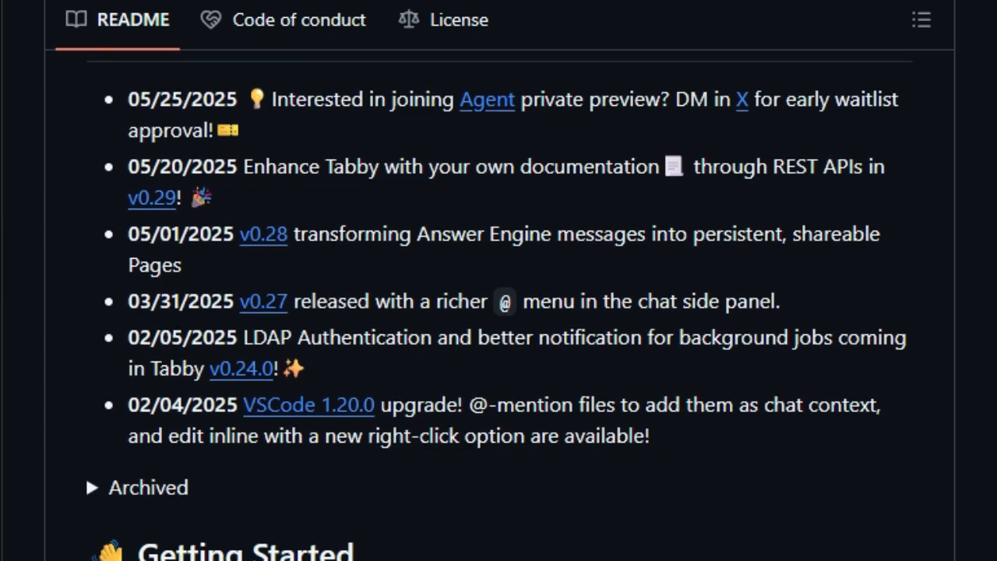
scroll(down, 3)
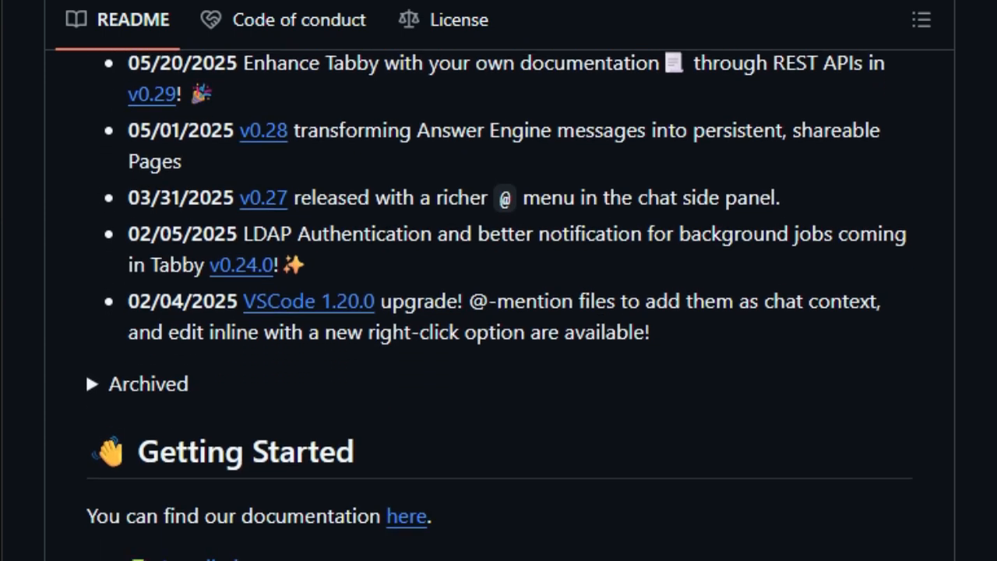
scroll(down, 3)
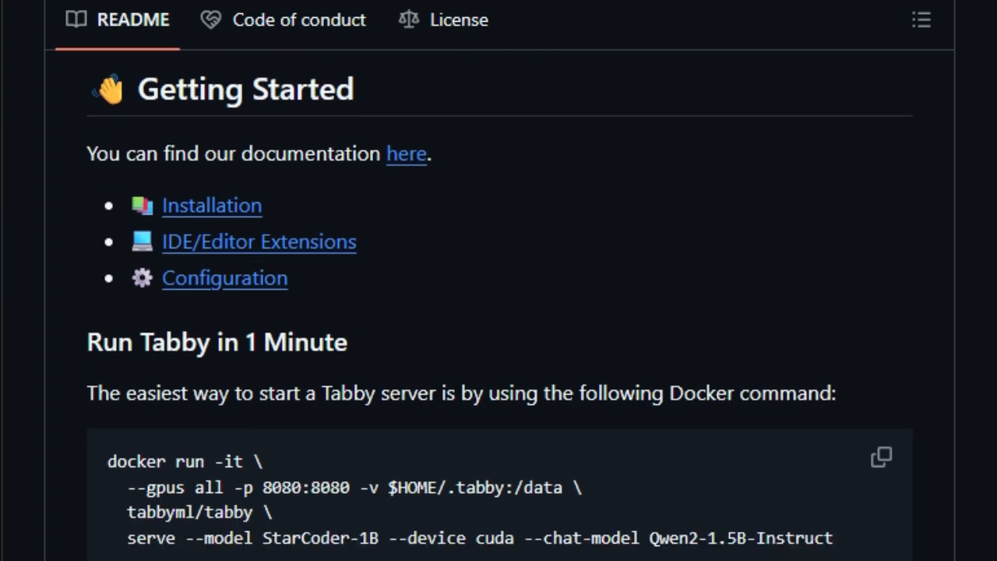
Read Tabby's Contributing and cargo build steps down to Start Hacking and Community
scroll(down, 3)
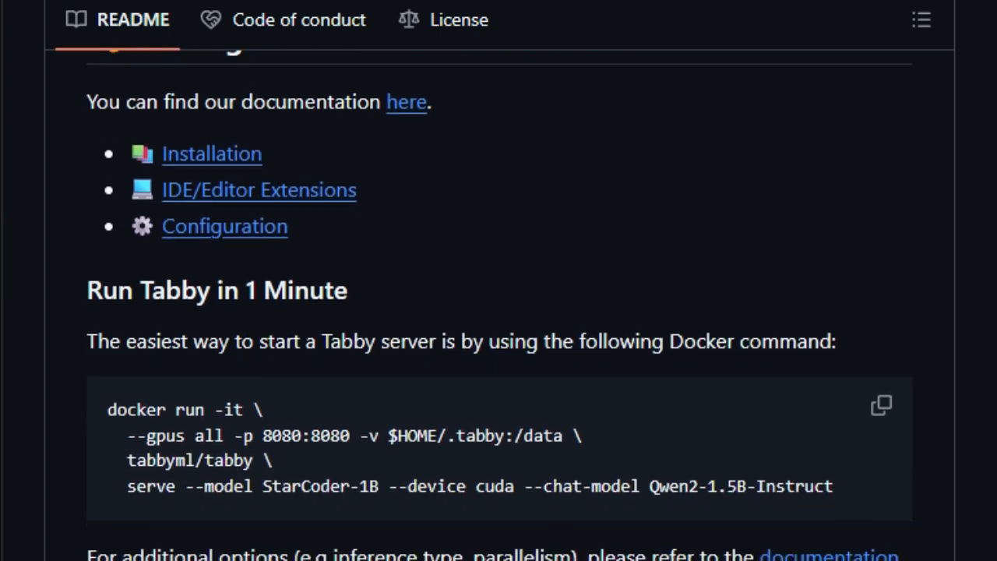
scroll(down, 3)
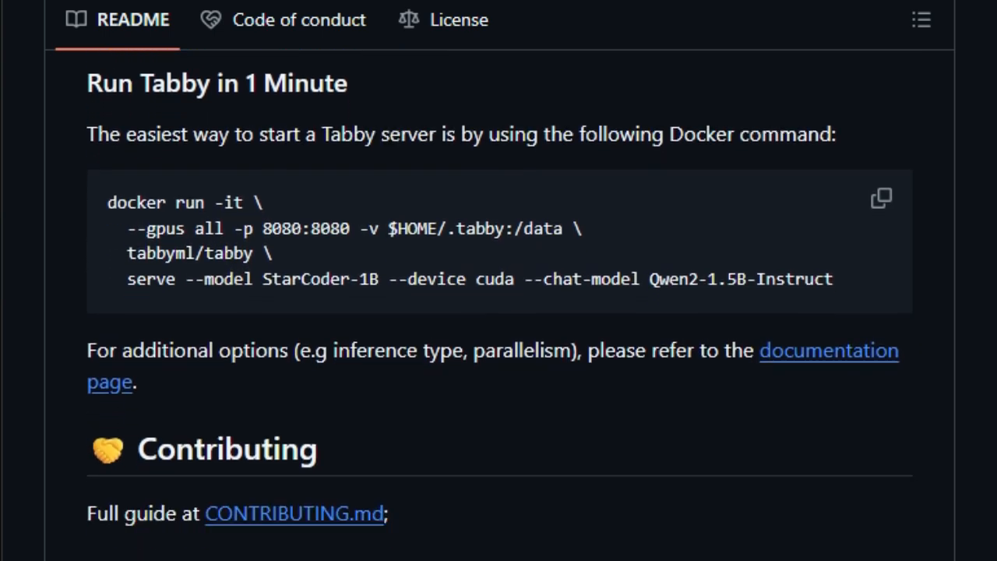
scroll(down, 3)
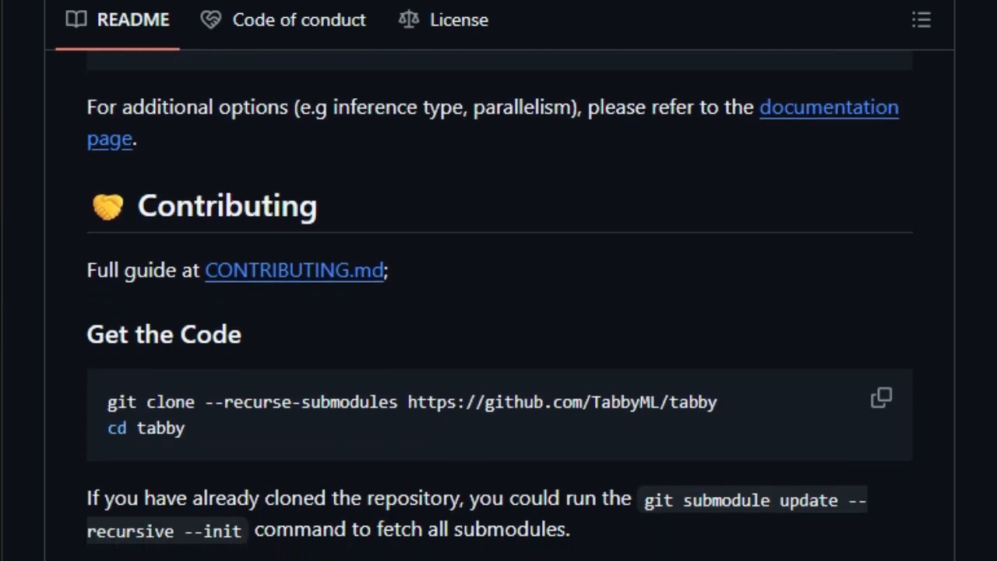
scroll(down, 3)
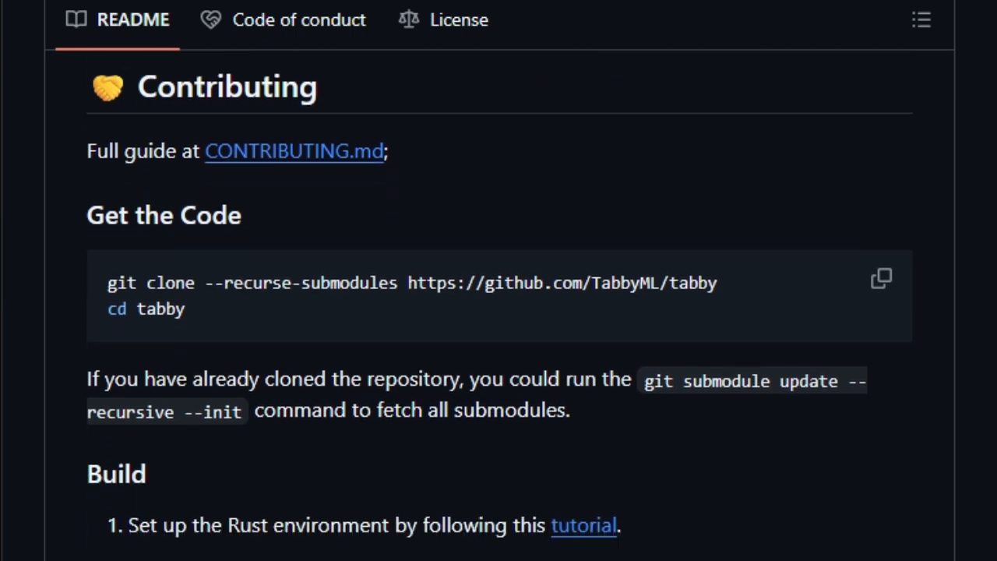
scroll(down, 3)
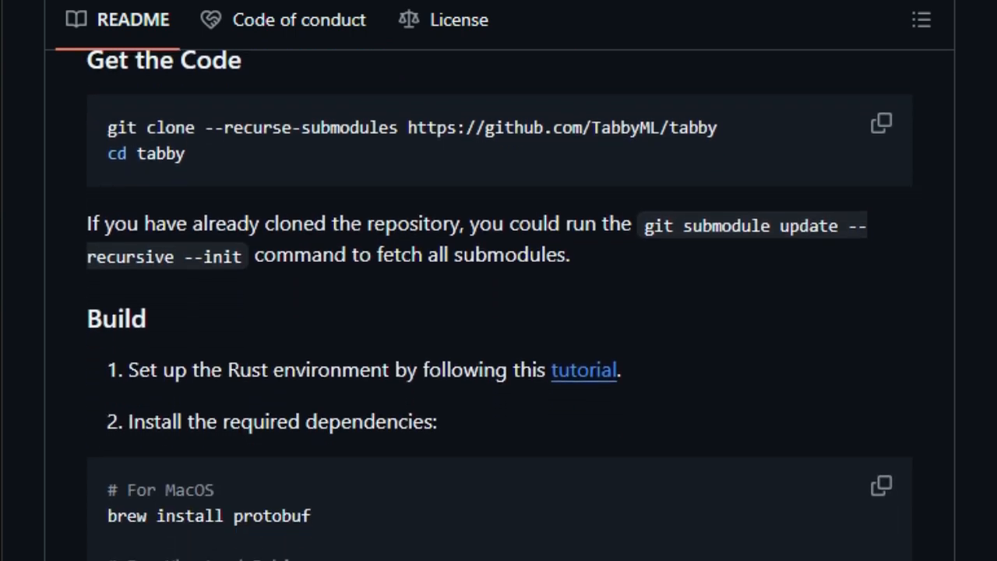
scroll(down, 3)
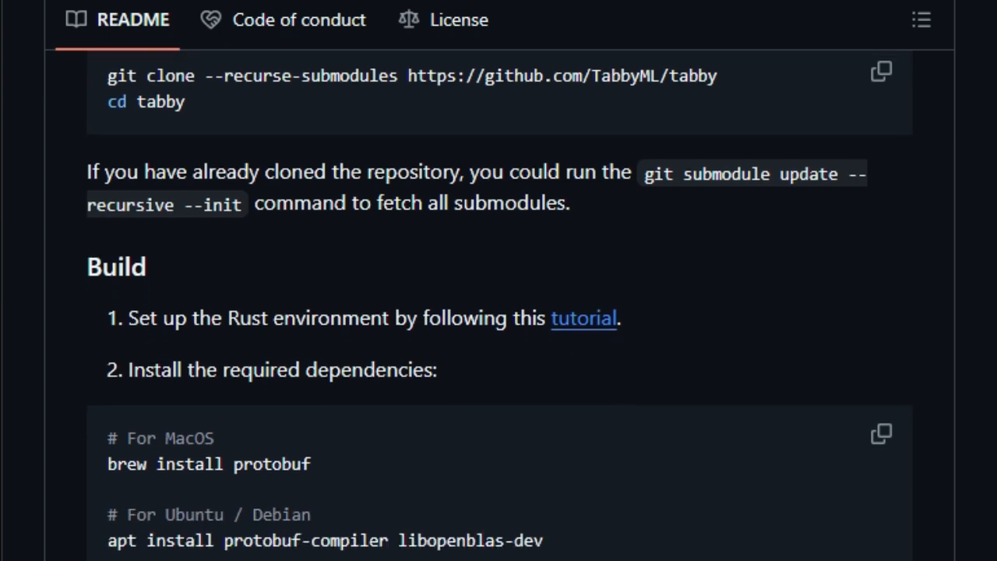
scroll(down, 3)
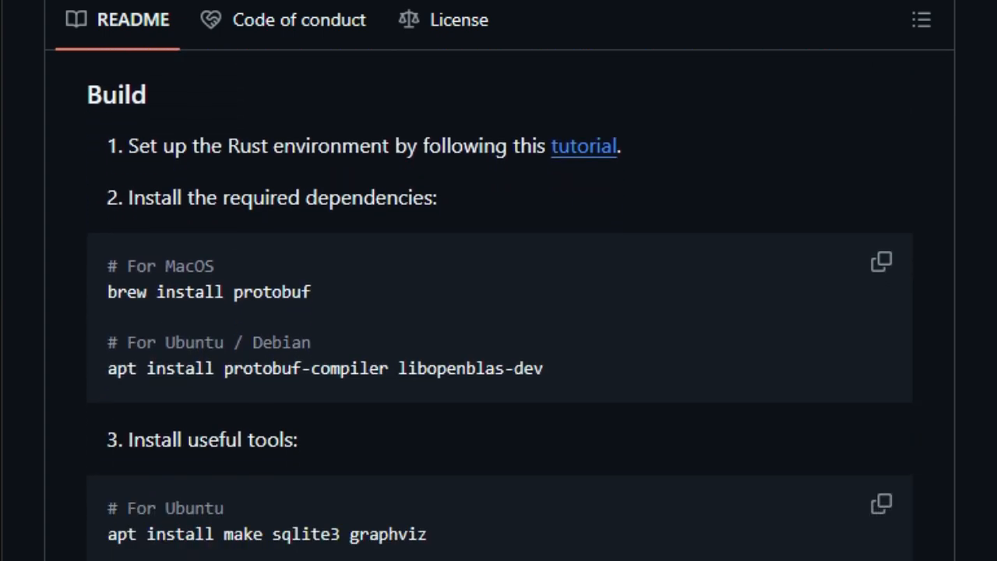
scroll(down, 3)
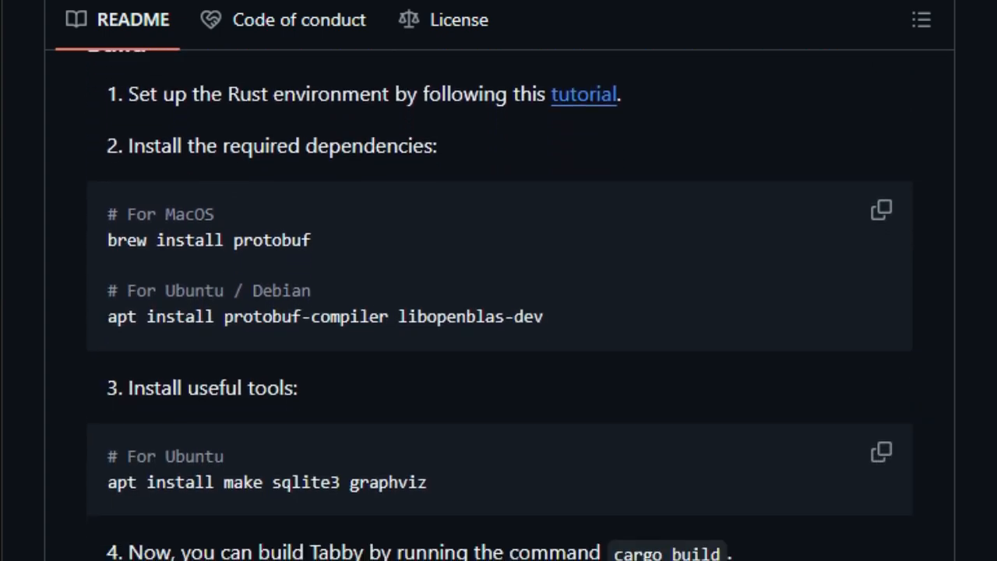
scroll(down, 3)
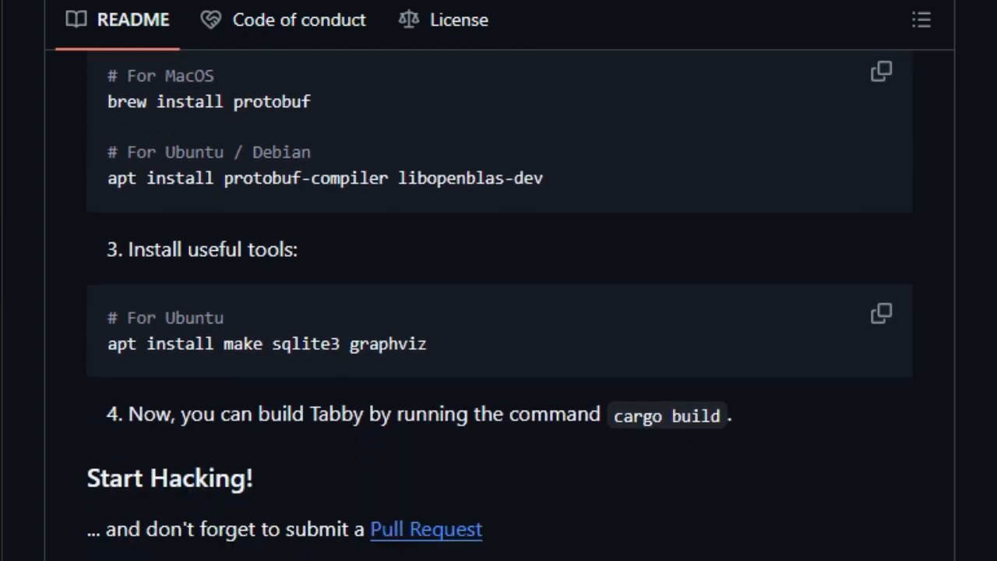
scroll(down, 3)
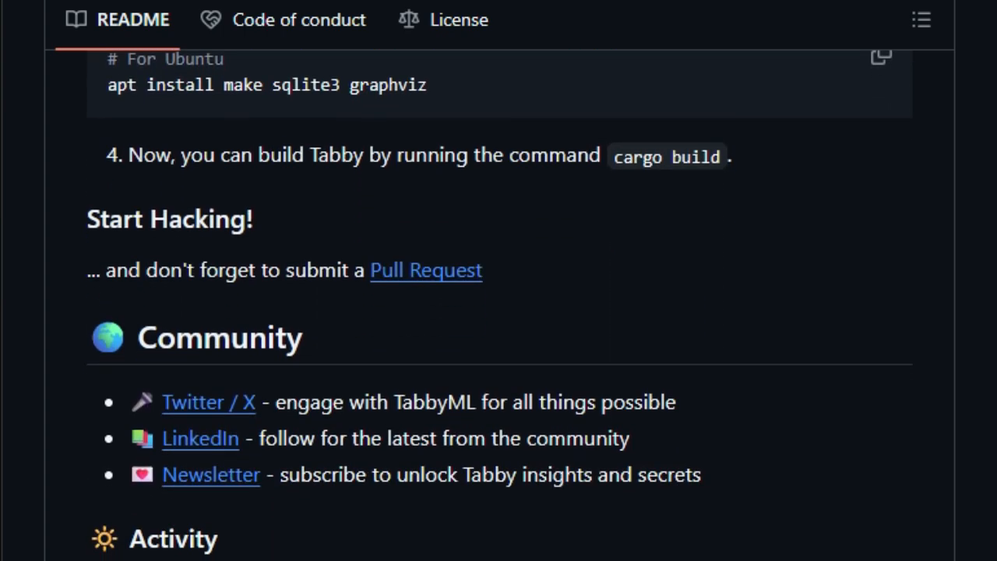
Review Tabby's Activity and Star History charts before moving to hoppscotch/hoppscotch
scroll(down, 3)
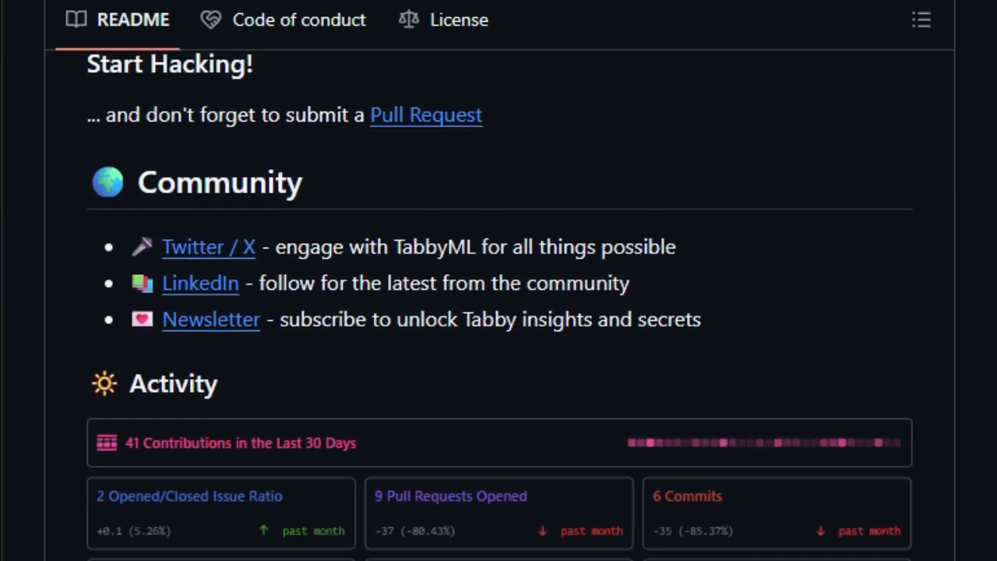
scroll(down, 3)
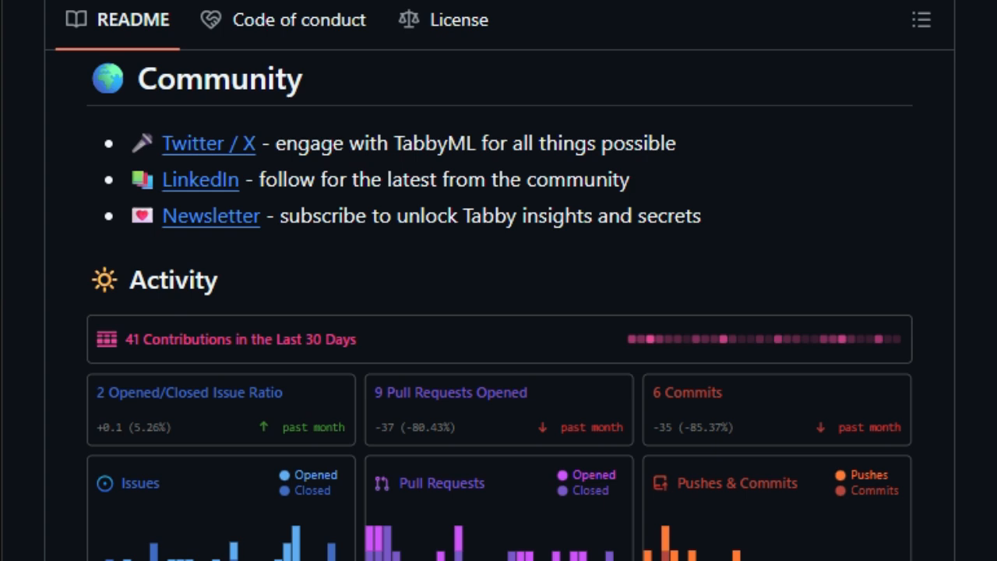
scroll(down, 3)
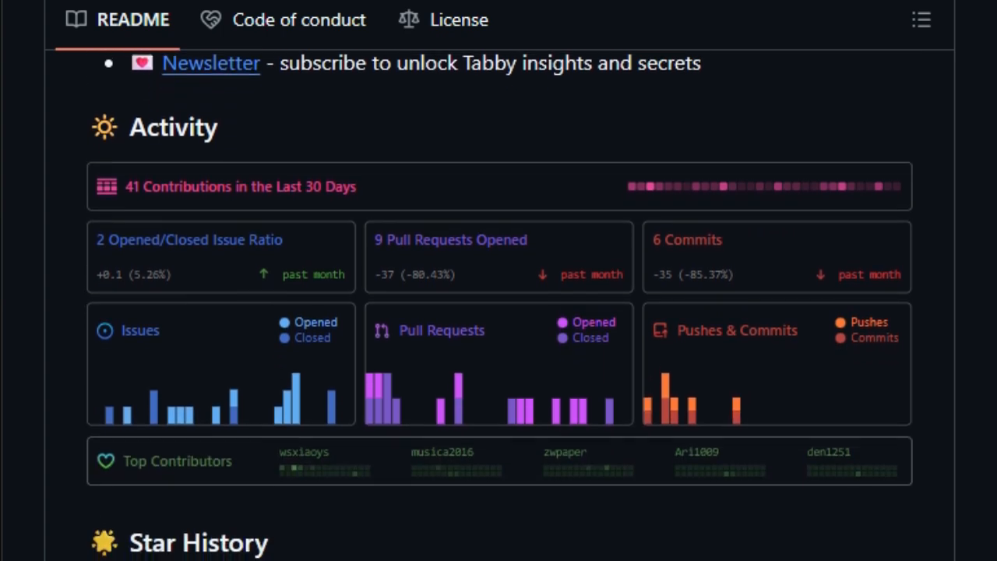
scroll(down, 3)
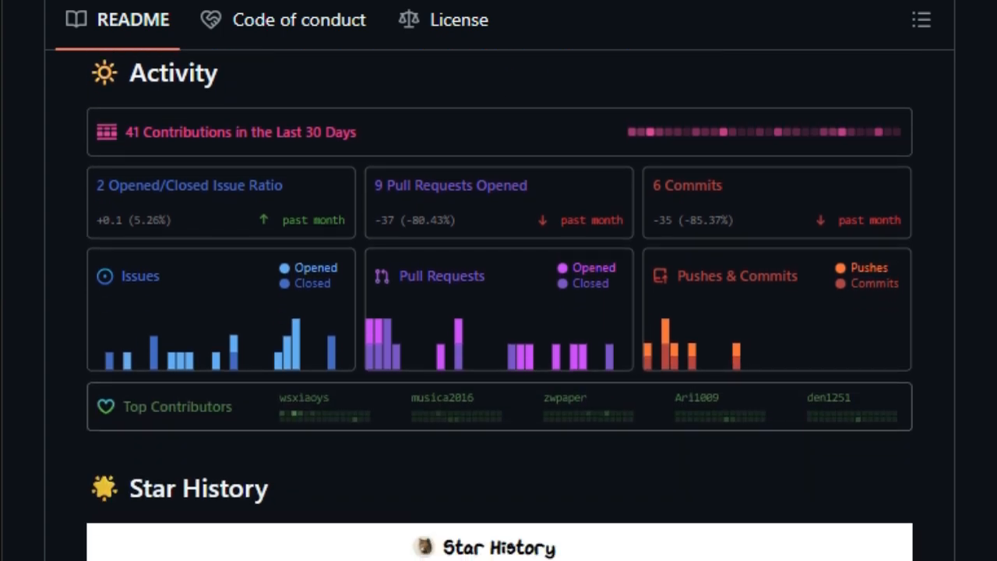
scroll(down, 3)
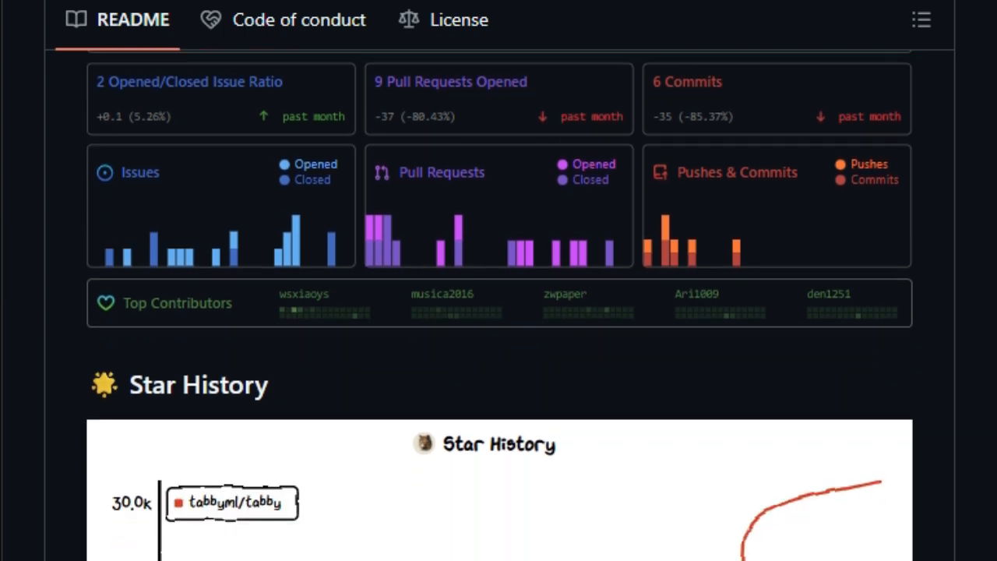
scroll(down, 3)
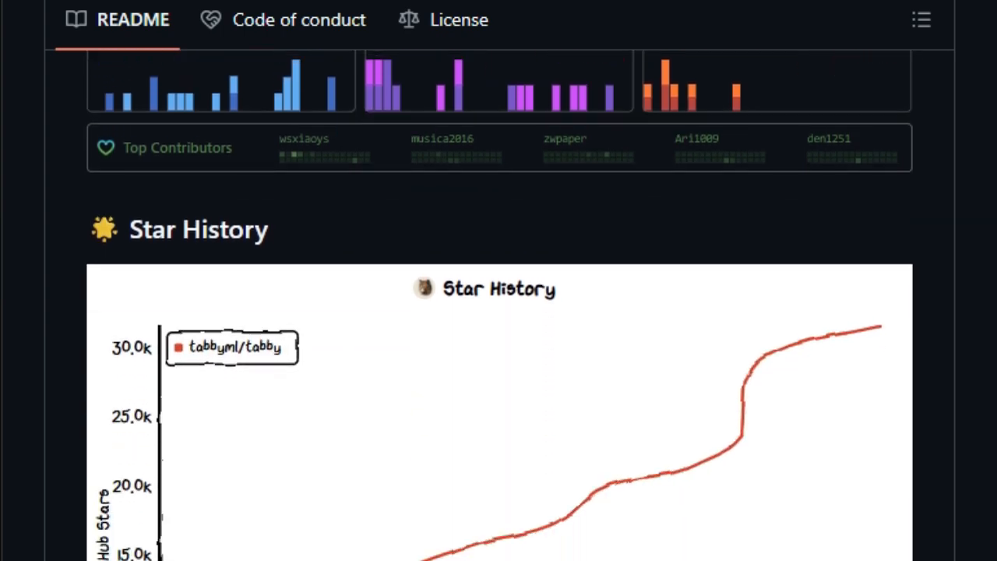
scroll(down, 3)
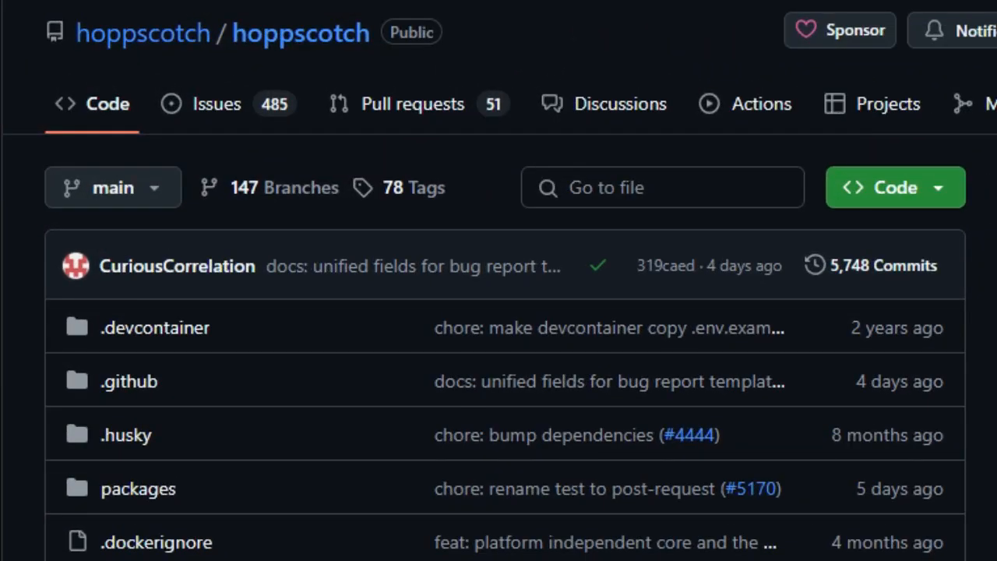
Scroll past Hoppscotch's file list to the README title, tagline and badges
scroll(right, 3)
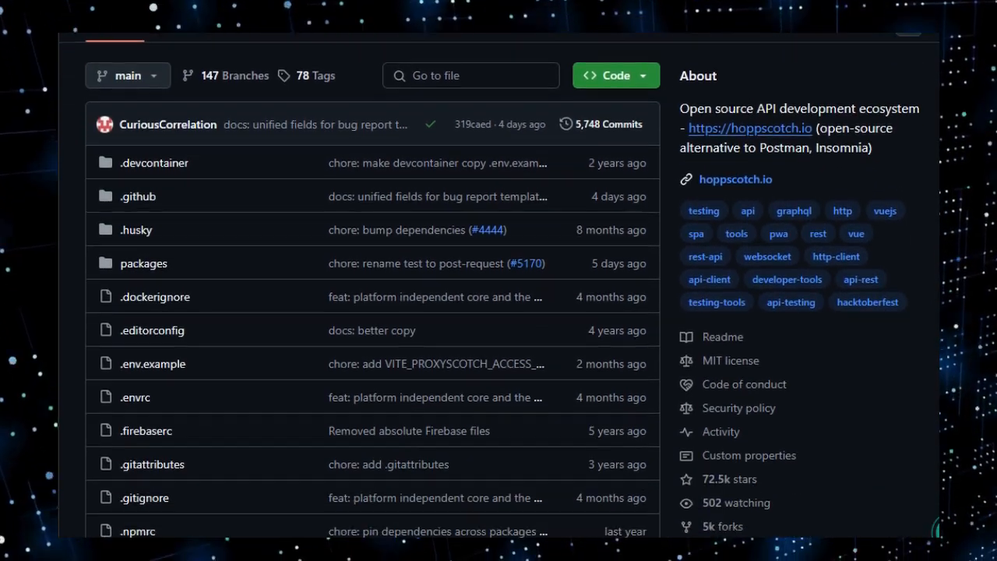
scroll(down, 3)
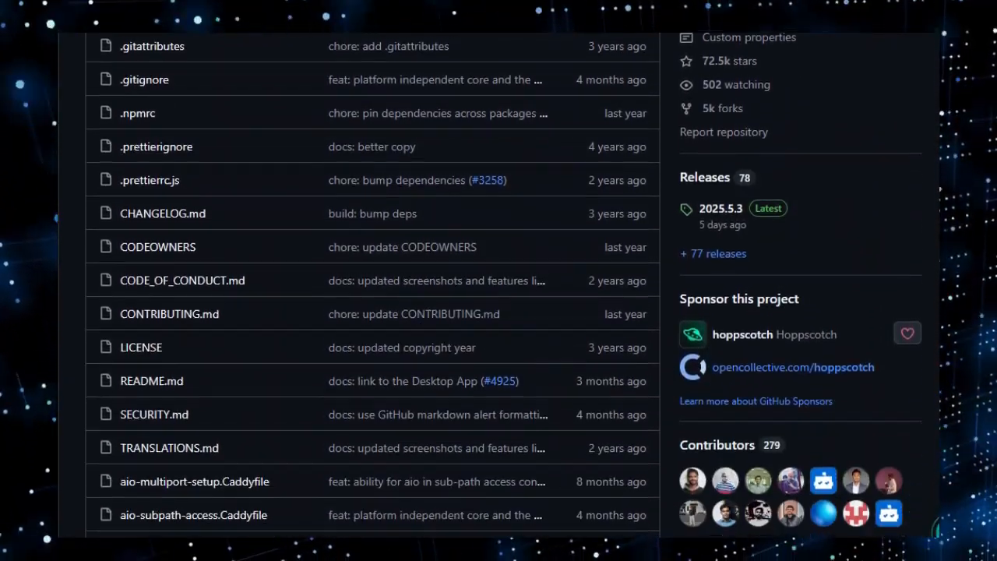
scroll(down, 3)
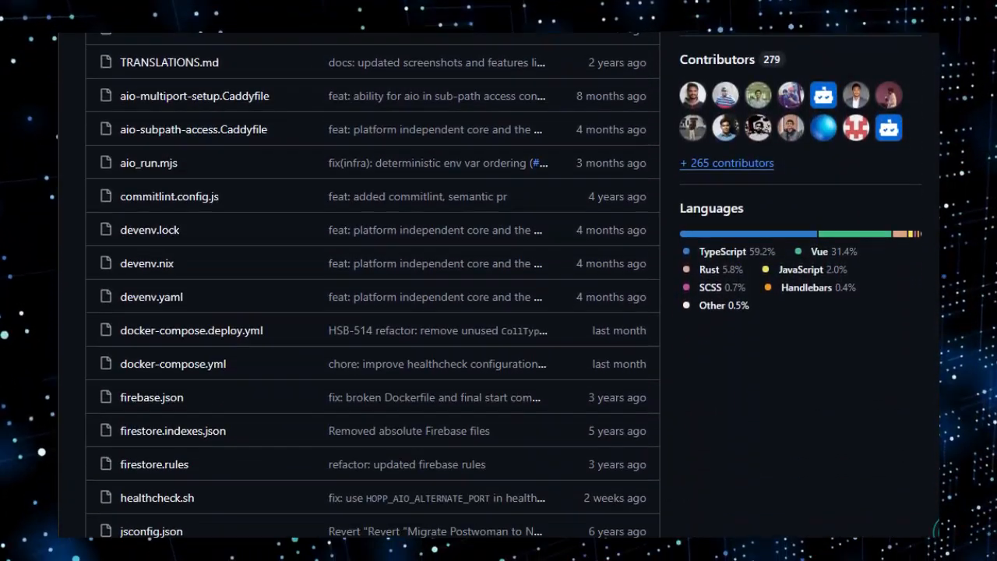
scroll(down, 3)
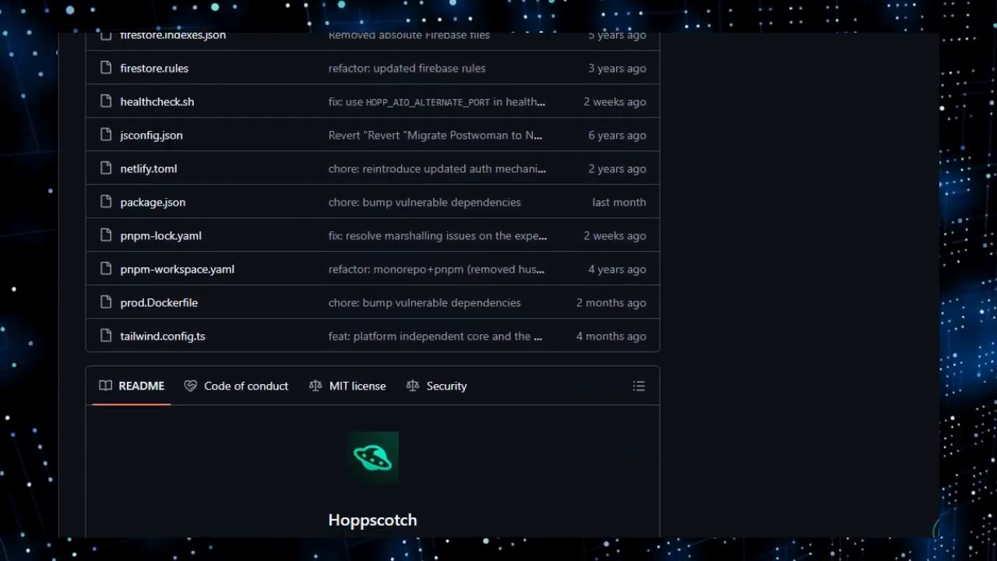
scroll(down, 3)
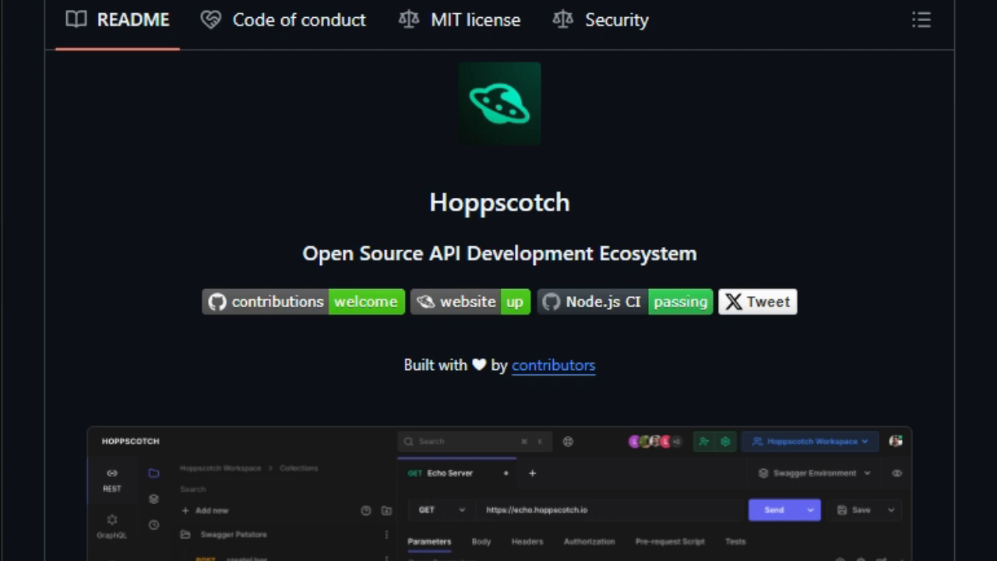
Scroll the Hoppscotch Features list from authorization types down to the Auth + Sync sign-in options
scroll(down, 3)
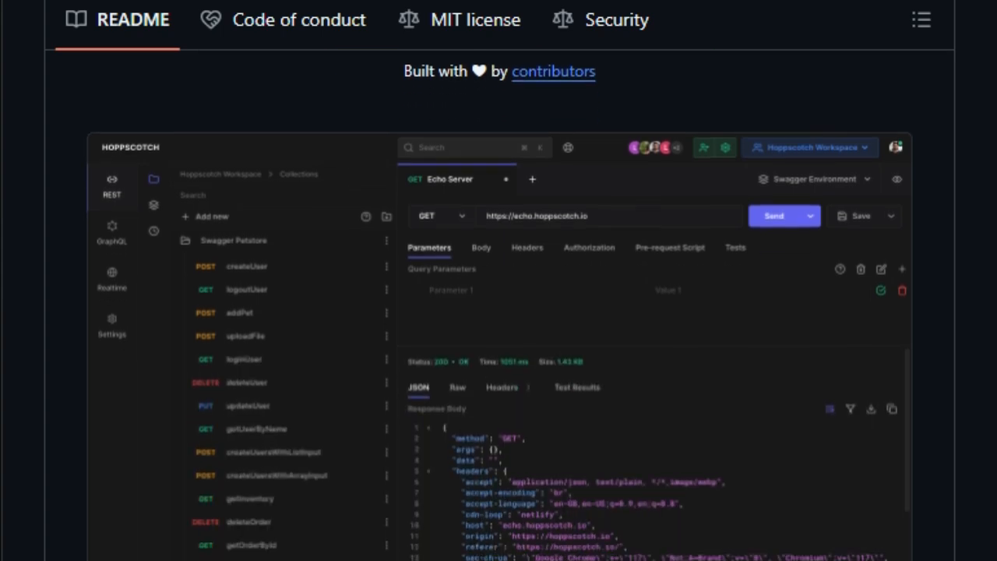
scroll(down, 3)
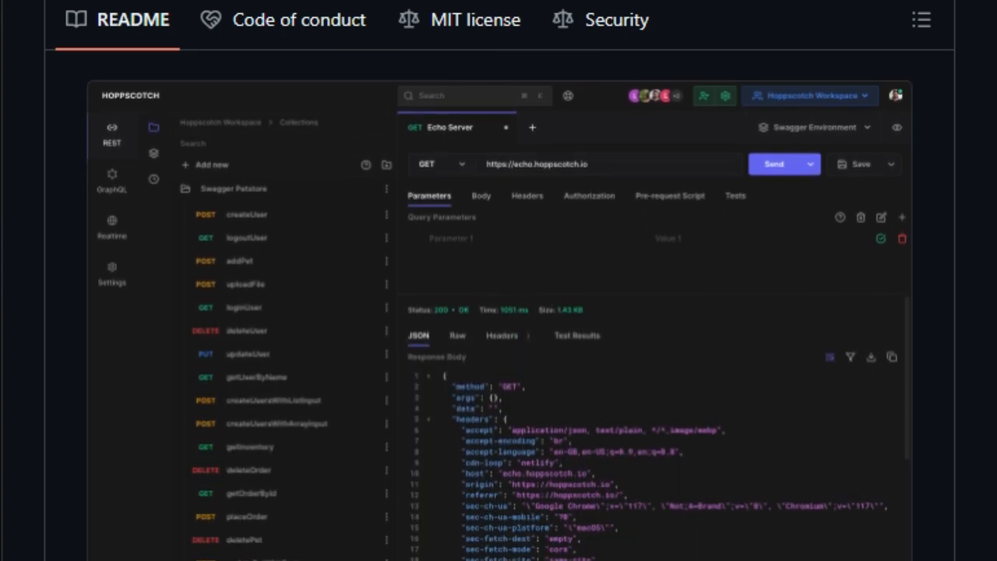
scroll(down, 3)
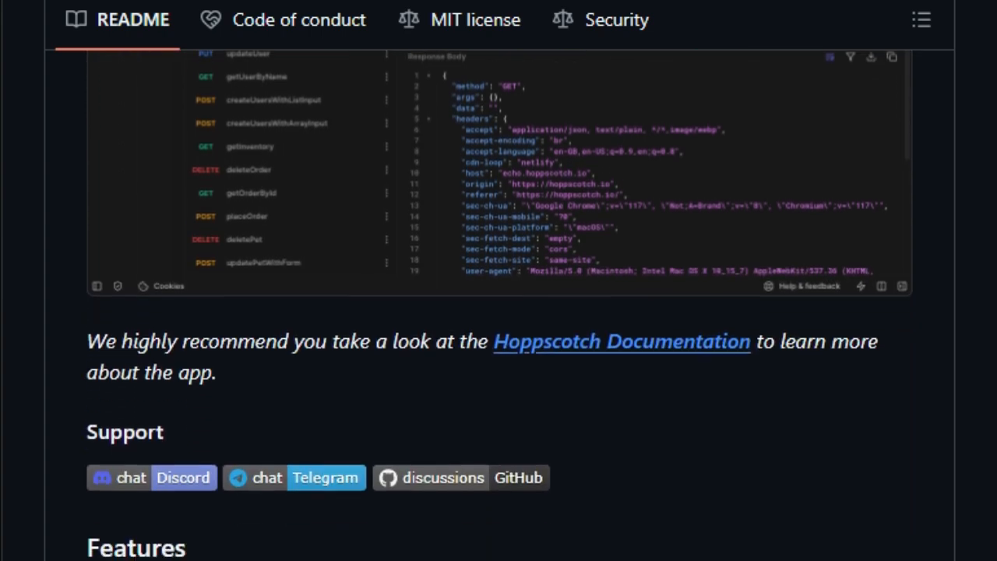
scroll(down, 3)
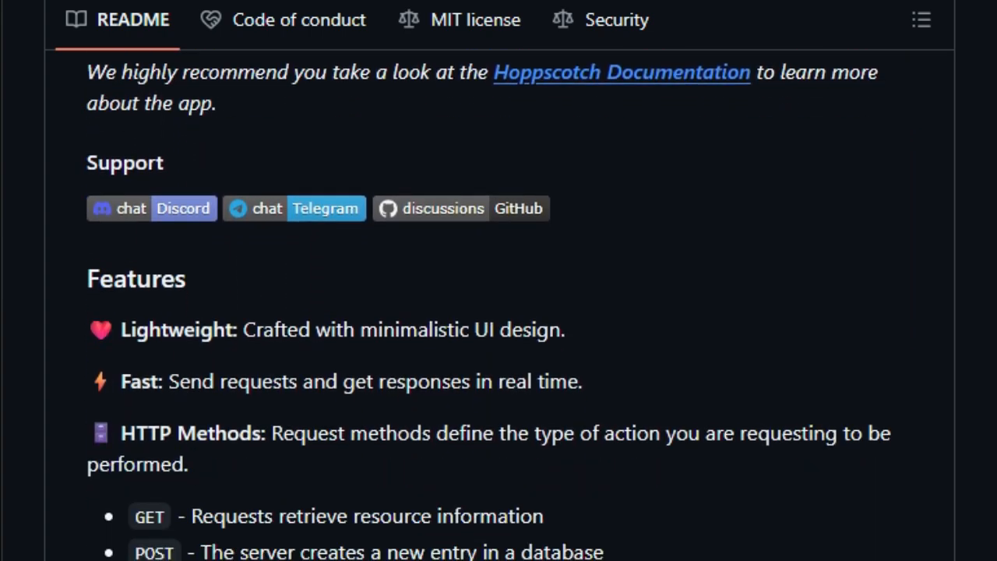
scroll(down, 3)
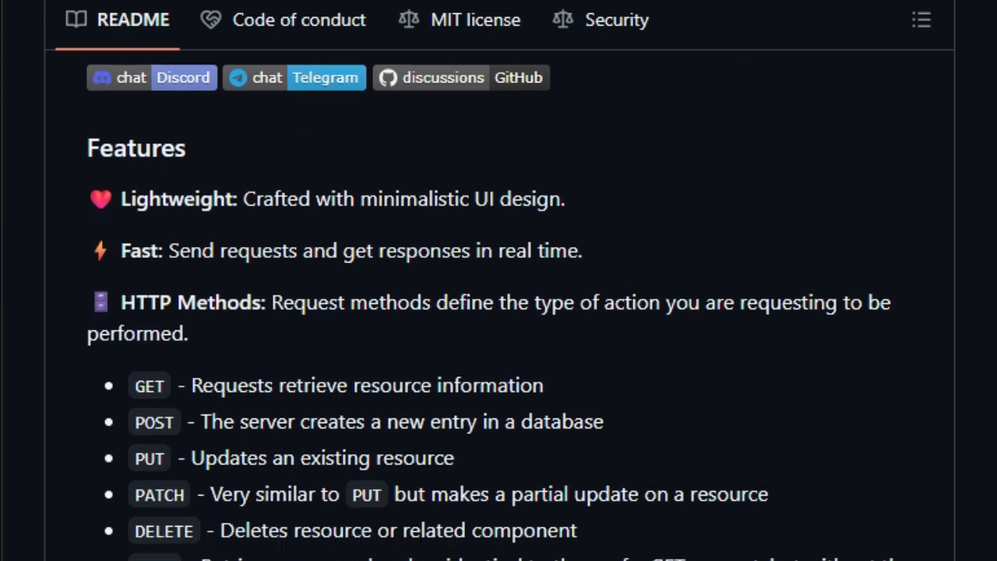
scroll(down, 3)
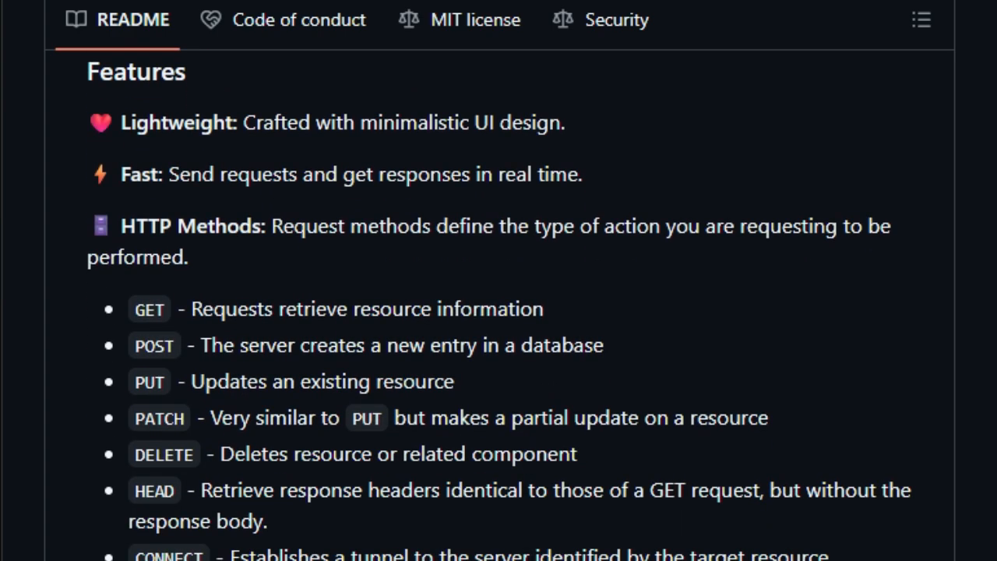
scroll(down, 3)
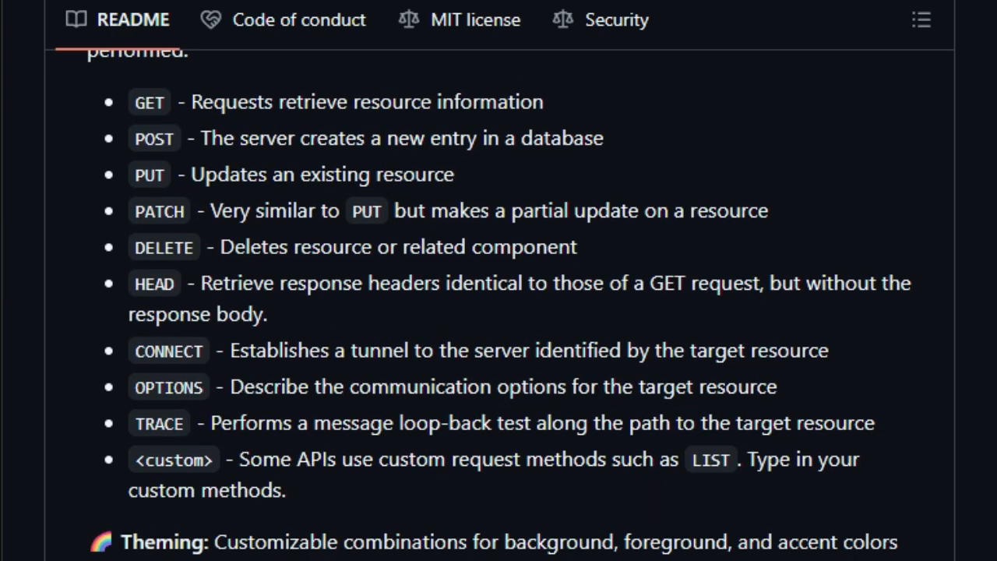
scroll(down, 3)
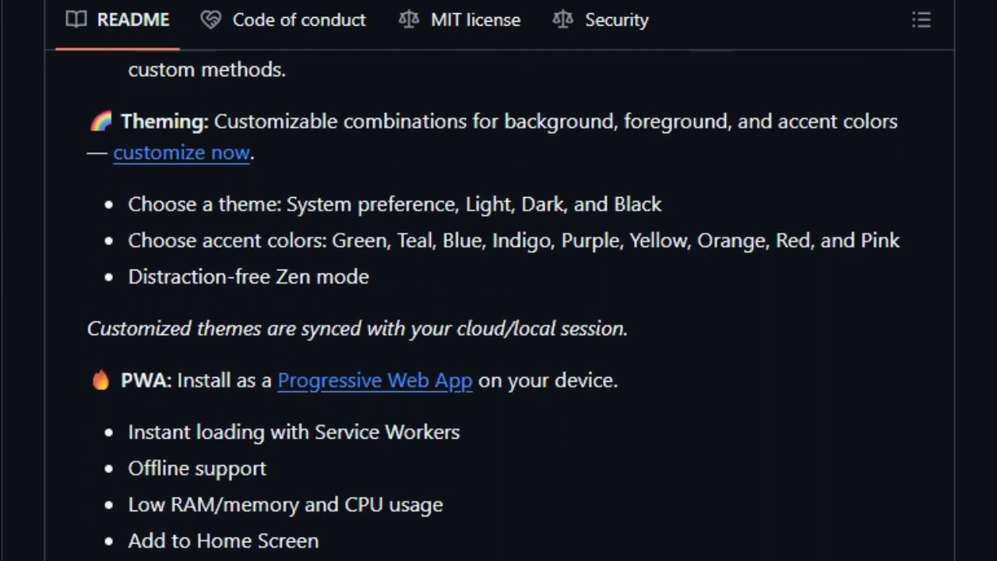
scroll(down, 3)
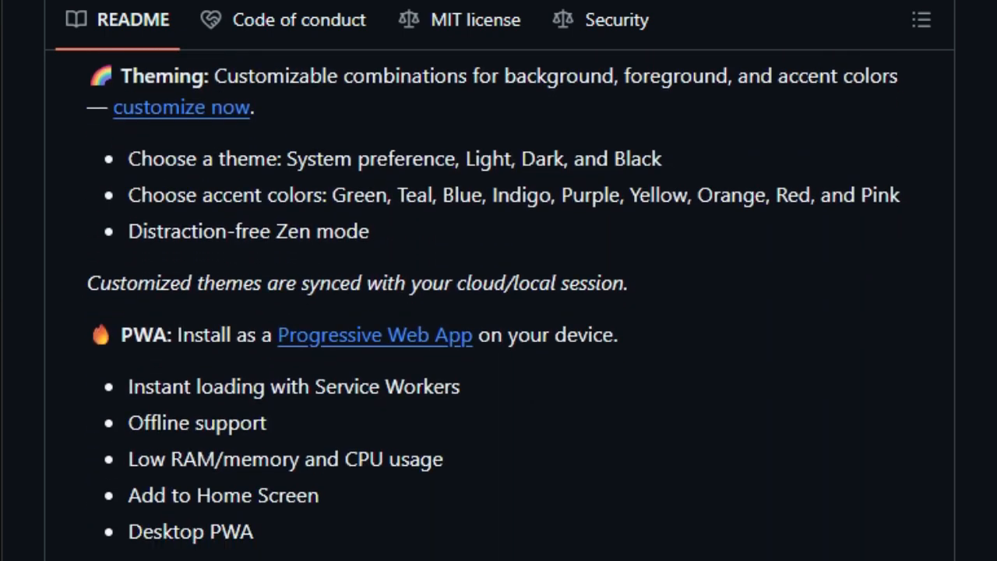
scroll(down, 3)
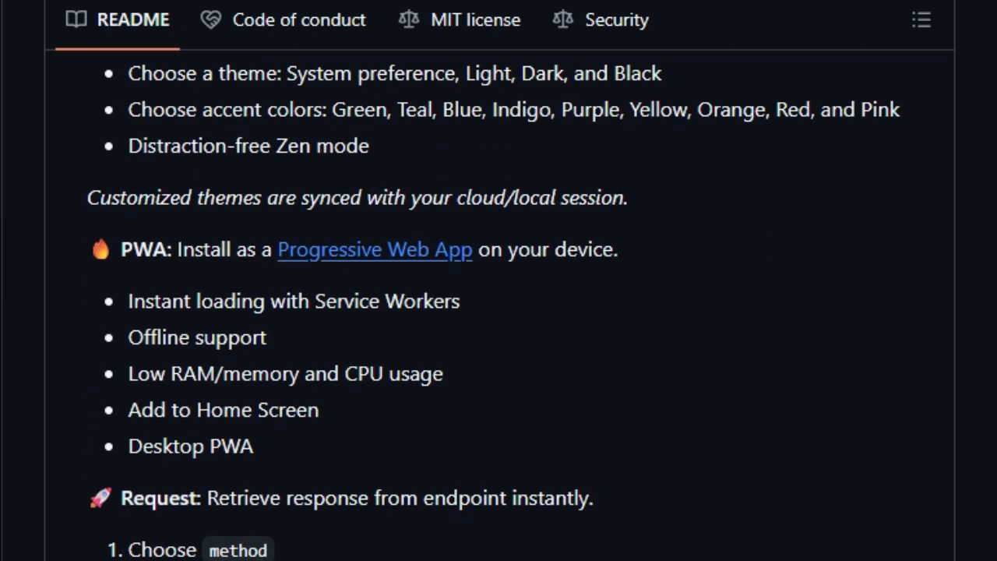
scroll(down, 3)
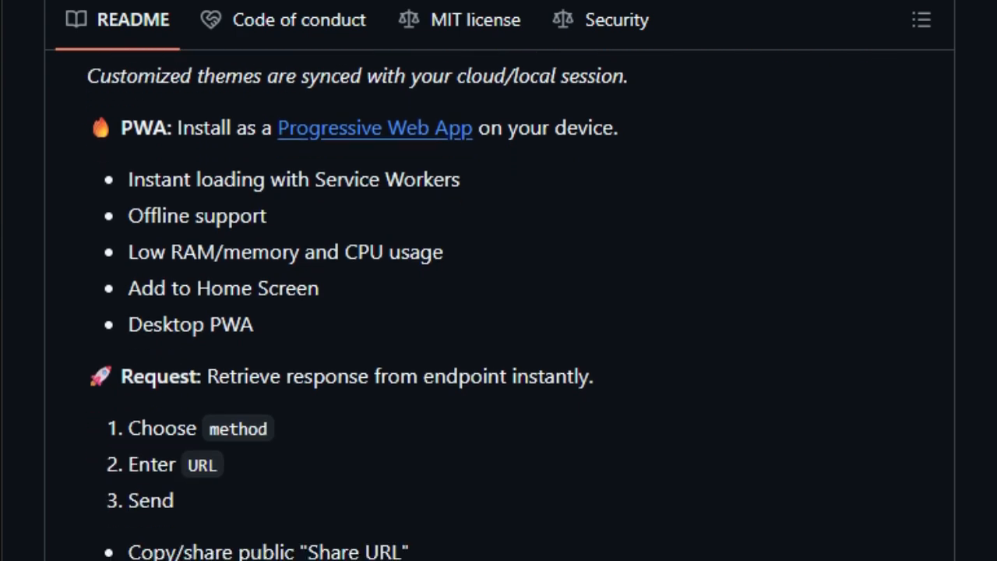
scroll(down, 3)
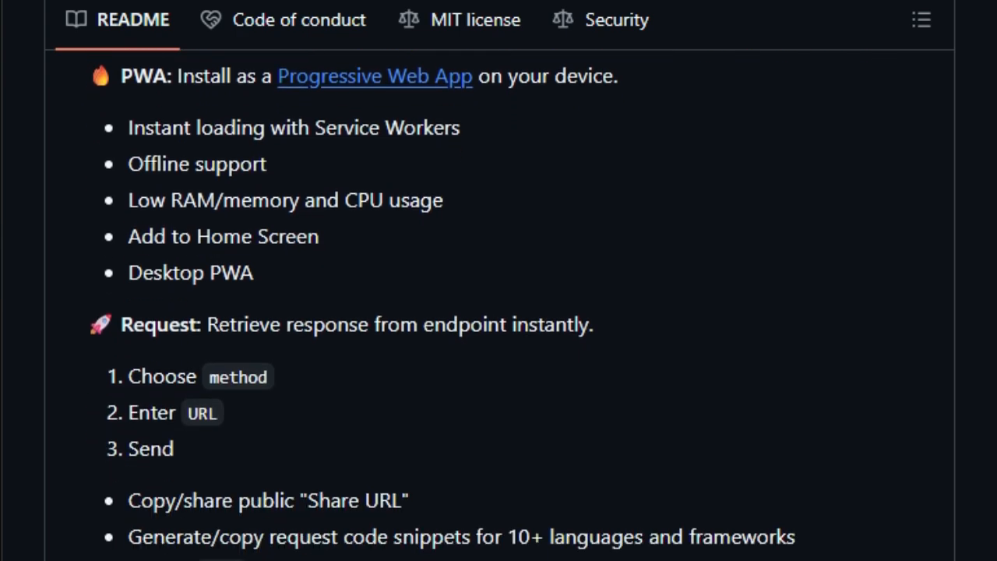
scroll(down, 3)
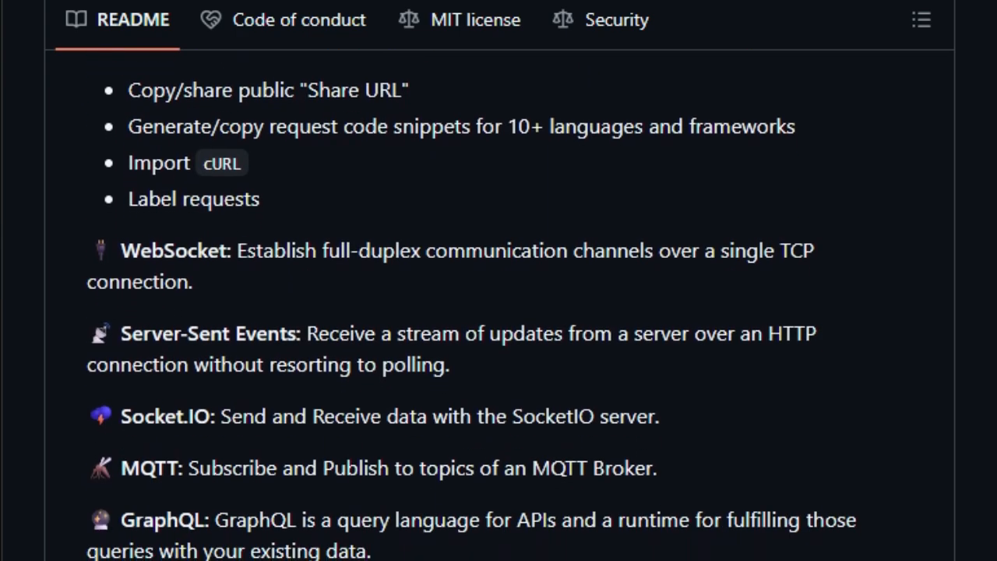
scroll(down, 3)
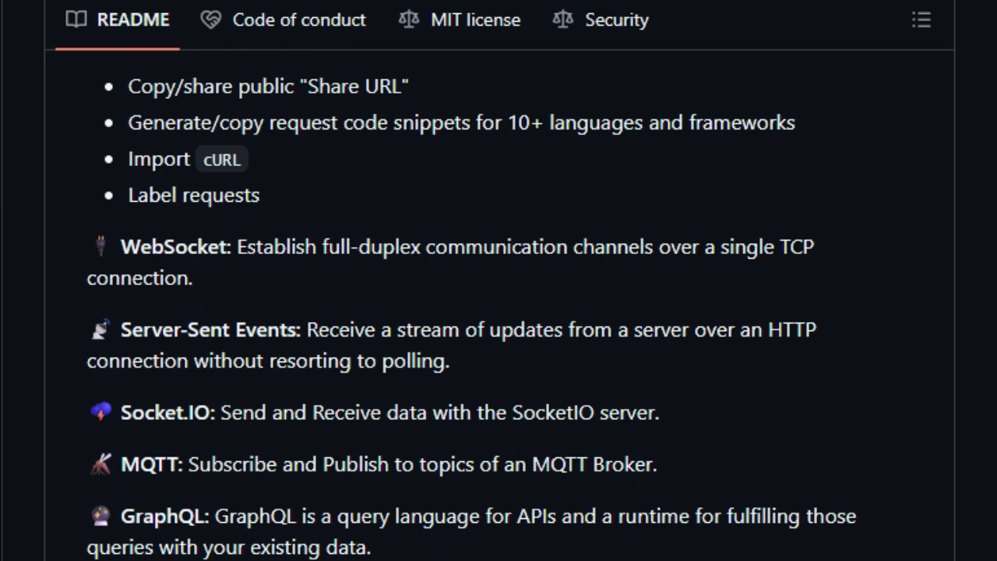
scroll(down, 3)
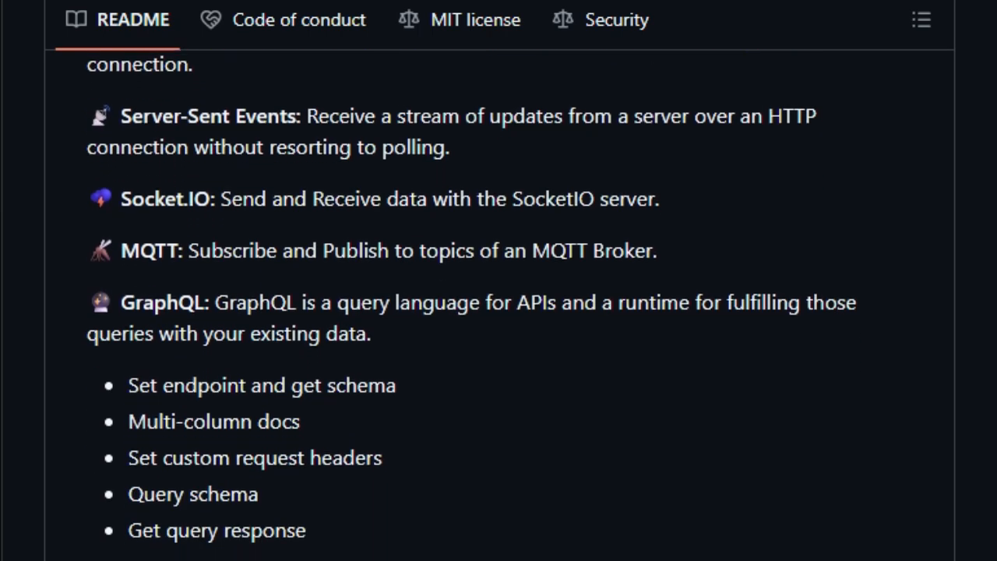
scroll(down, 3)
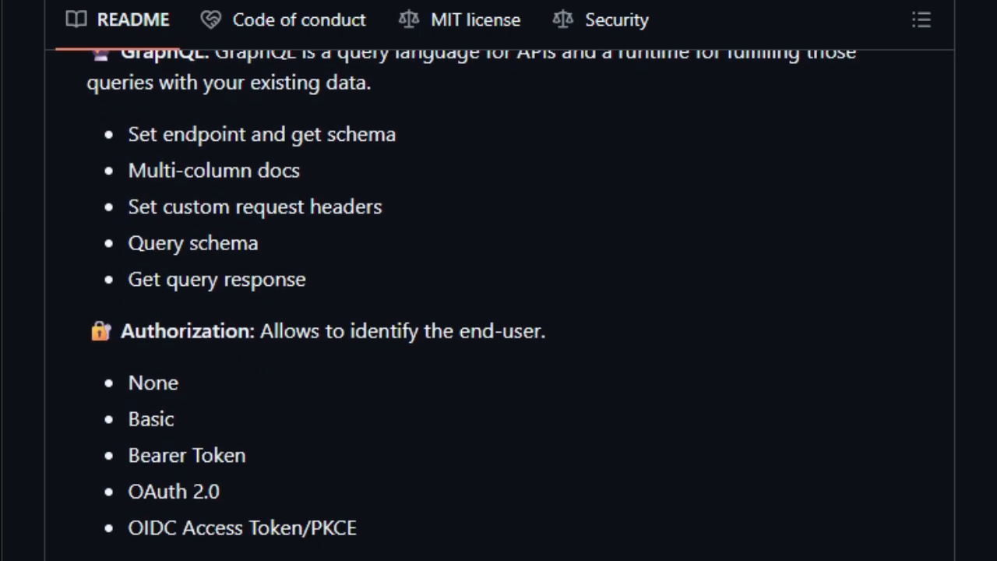
scroll(down, 3)
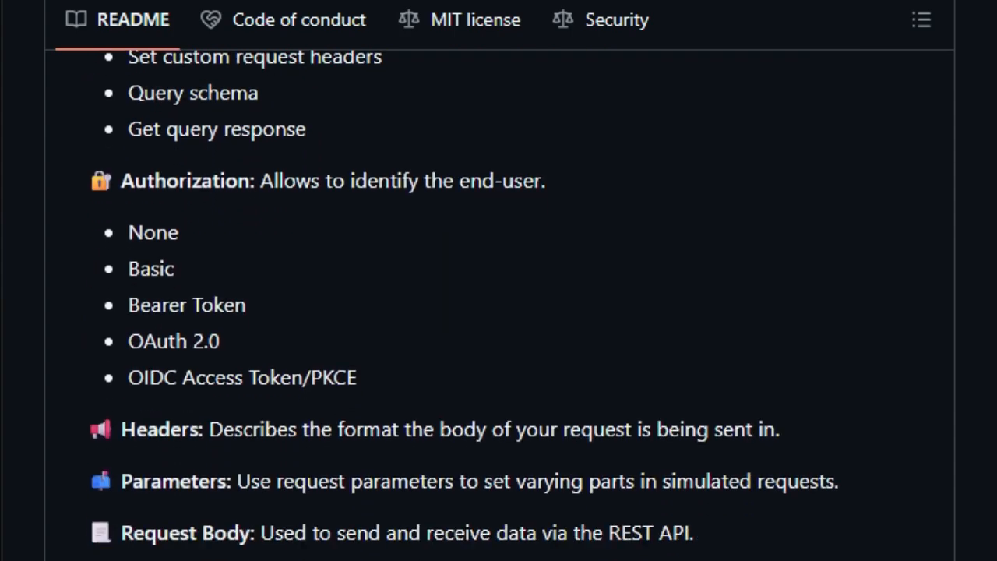
scroll(down, 3)
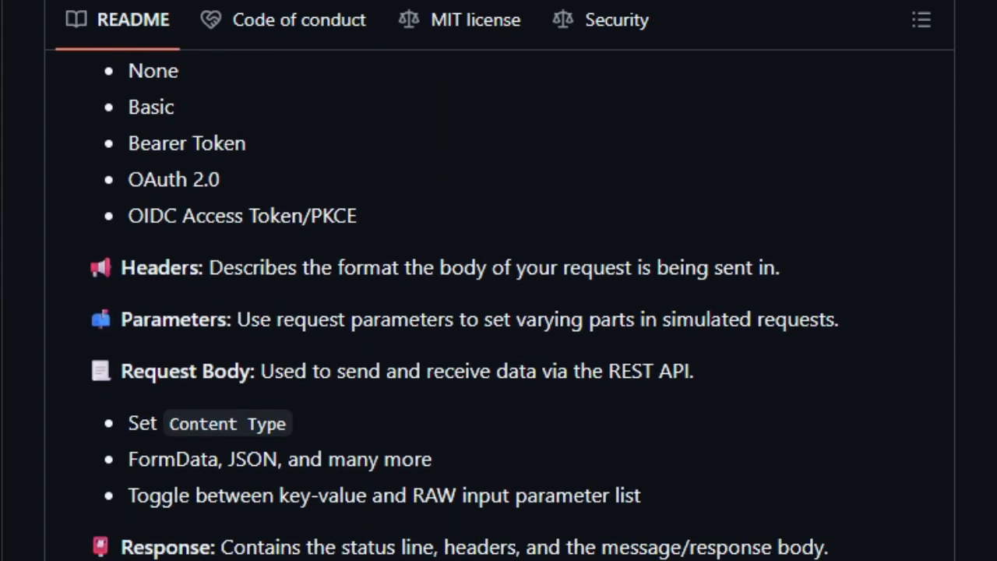
scroll(down, 3)
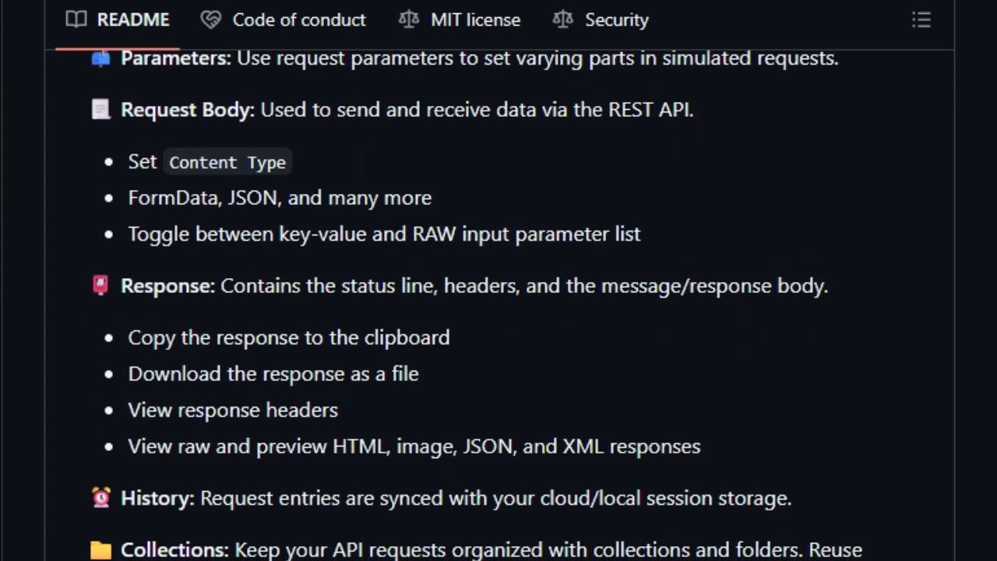
scroll(down, 3)
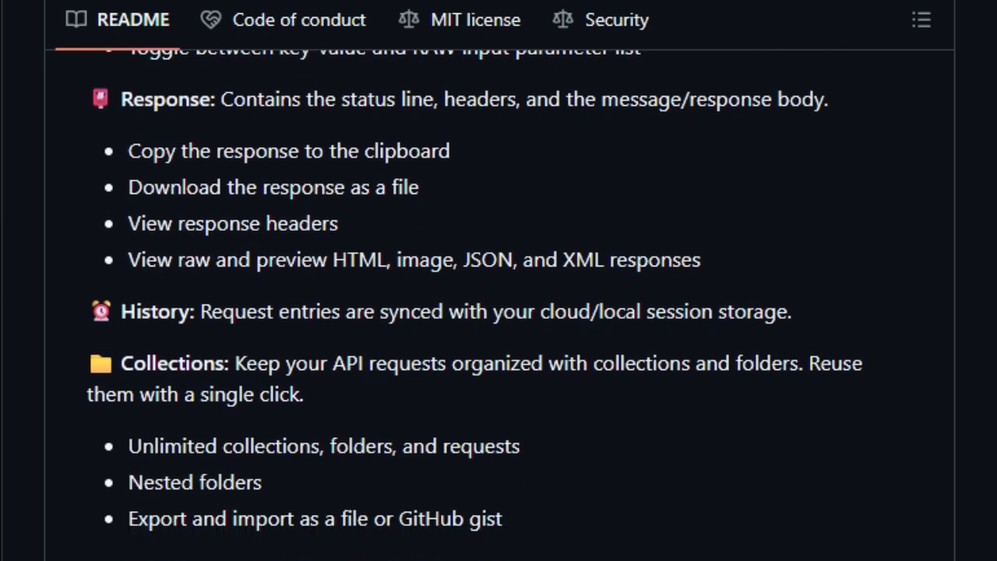
scroll(down, 3)
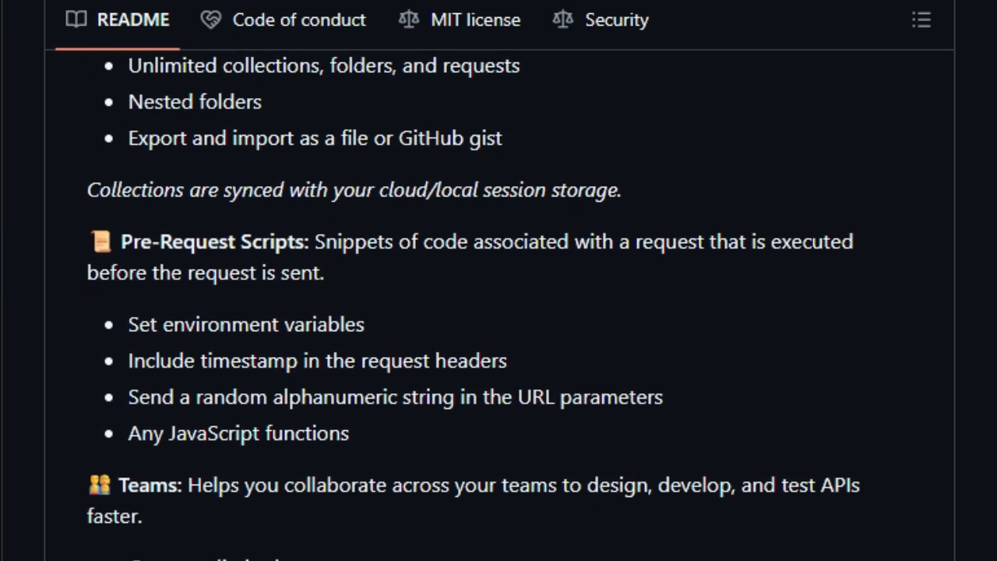
scroll(down, 3)
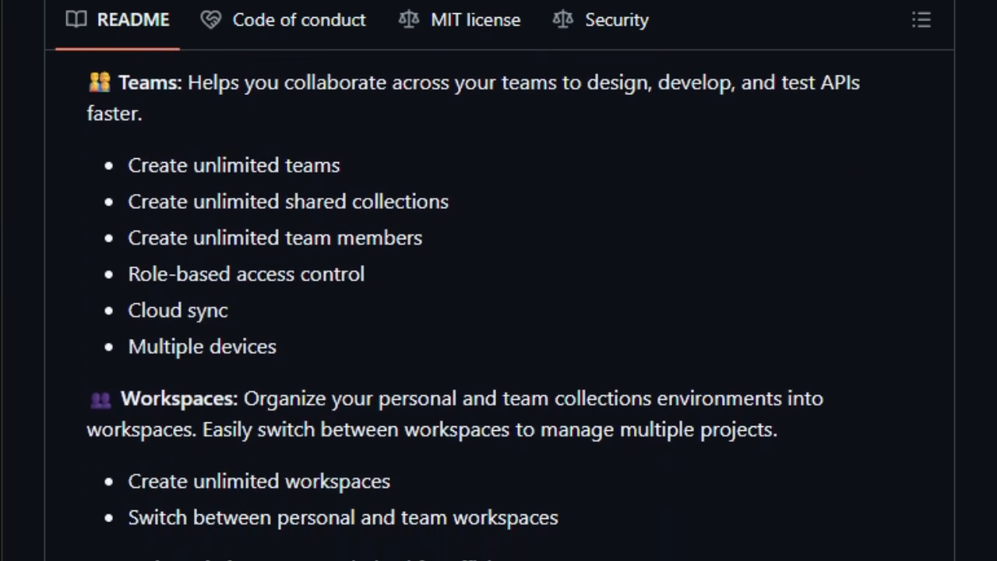
scroll(down, 3)
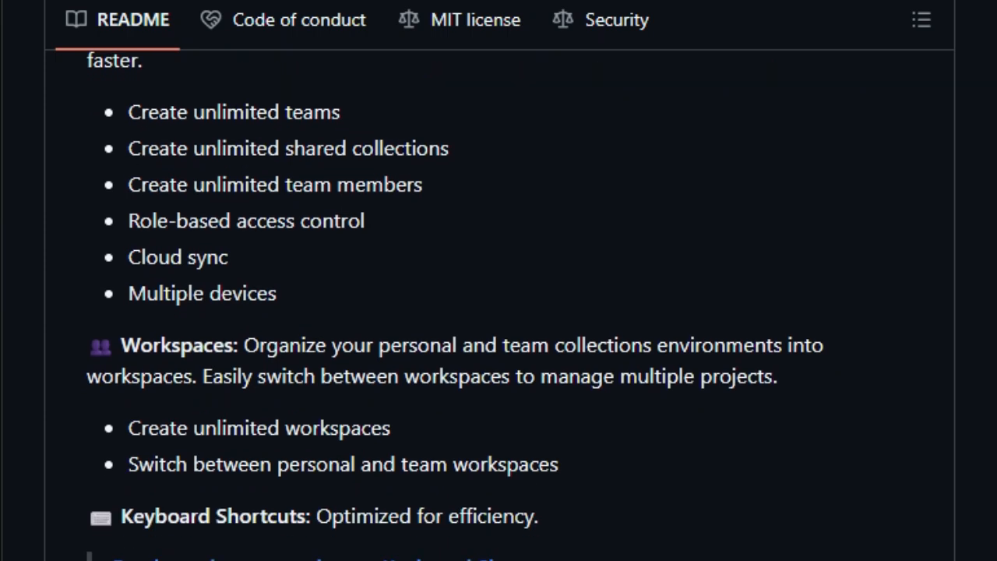
scroll(down, 3)
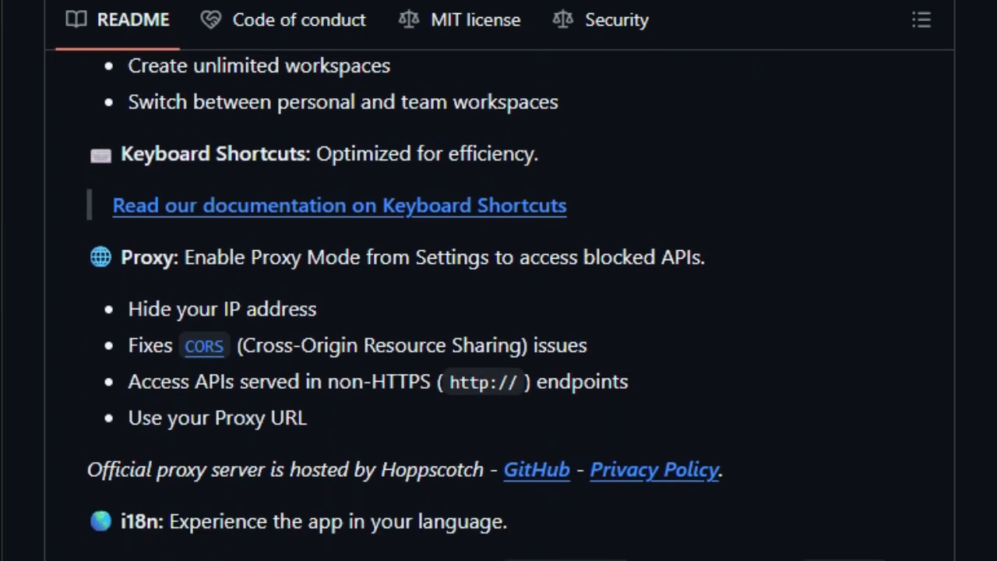
scroll(down, 3)
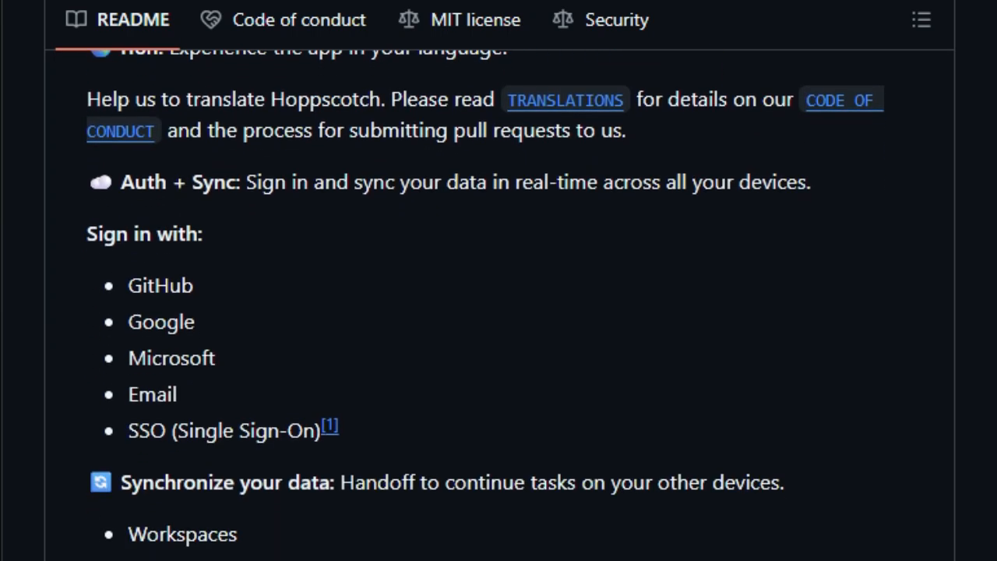
Scroll the Hoppscotch README past Usage and Contributing to Changelog and the Authors avatar grid
scroll(down, 3)
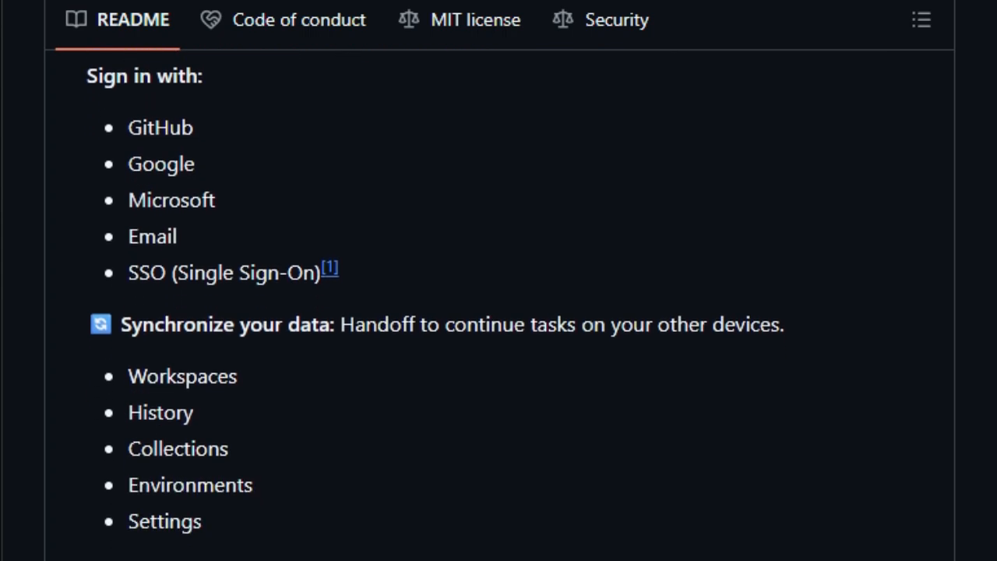
scroll(down, 3)
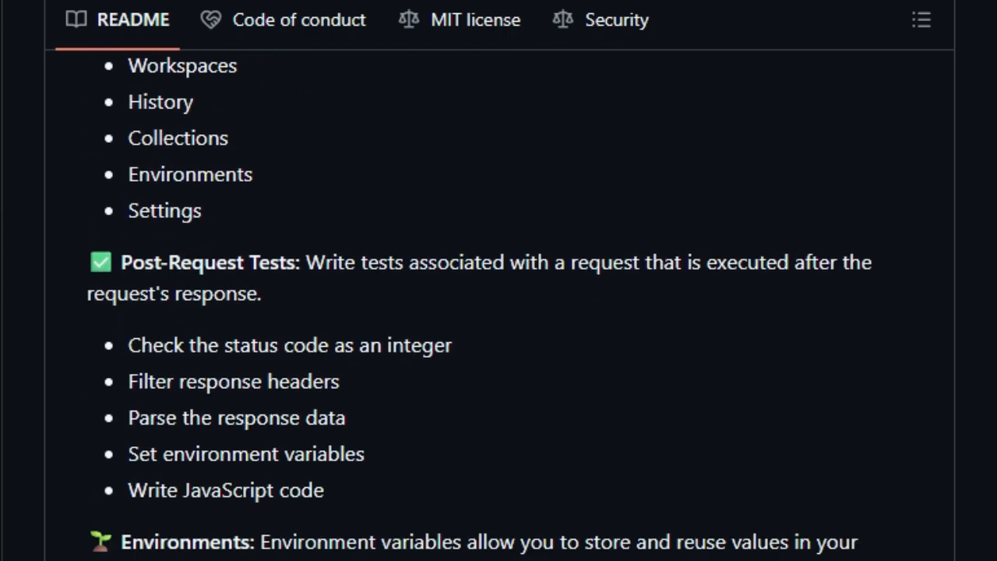
scroll(down, 3)
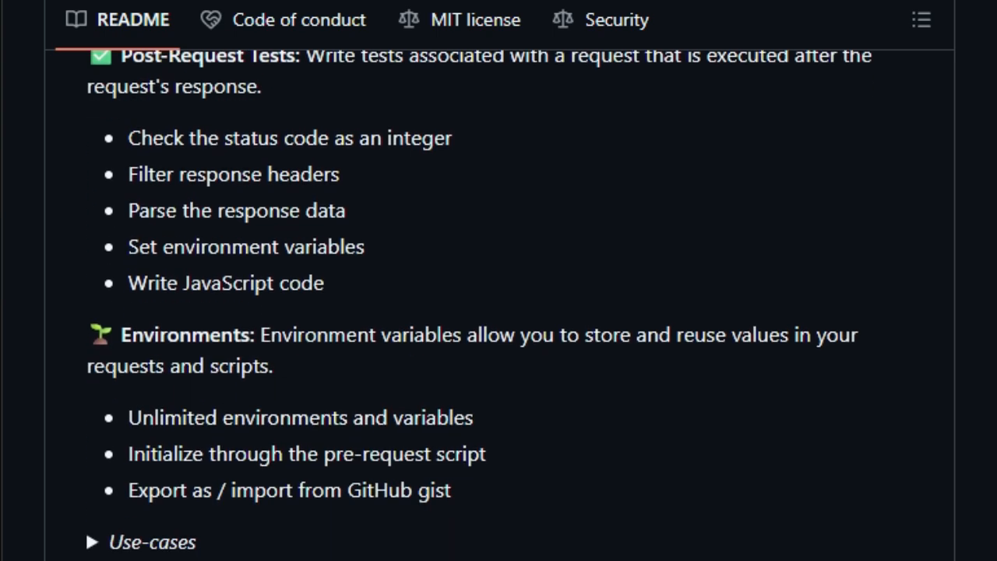
scroll(down, 3)
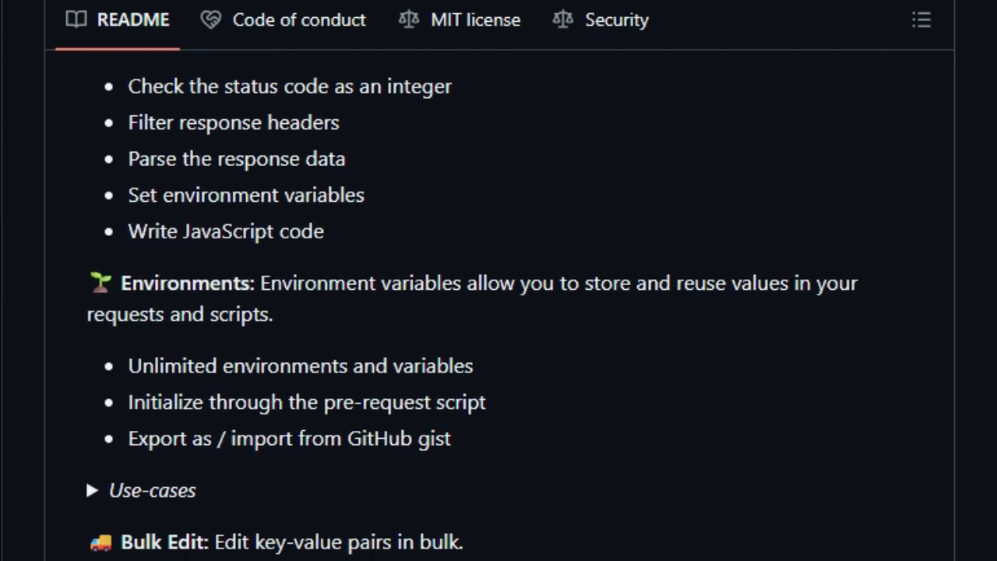
scroll(down, 3)
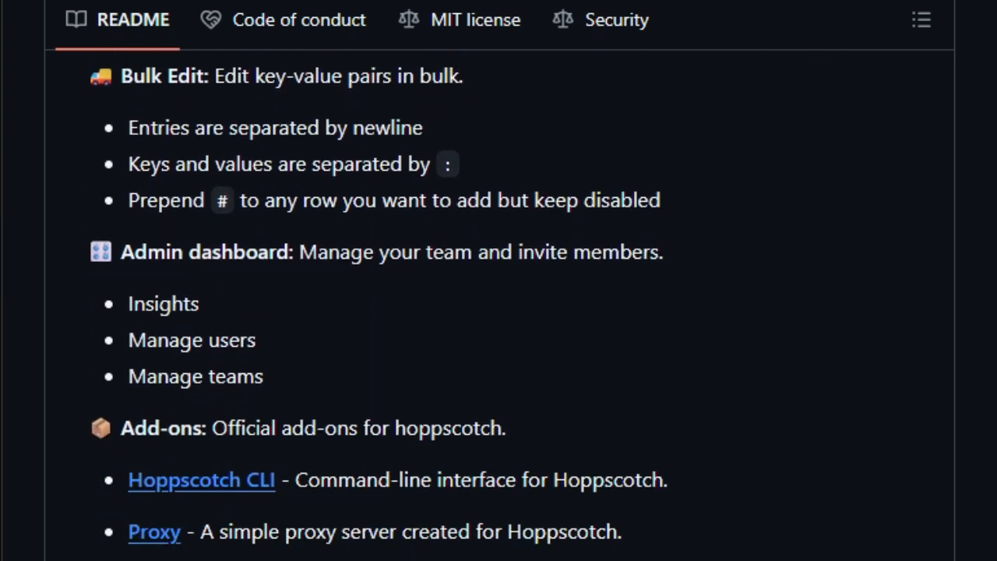
scroll(down, 3)
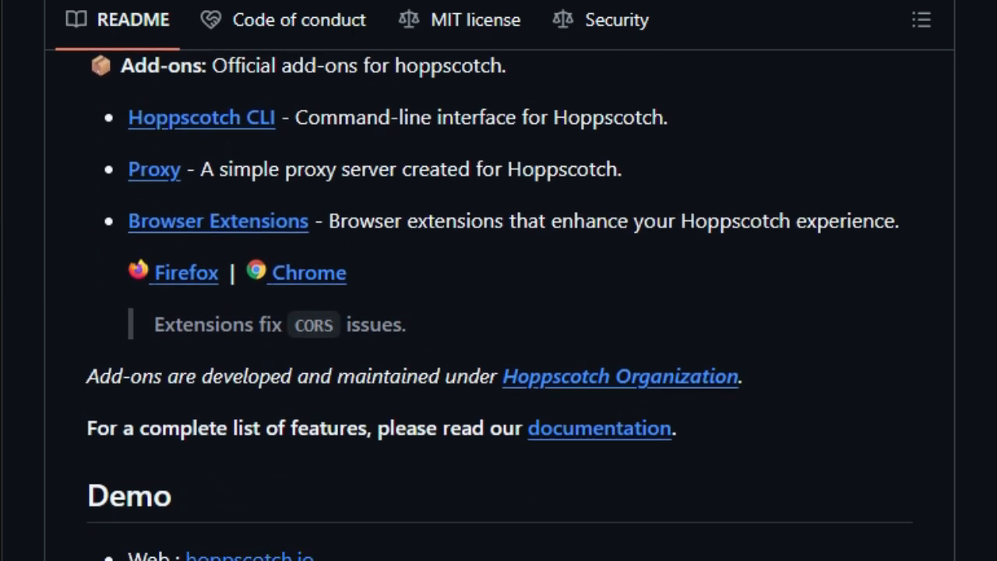
scroll(down, 3)
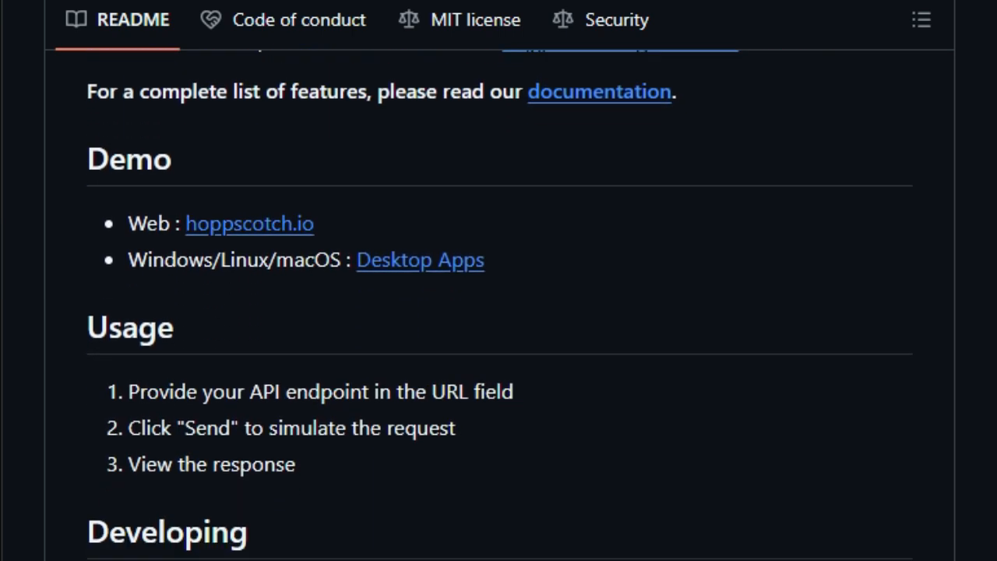
scroll(down, 3)
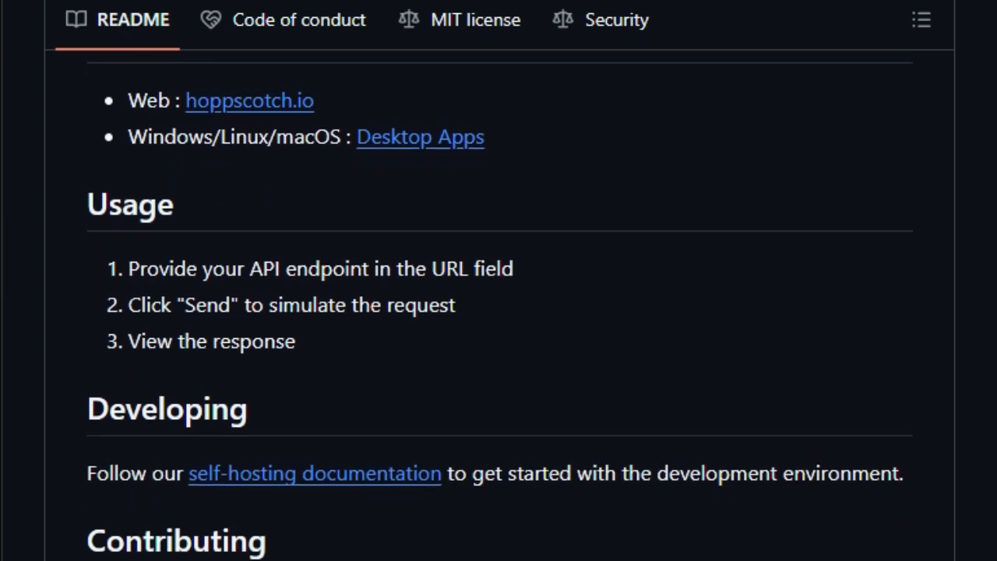
scroll(down, 3)
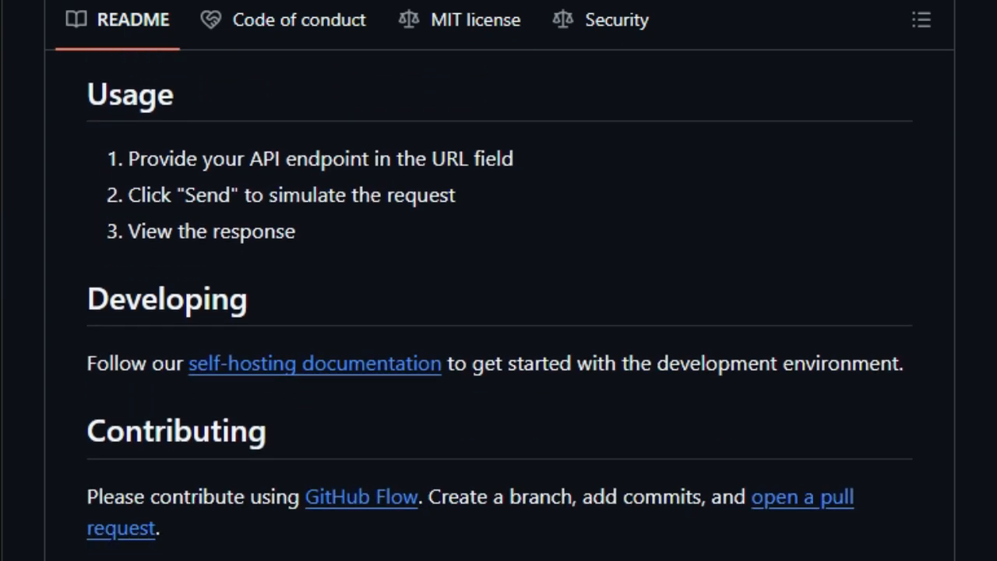
scroll(down, 3)
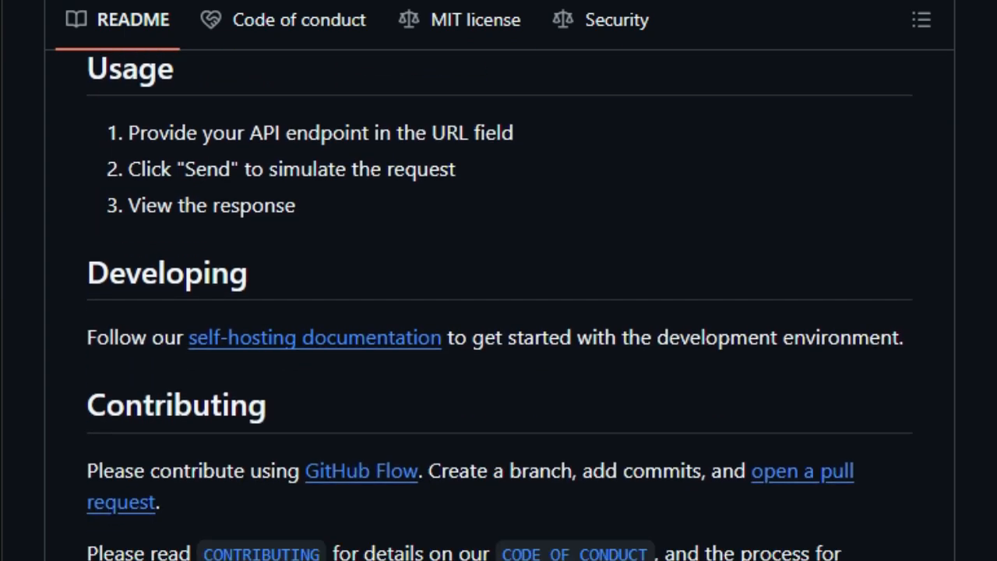
scroll(down, 3)
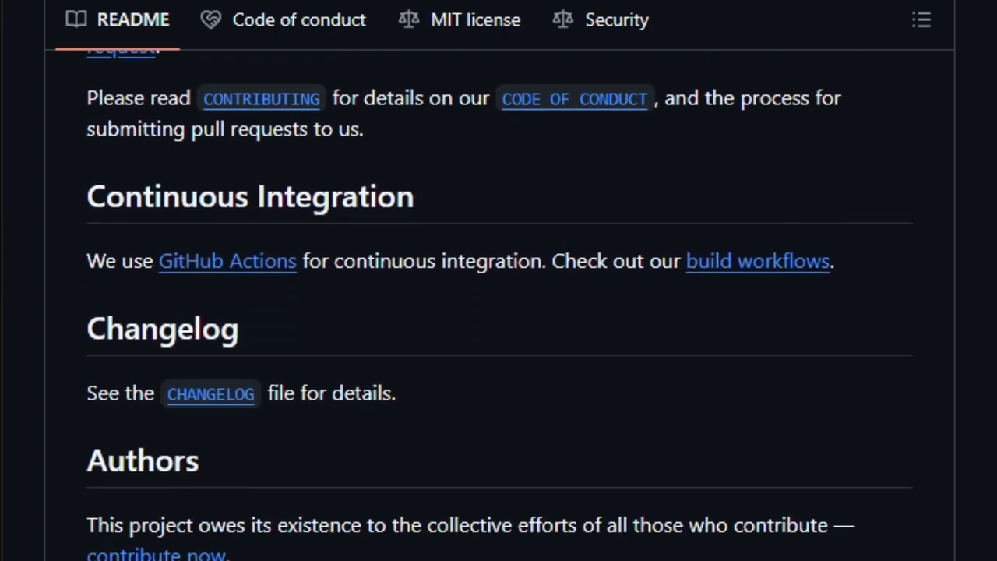
scroll(down, 3)
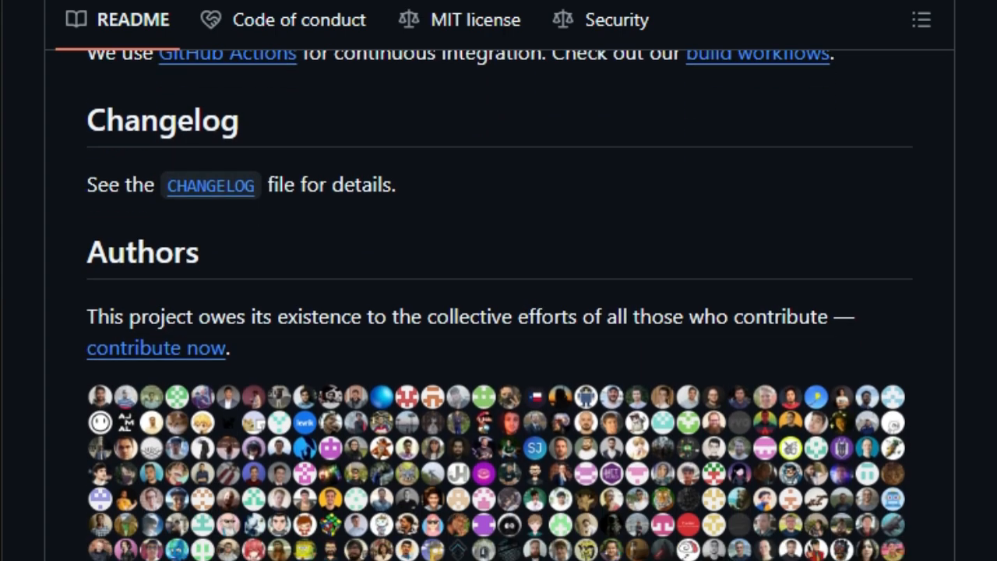
scroll(down, 3)
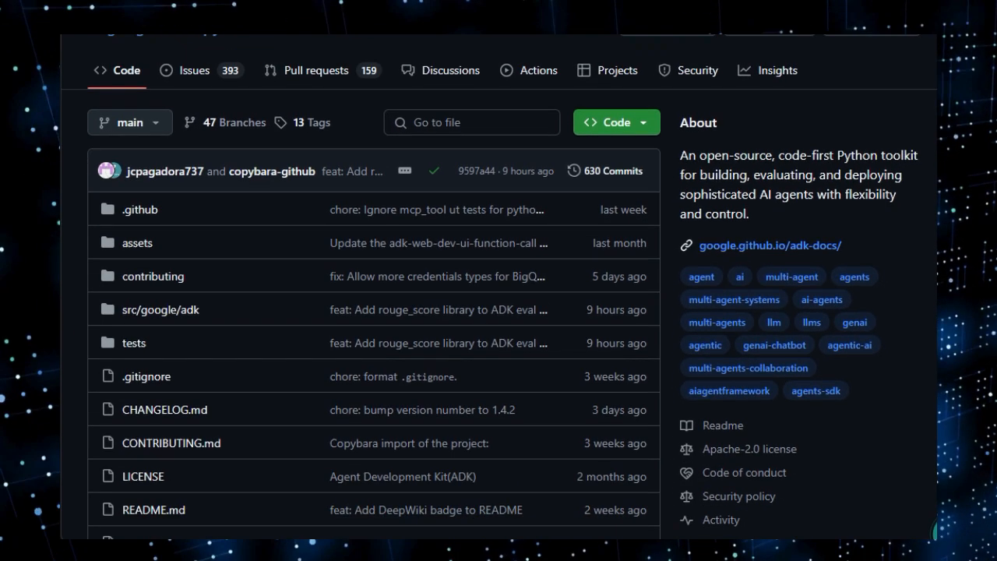
Scroll the google/adk-python repository page down to the Agent Development Kit README heading
scroll(down, 3)
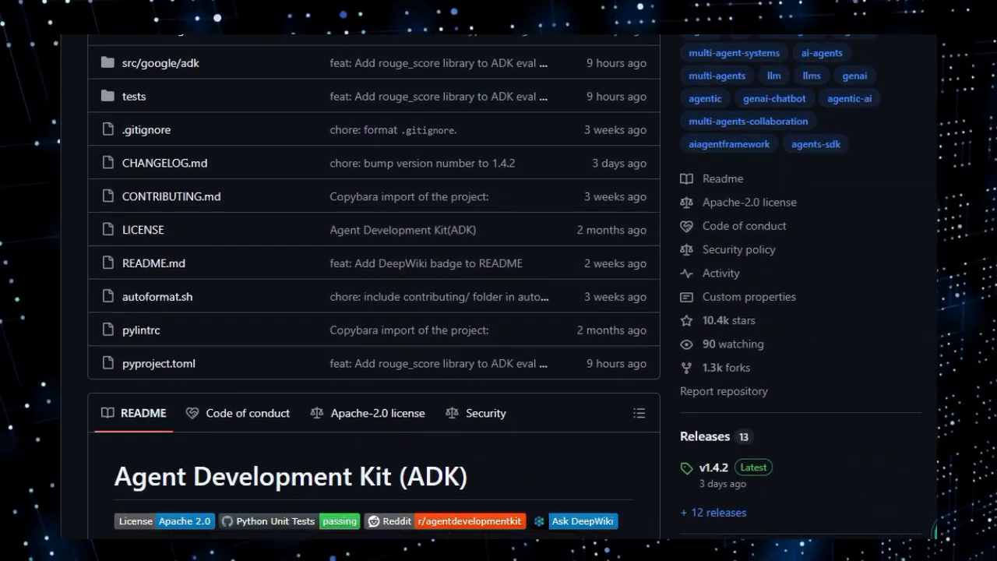
scroll(down, 3)
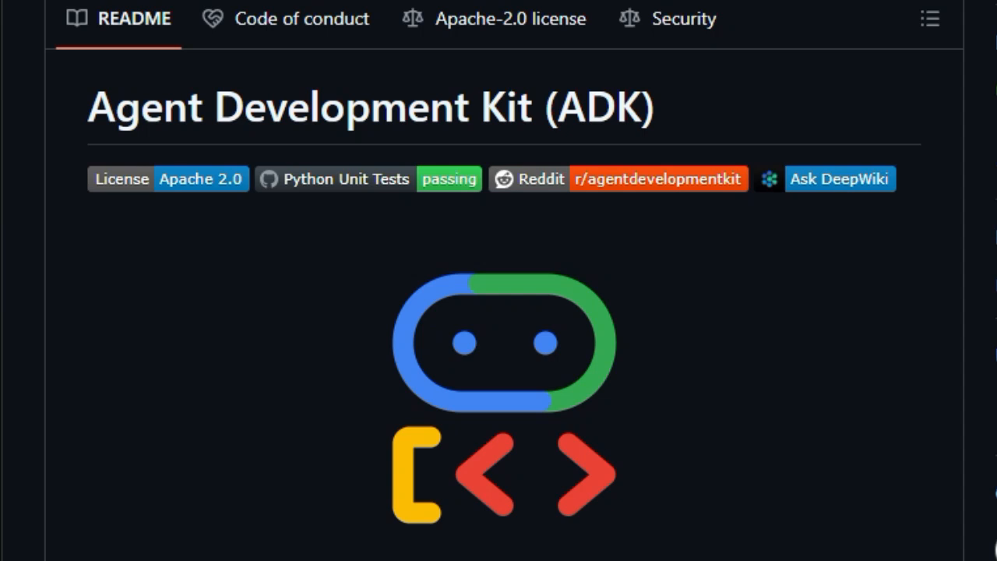
Scroll the ADK README past the logo, description and links to Key Features
scroll(down, 3)
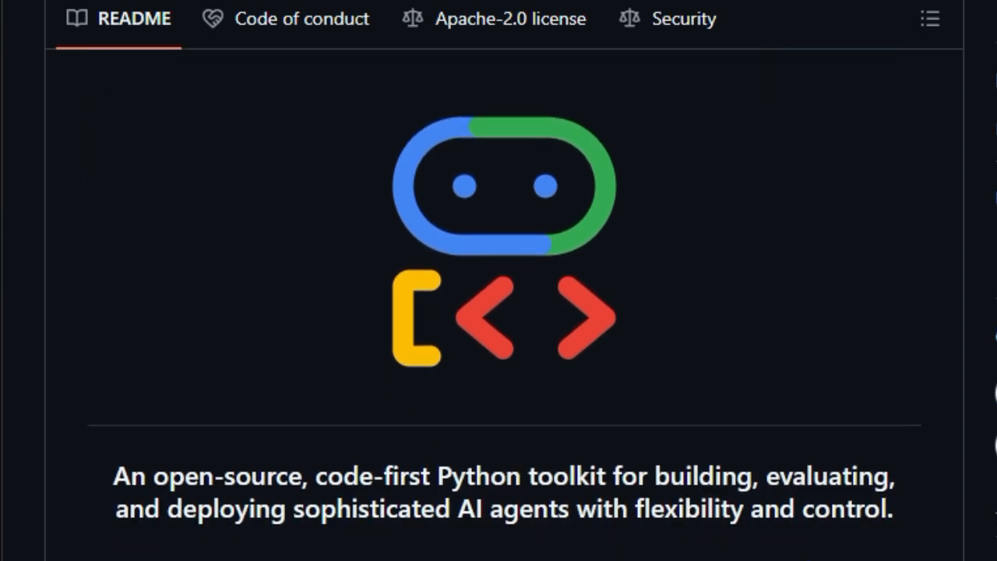
scroll(down, 3)
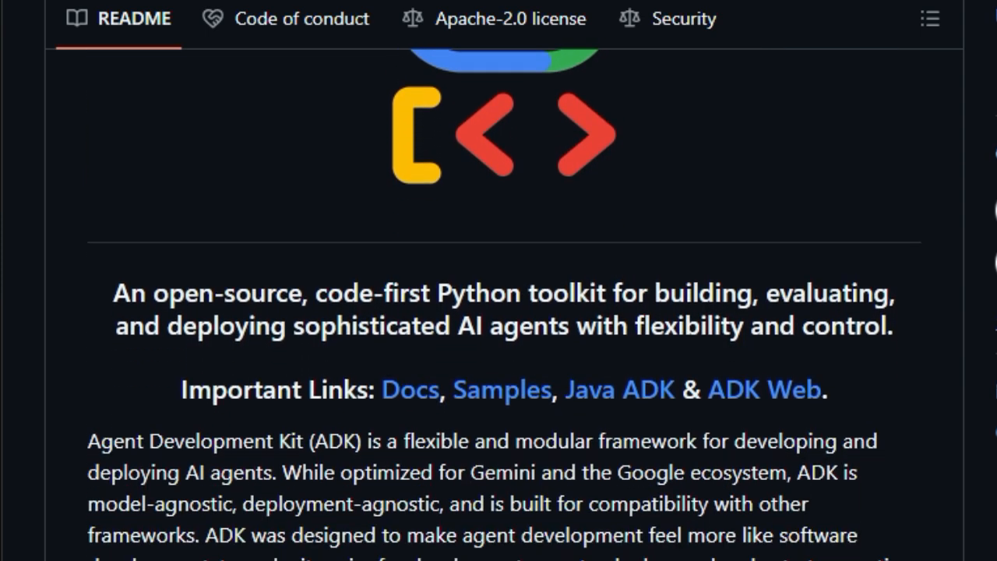
scroll(down, 3)
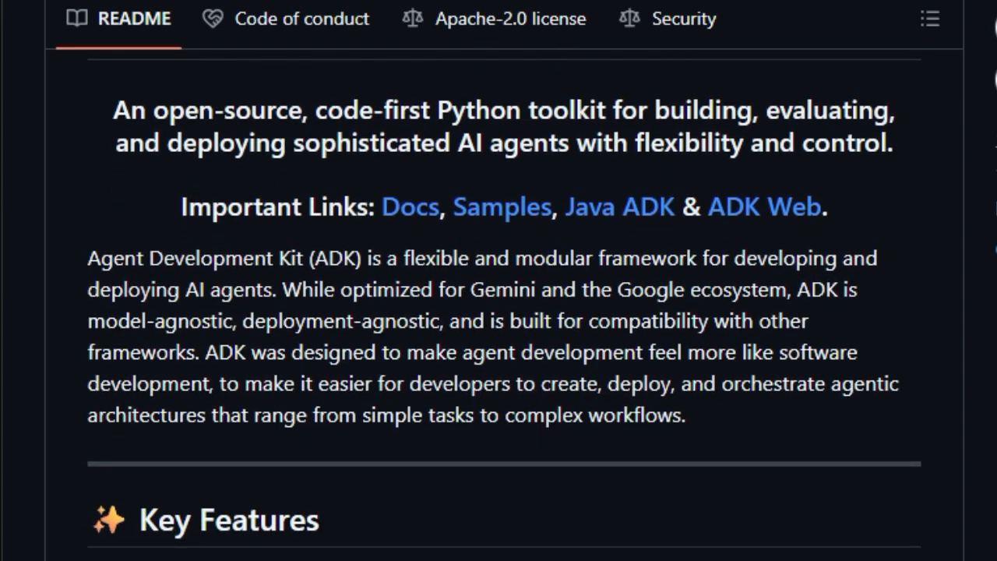
scroll(down, 3)
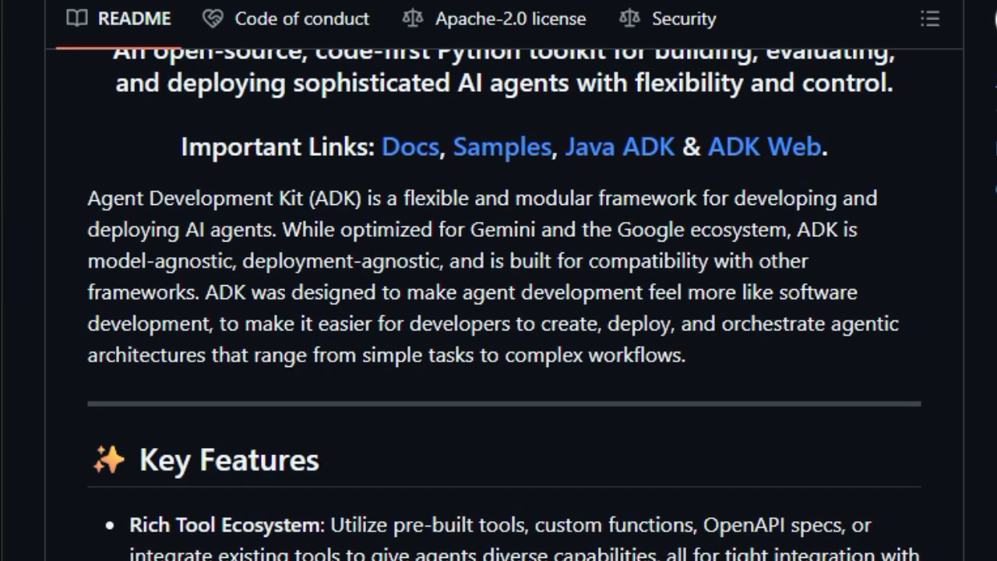
scroll(down, 3)
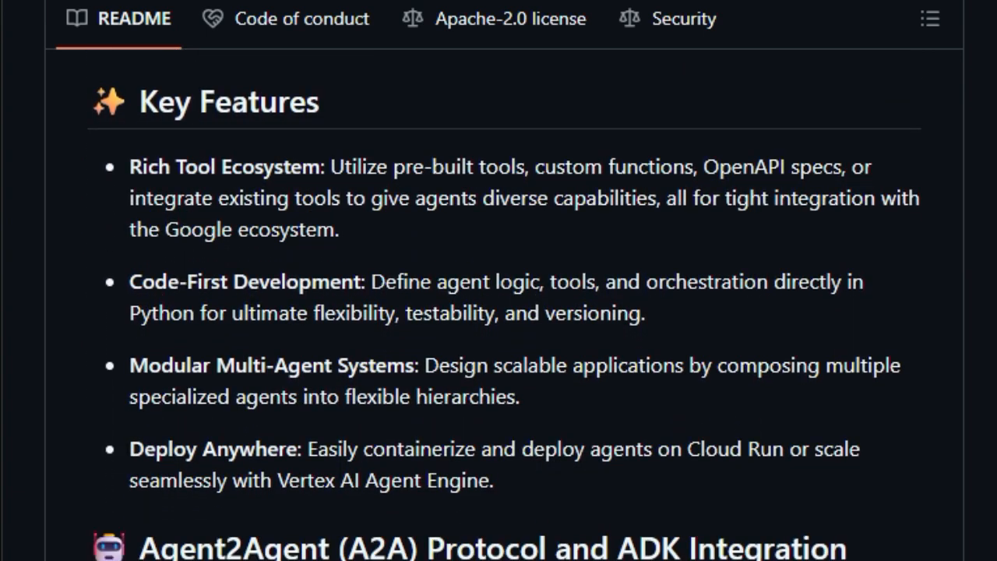
scroll(down, 3)
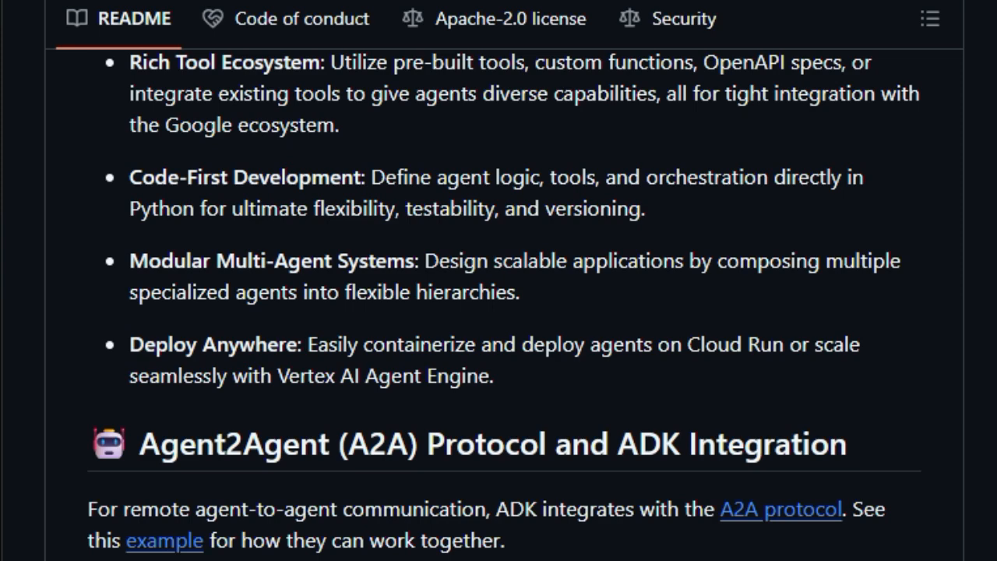
Scroll through the single-agent and multi-agent coordinator code samples to the Development UI heading
scroll(down, 3)
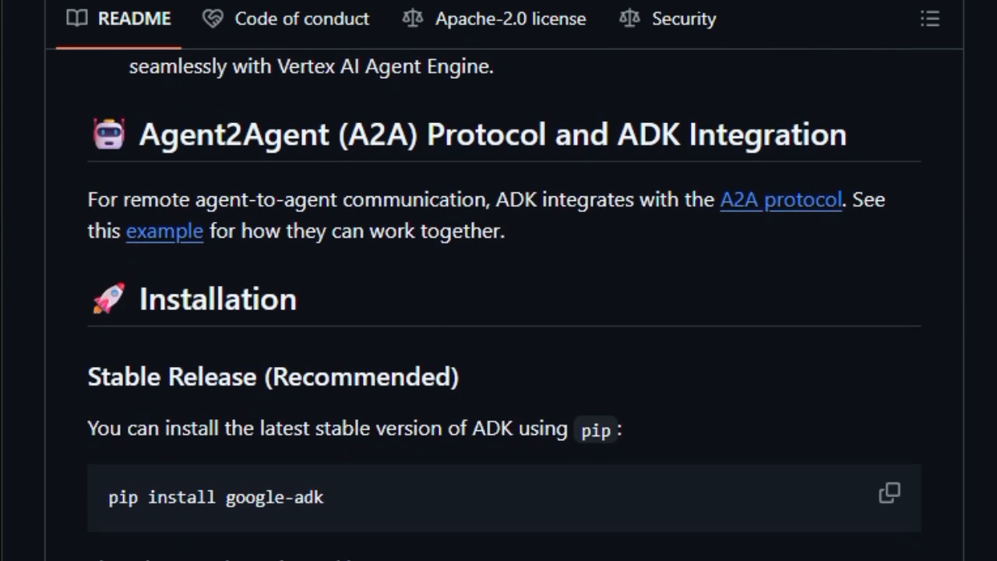
scroll(down, 3)
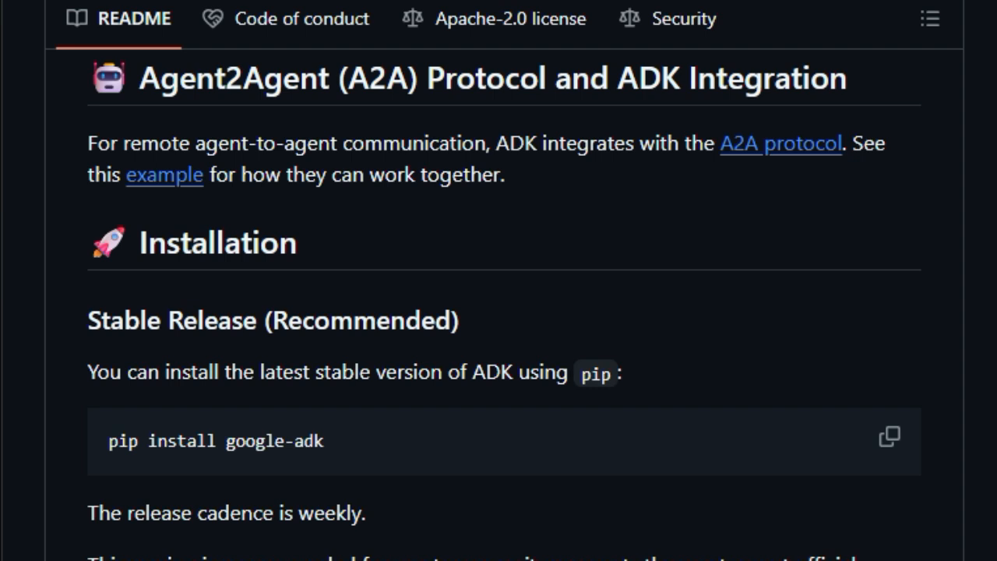
scroll(down, 3)
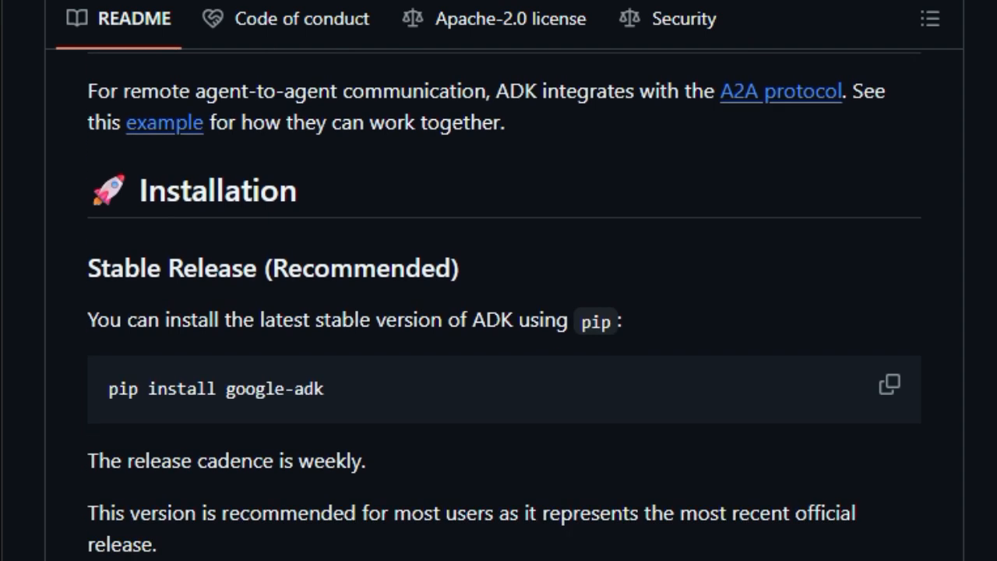
scroll(down, 3)
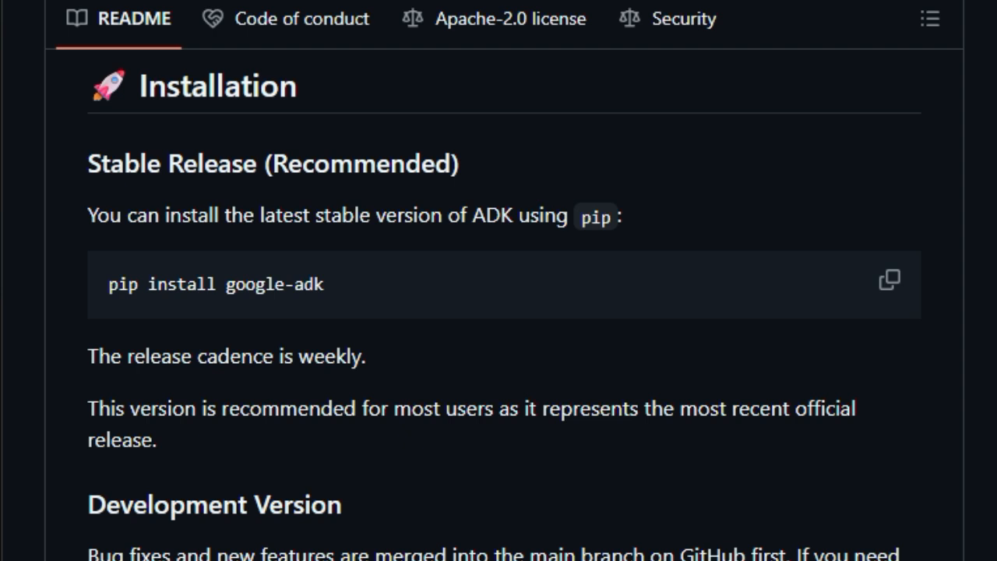
scroll(down, 3)
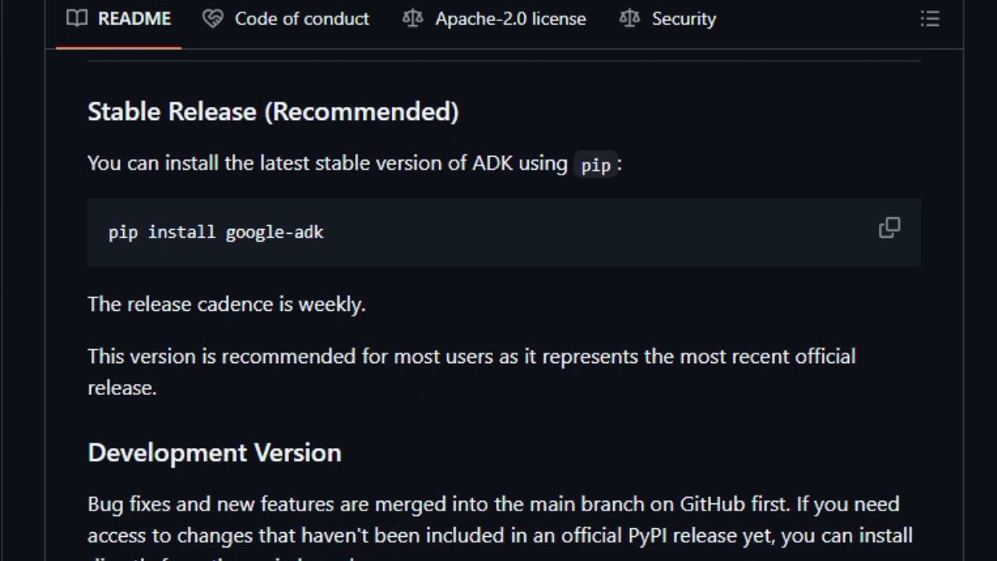
scroll(down, 3)
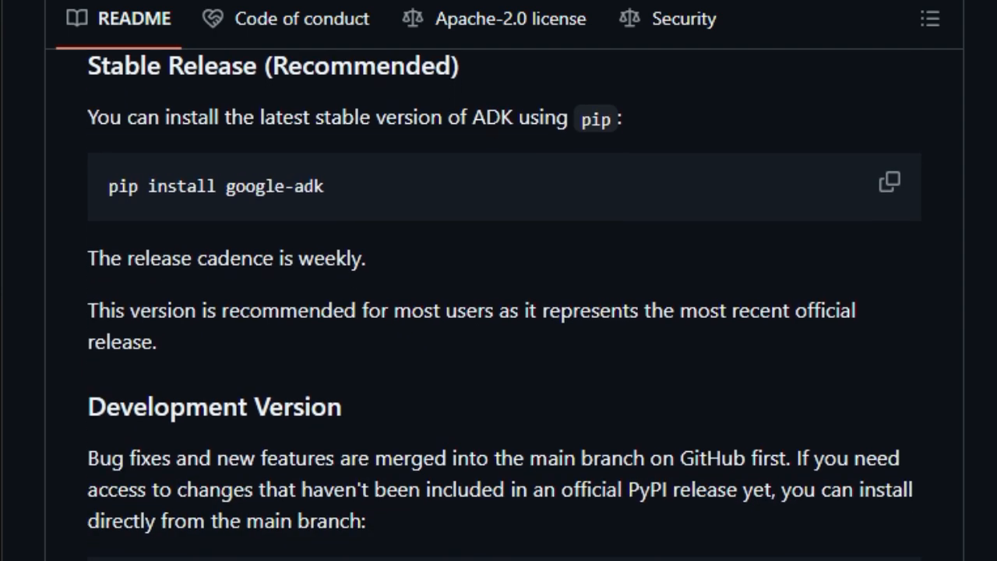
scroll(down, 3)
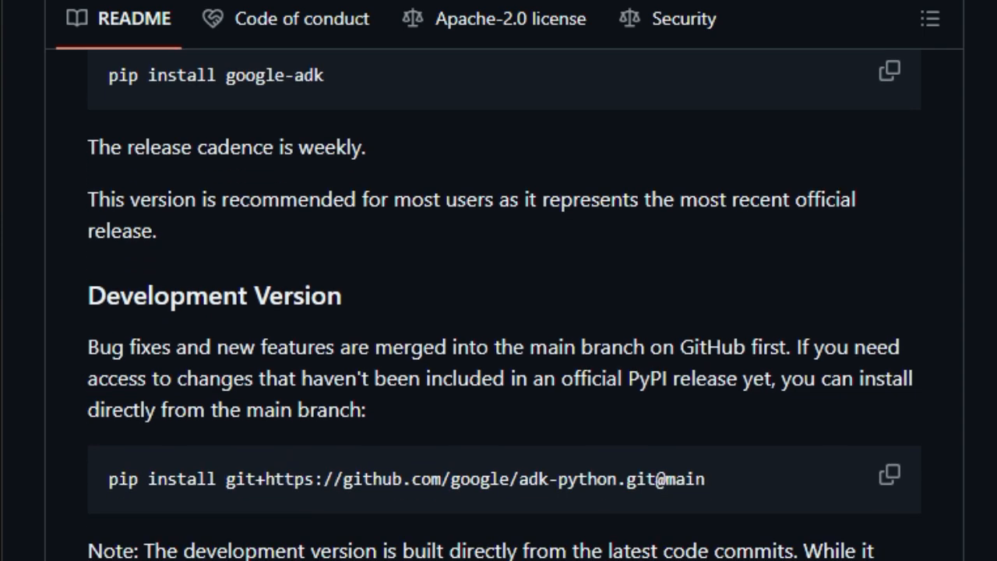
scroll(down, 3)
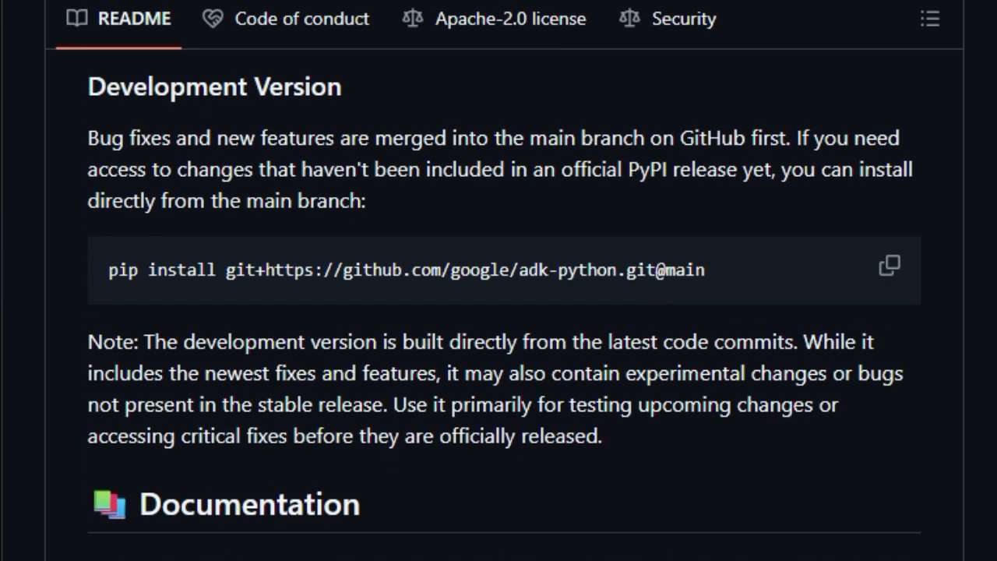
scroll(down, 3)
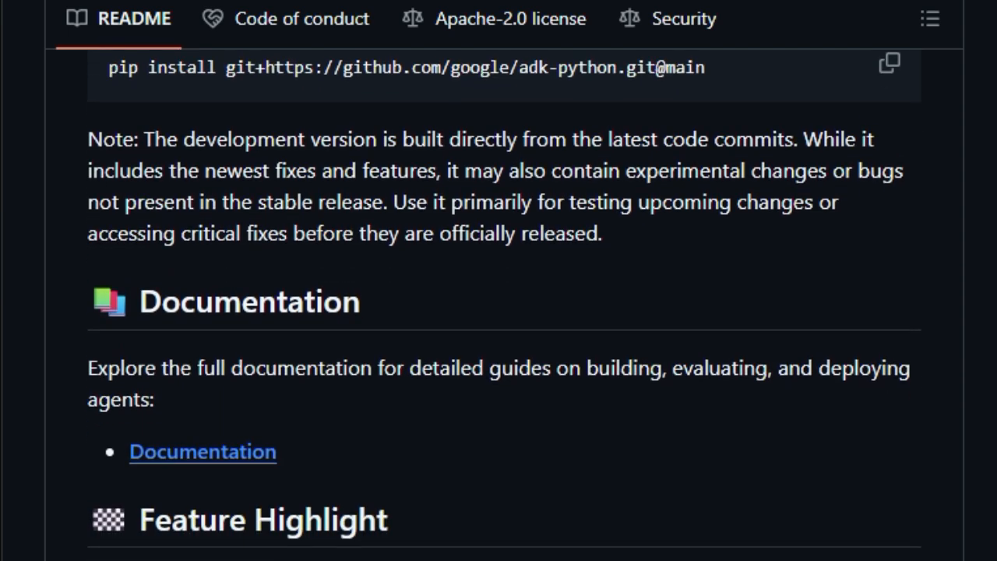
scroll(down, 3)
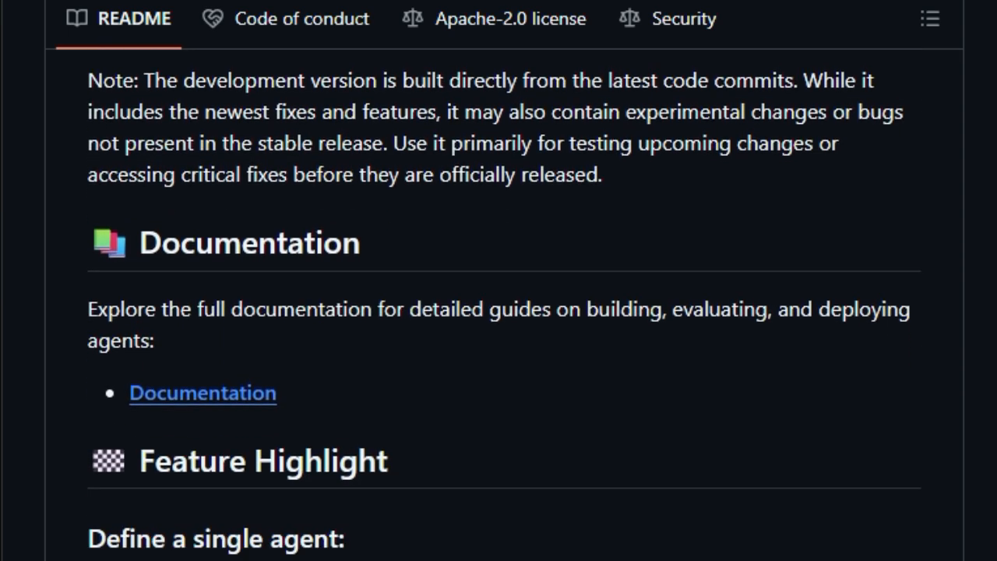
scroll(down, 3)
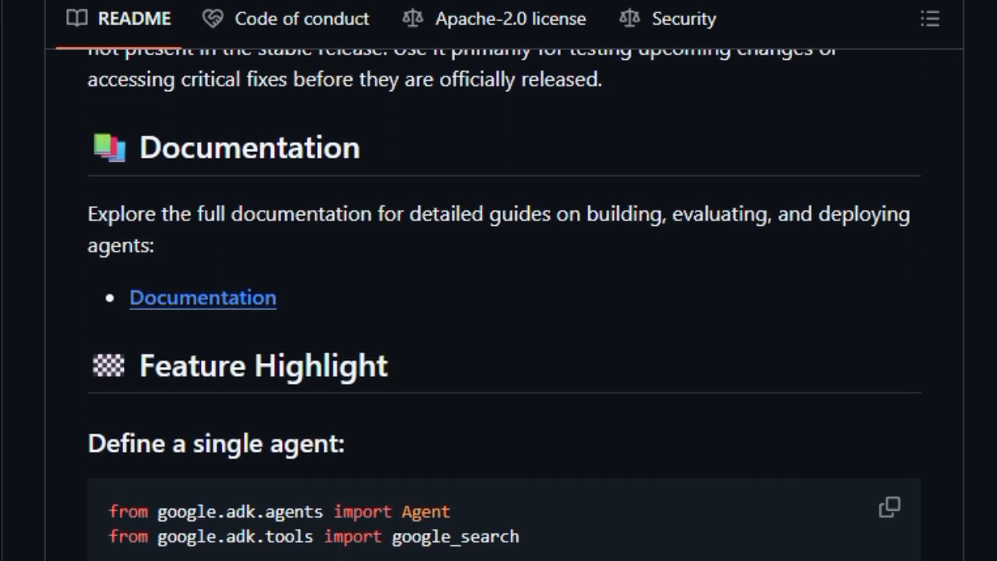
scroll(down, 3)
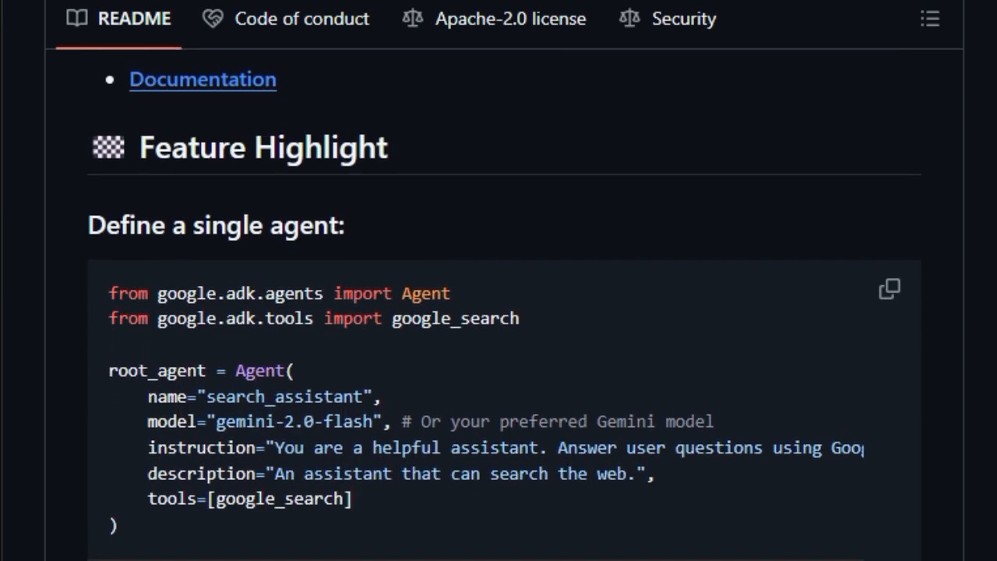
scroll(down, 3)
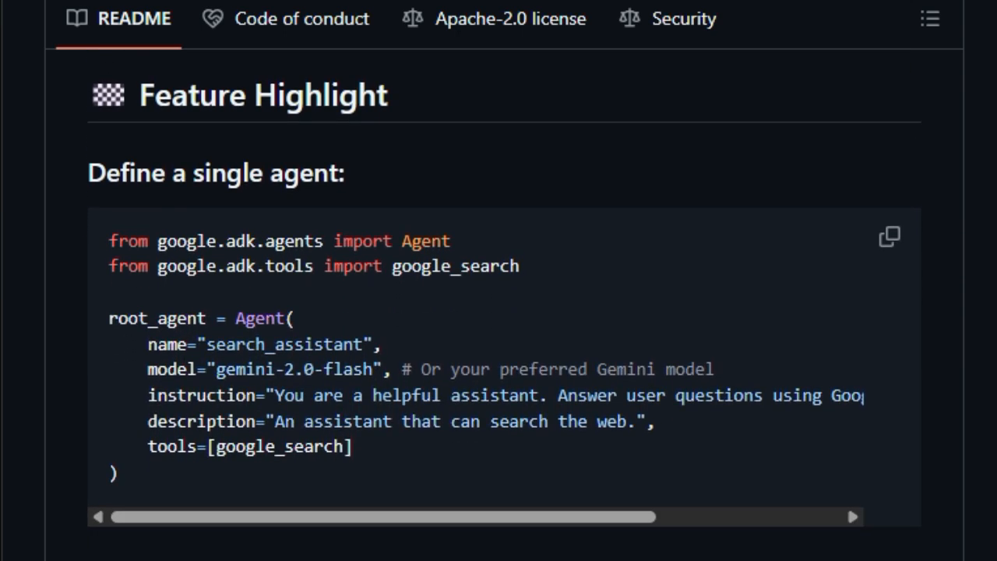
scroll(down, 3)
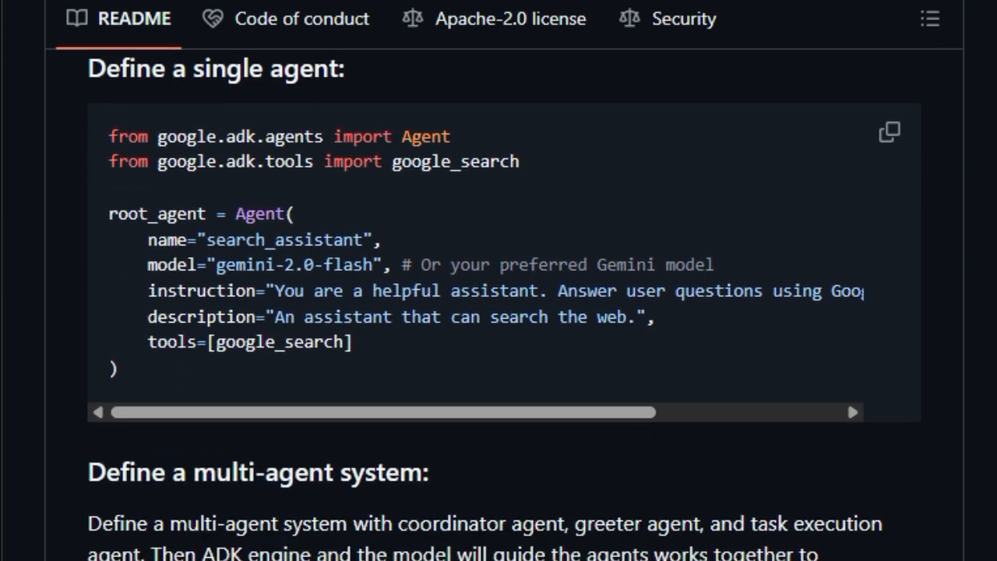
scroll(down, 3)
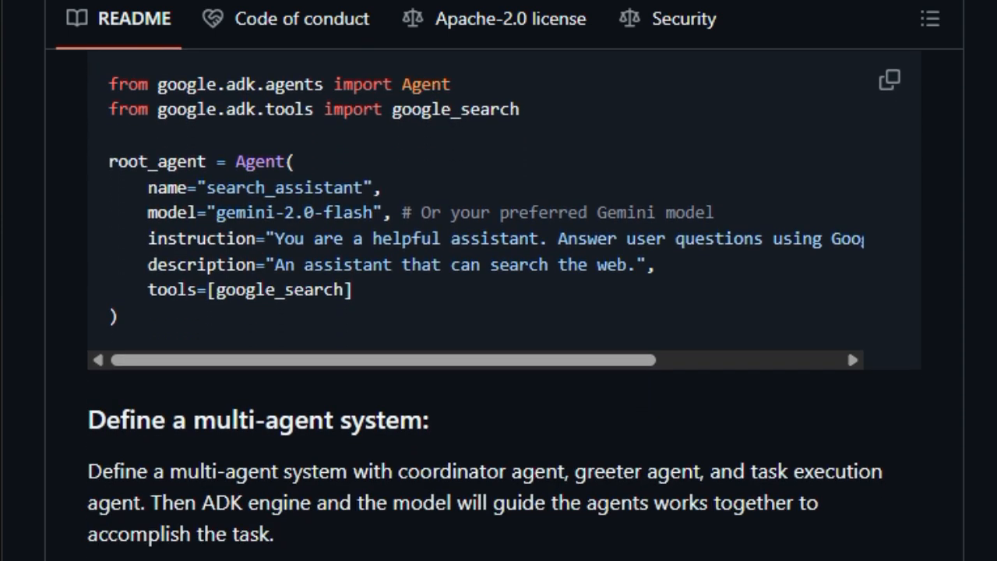
scroll(down, 3)
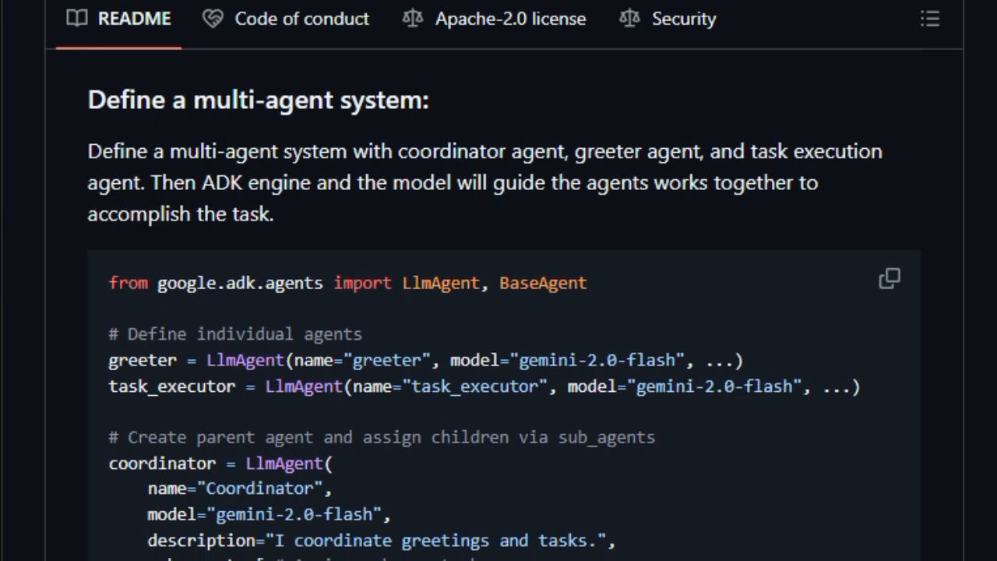
scroll(down, 3)
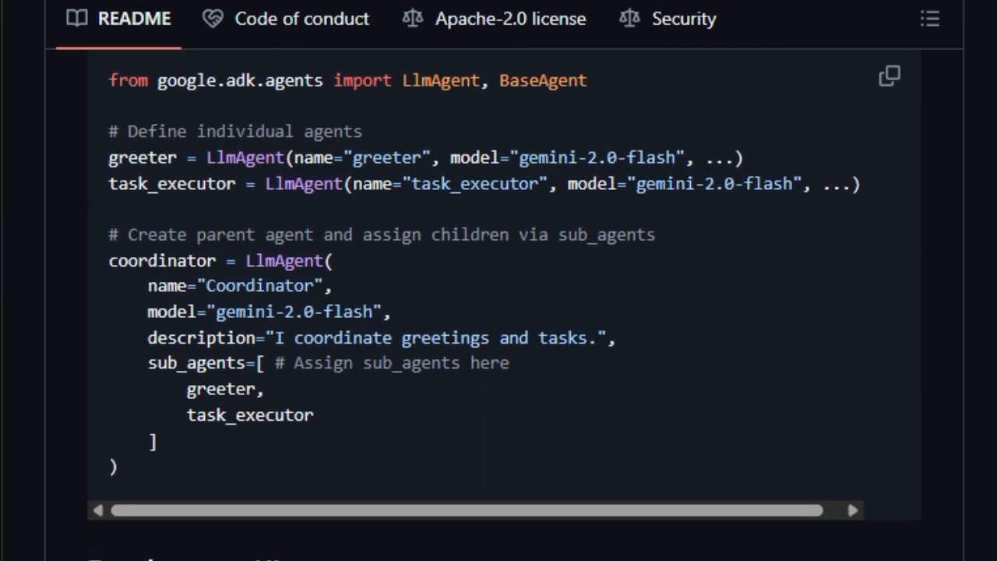
scroll(down, 3)
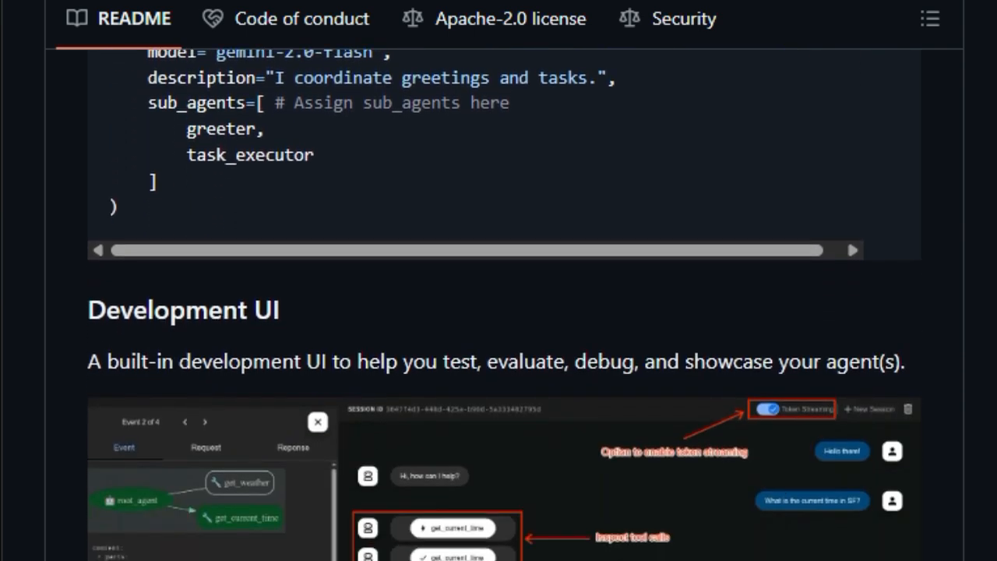
Scroll the ADK README through Development UI and Evaluate Agents to Contributing and License
scroll(down, 3)
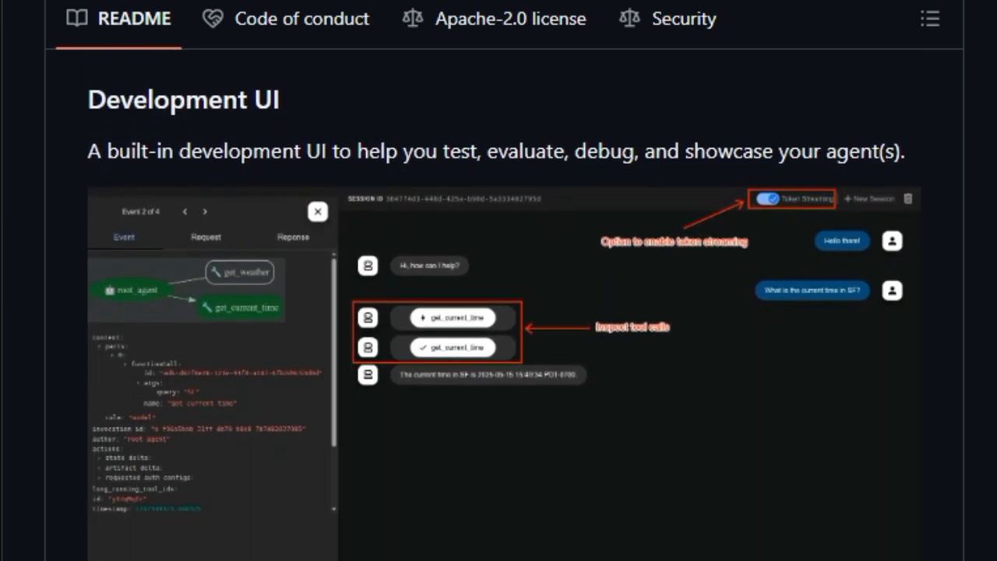
scroll(down, 3)
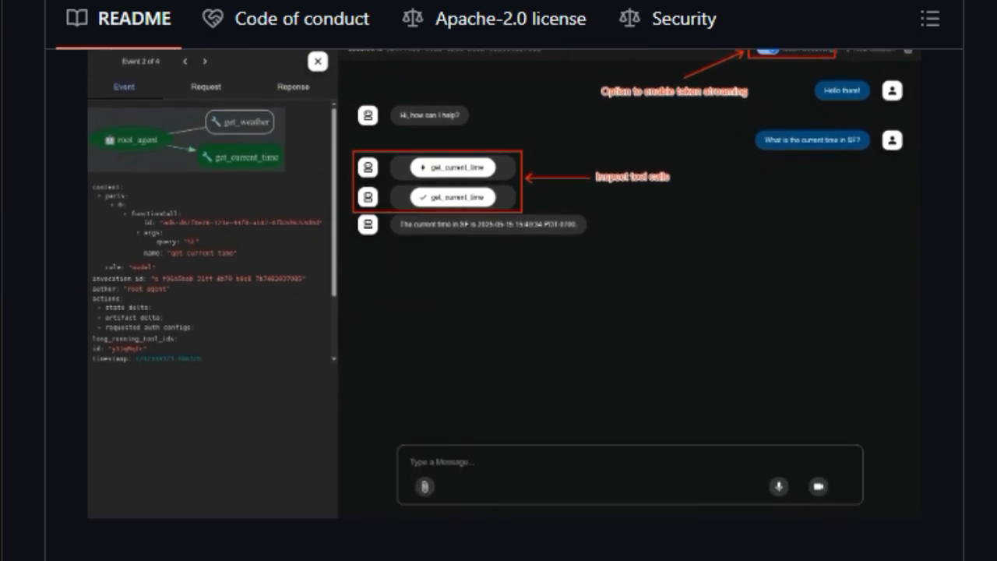
scroll(down, 3)
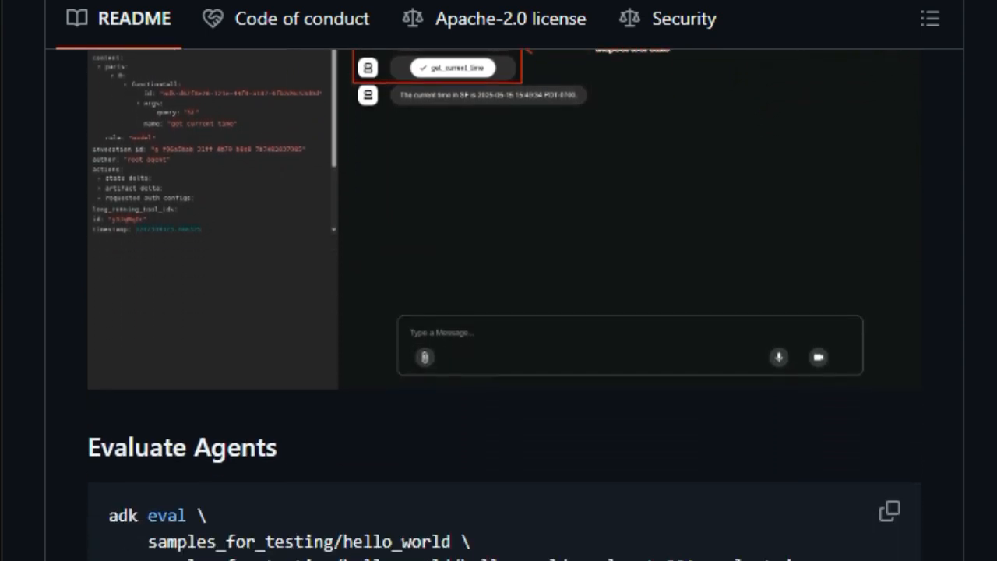
scroll(down, 3)
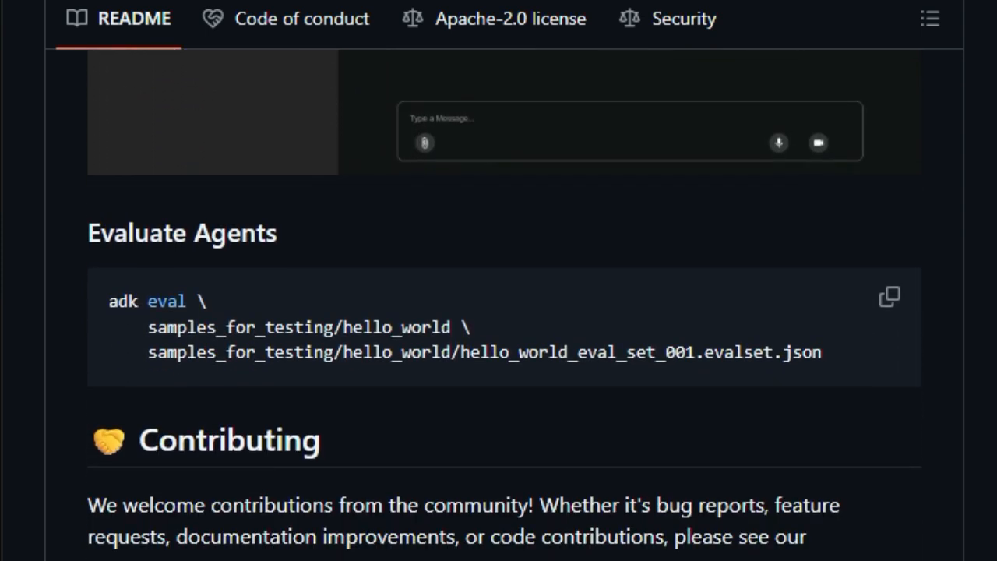
scroll(down, 3)
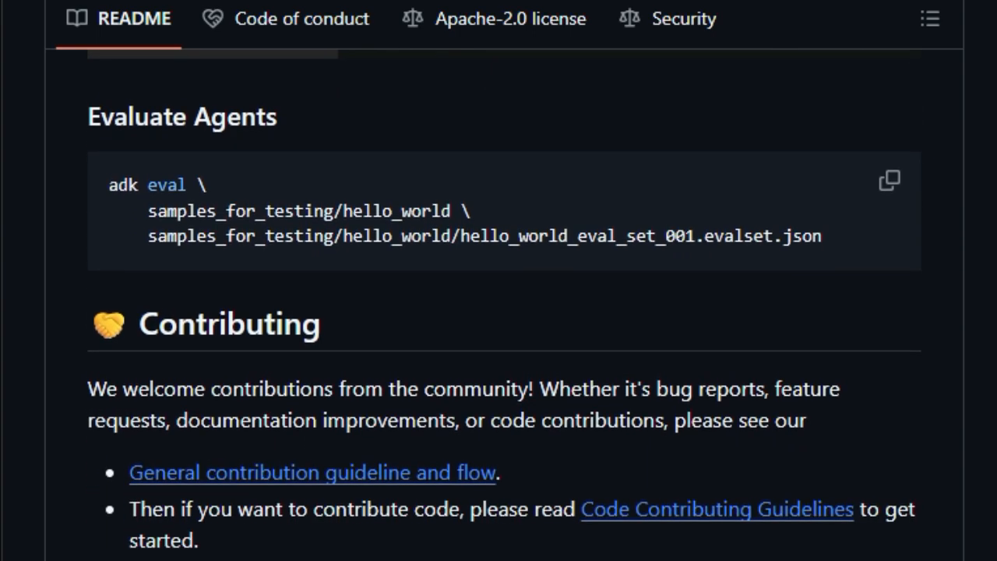
scroll(down, 3)
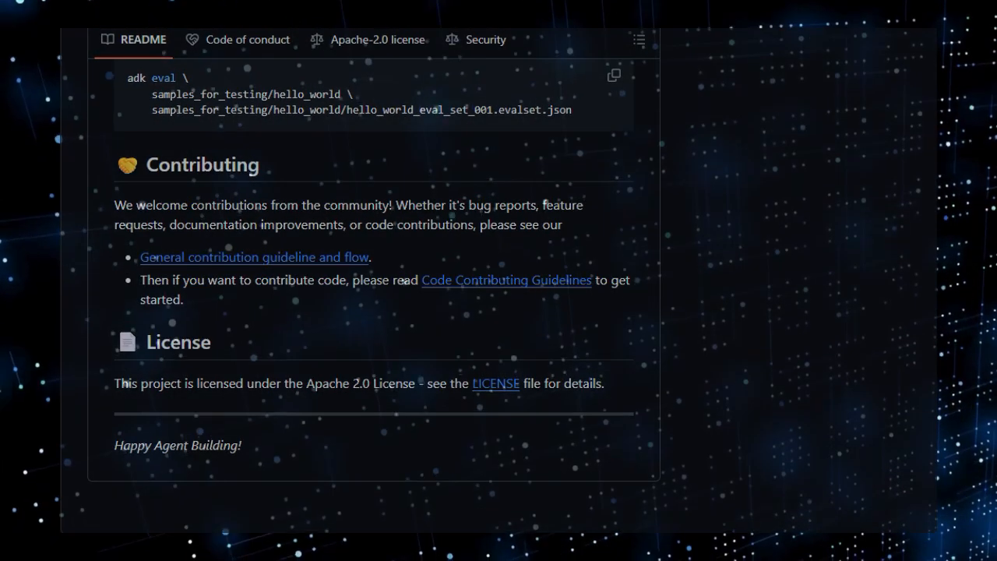
scroll(up, 3)
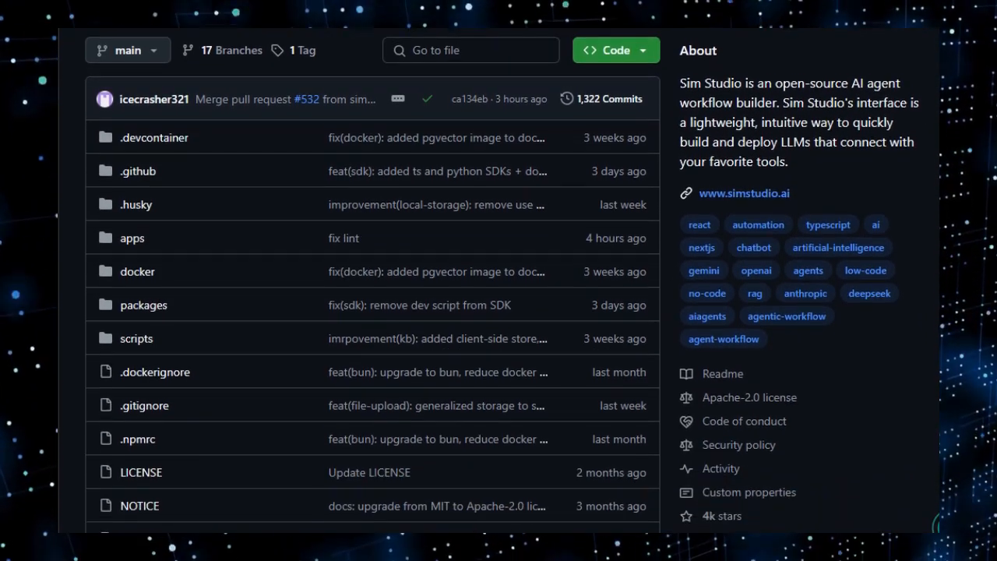
Scroll the simstudioai/sim file list down to the README's Sim logo, badges and tagline
scroll(down, 3)
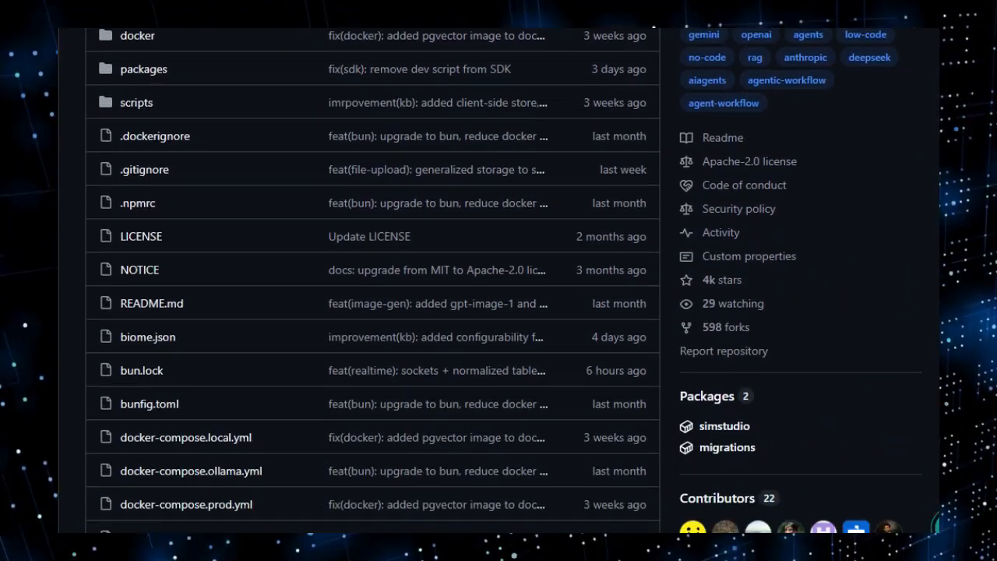
scroll(down, 3)
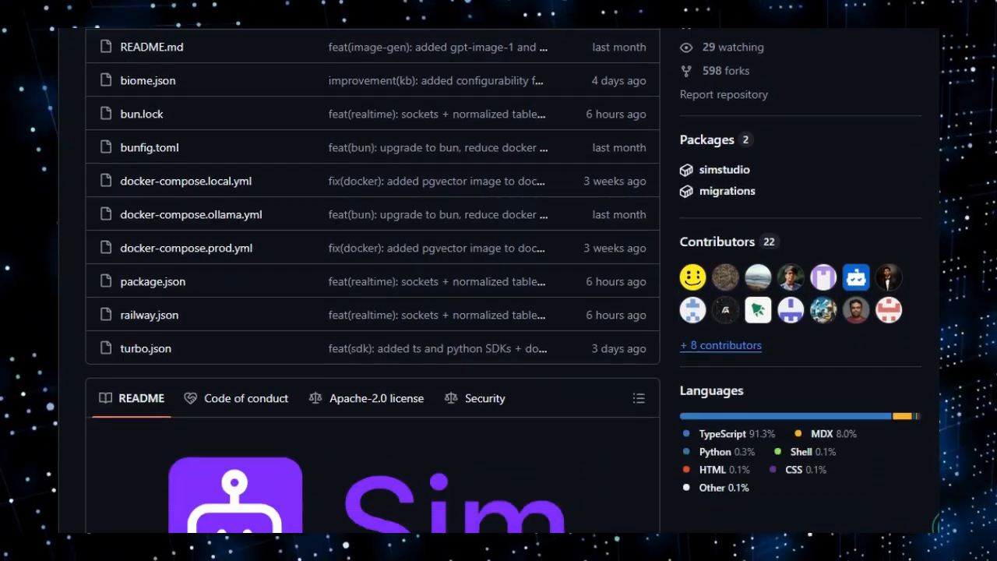
scroll(down, 3)
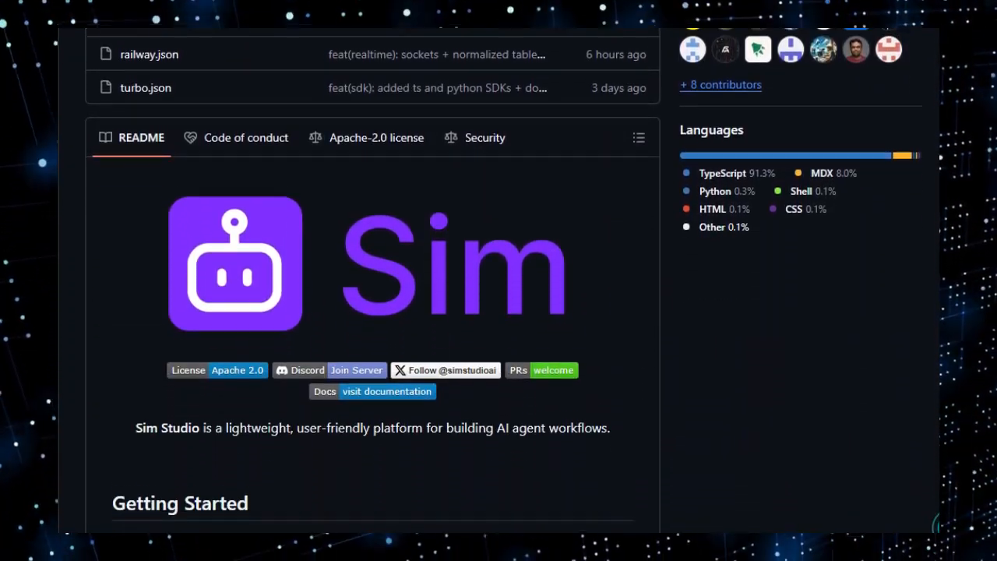
scroll(down, 3)
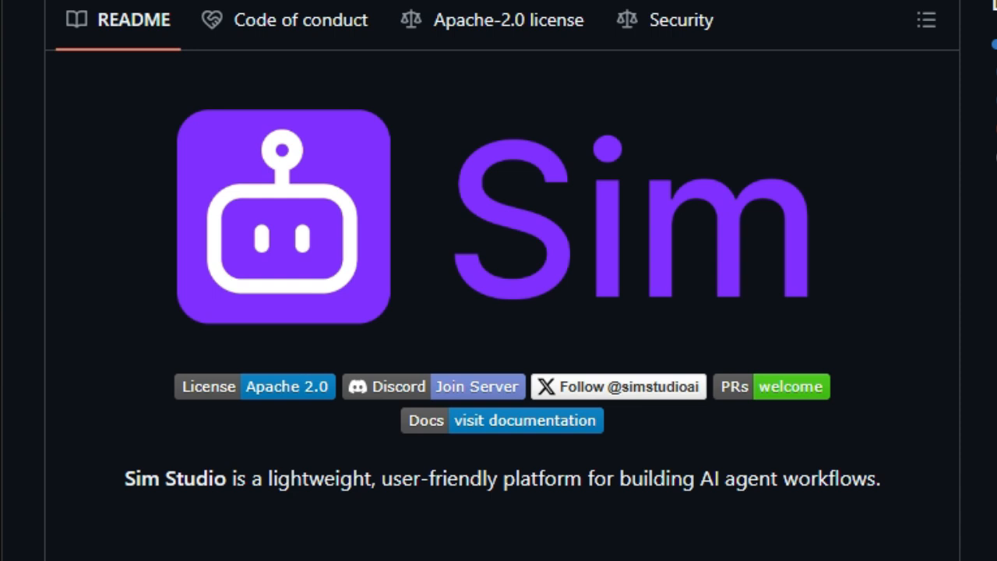
Scroll the Sim Studio README past the workflow editor demo to Getting Started
scroll(down, 3)
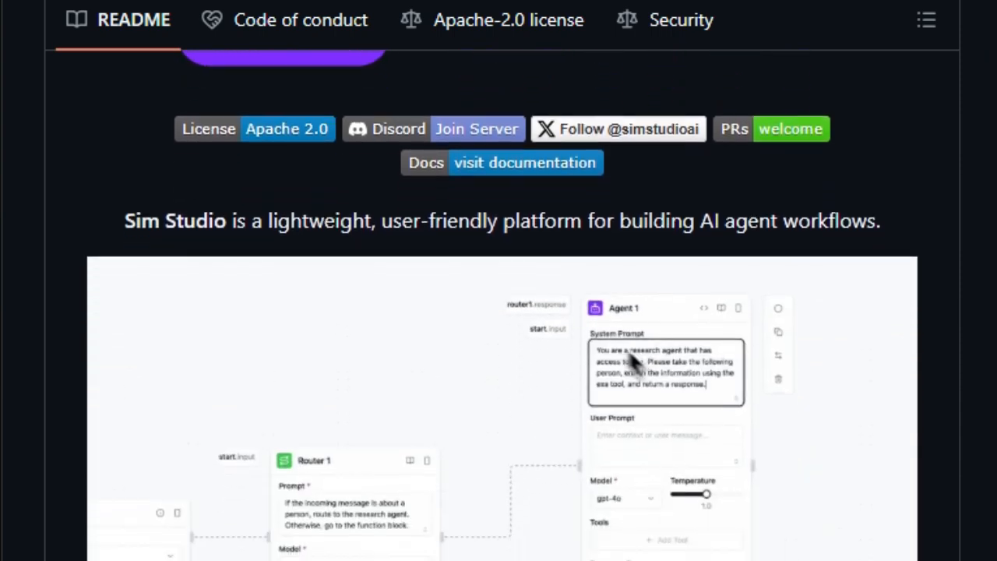
scroll(down, 3)
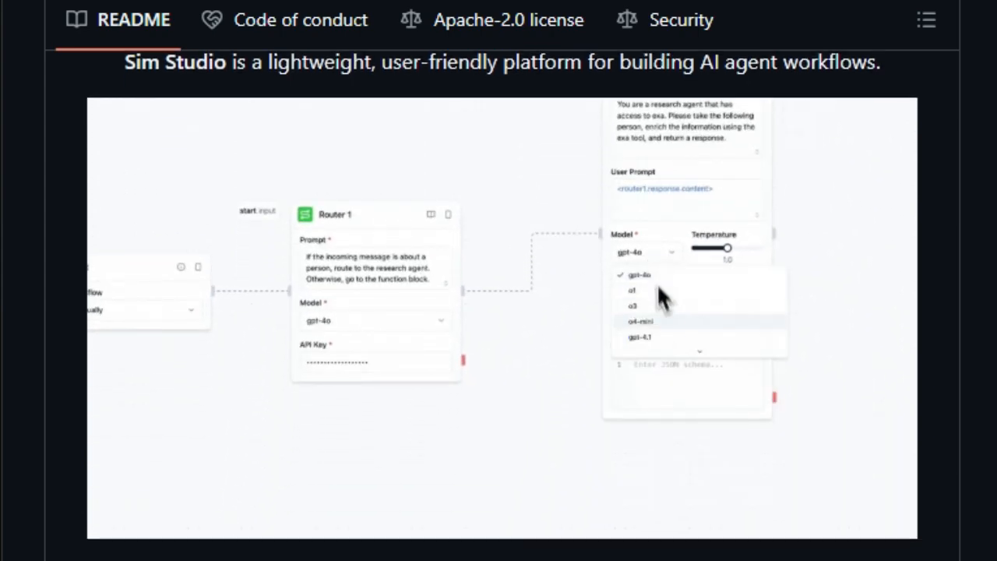
click(647, 321)
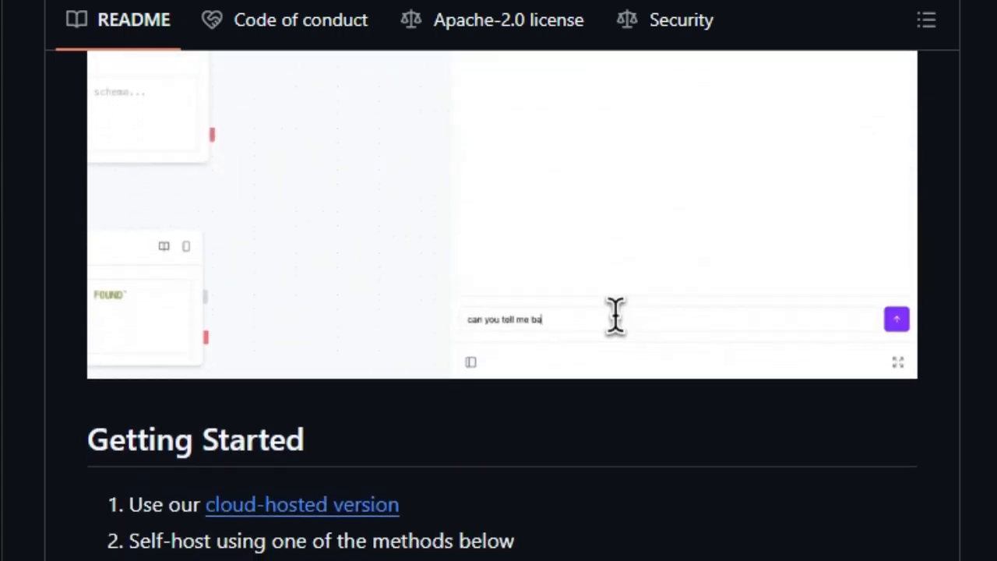
scroll(down, 3)
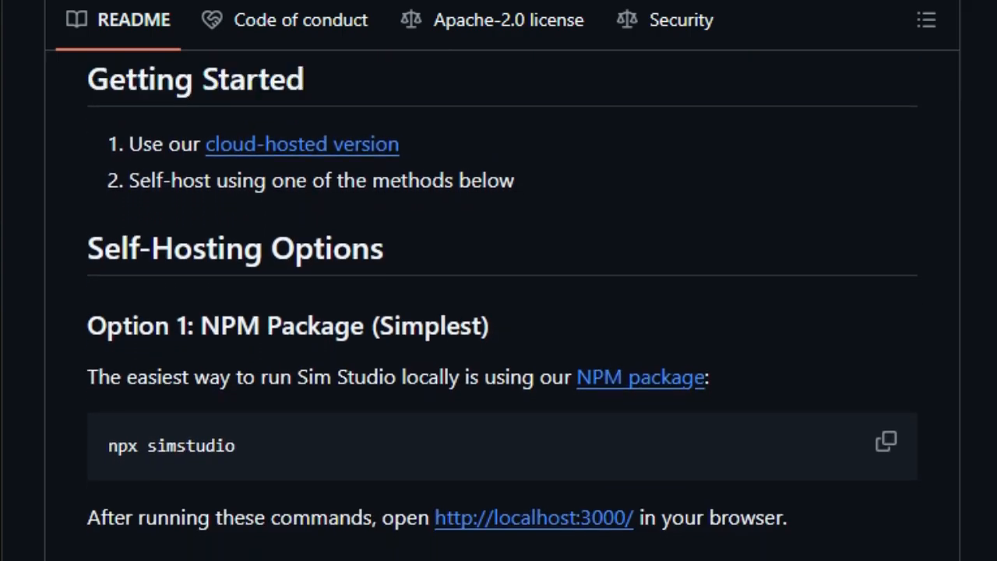
Scroll past the NPM and Docker Compose self-hosting options to Using Local Models
scroll(down, 3)
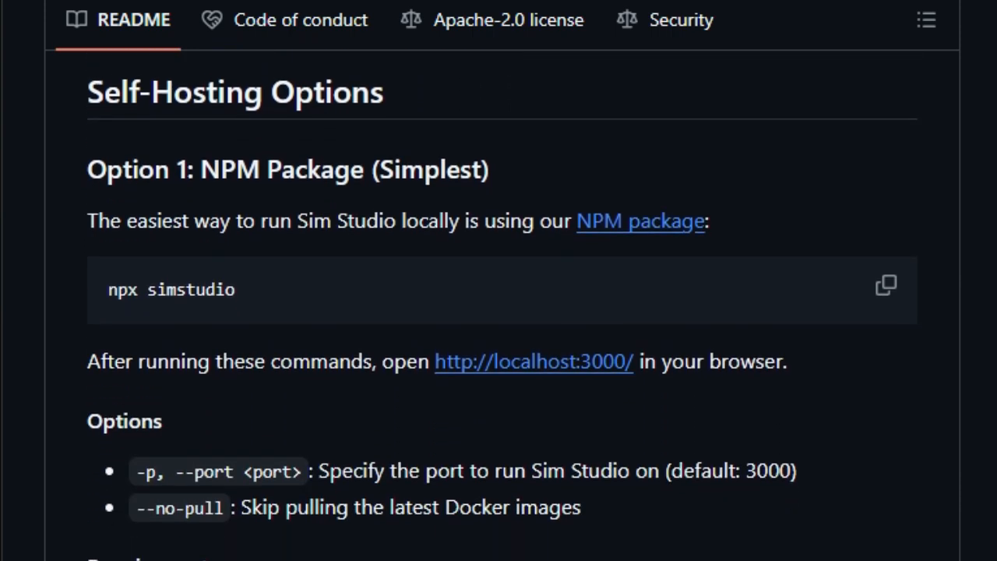
scroll(down, 3)
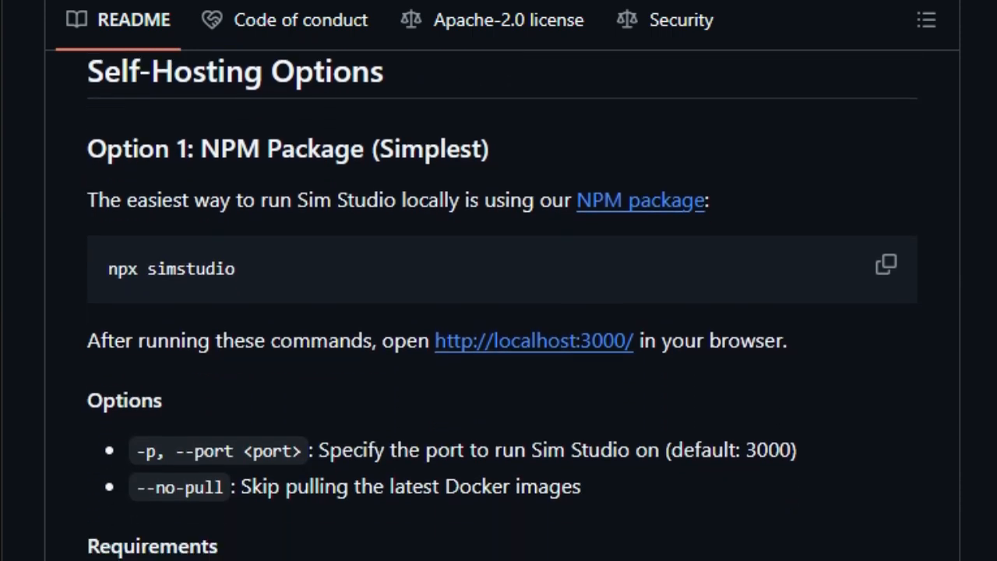
scroll(down, 3)
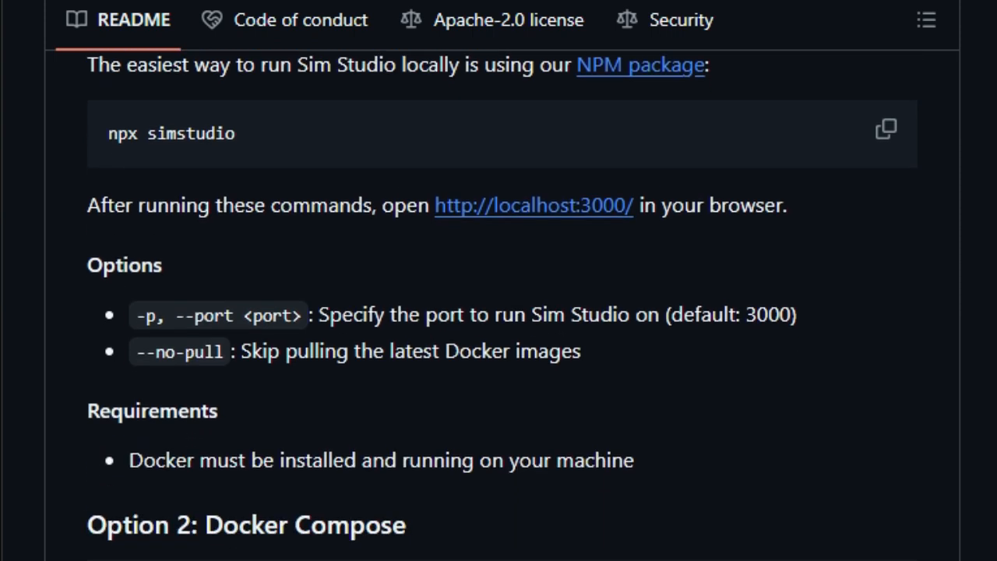
scroll(down, 3)
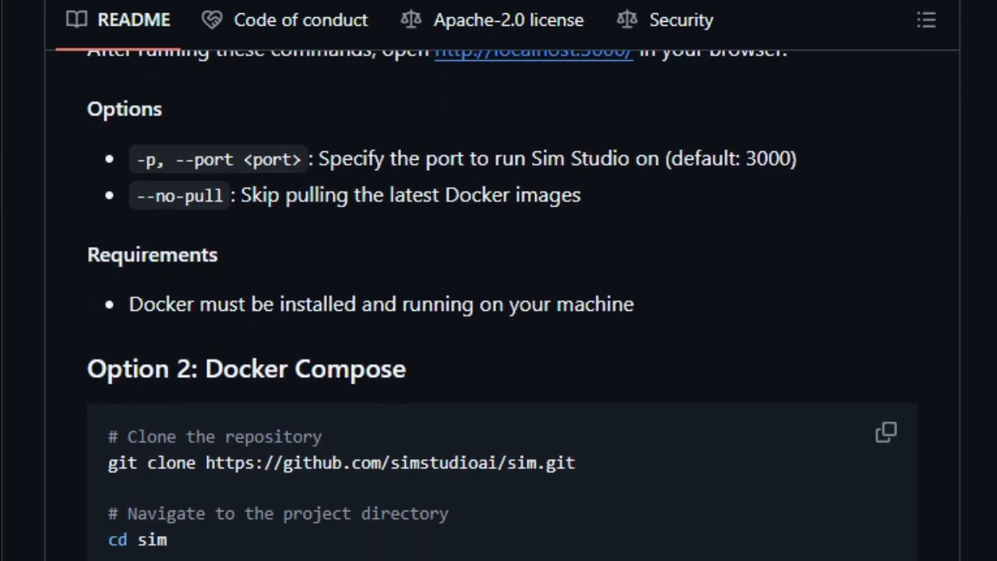
scroll(down, 3)
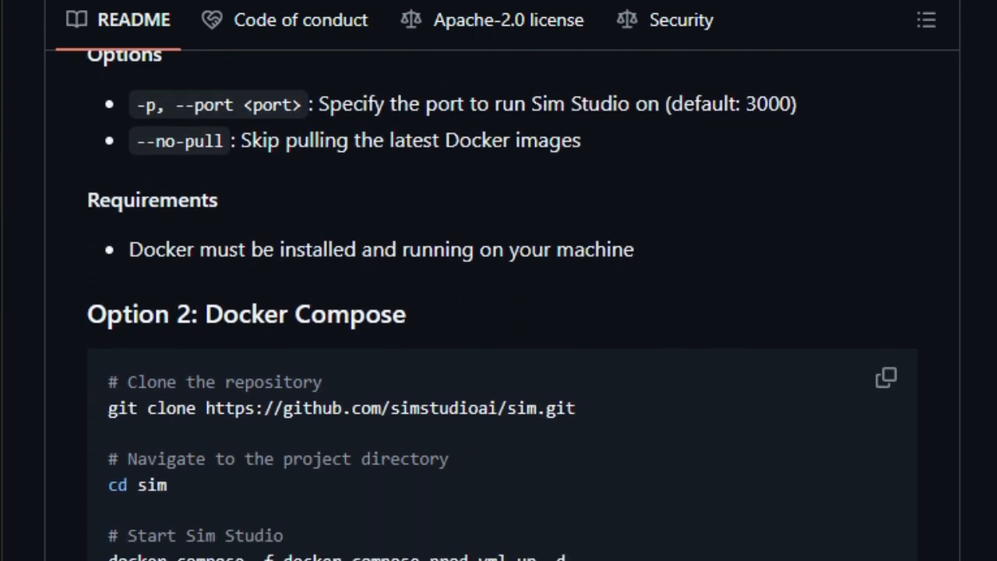
scroll(down, 3)
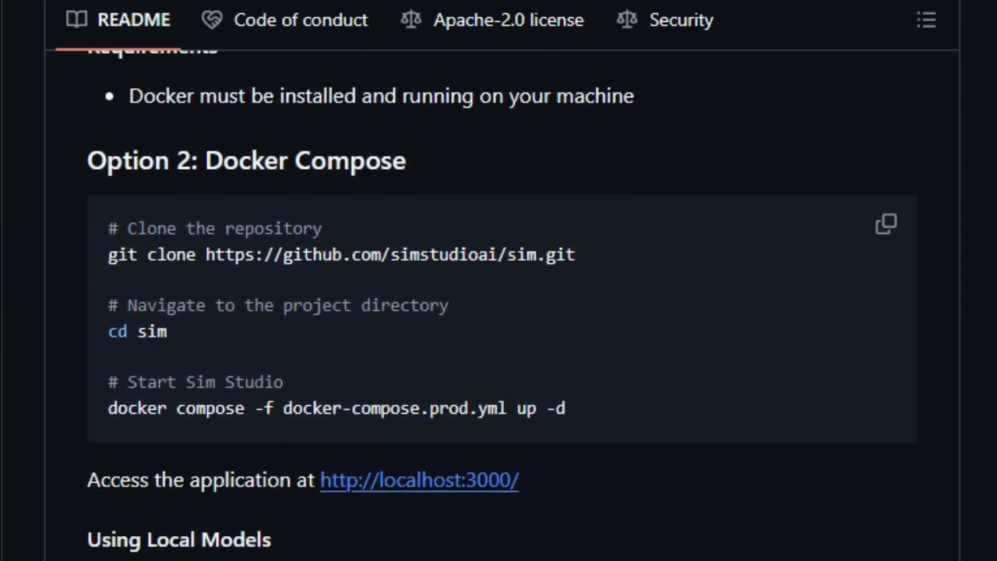
scroll(down, 3)
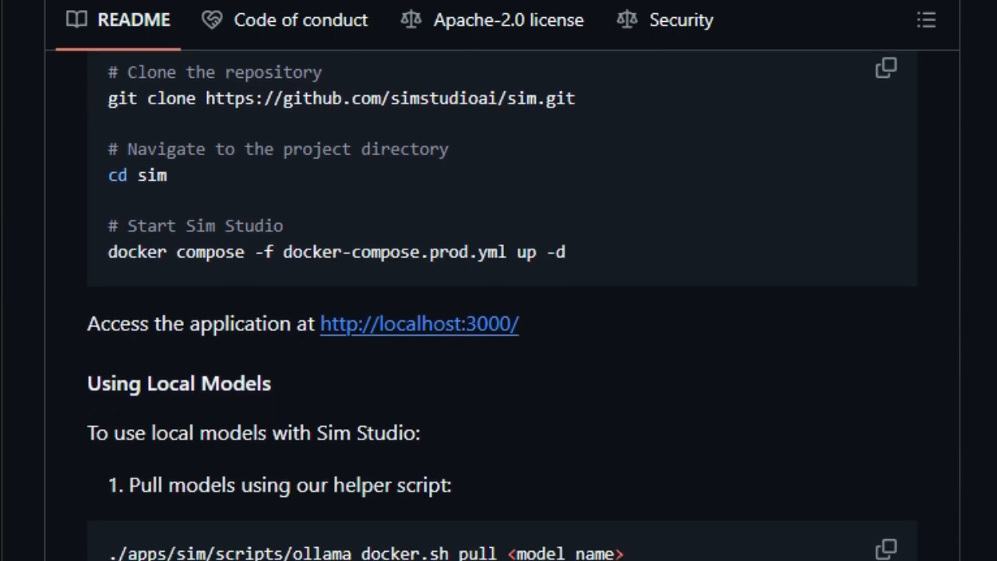
Scroll the Sim Studio README past Dev Containers and Manual Setup to Tech Stack
scroll(down, 3)
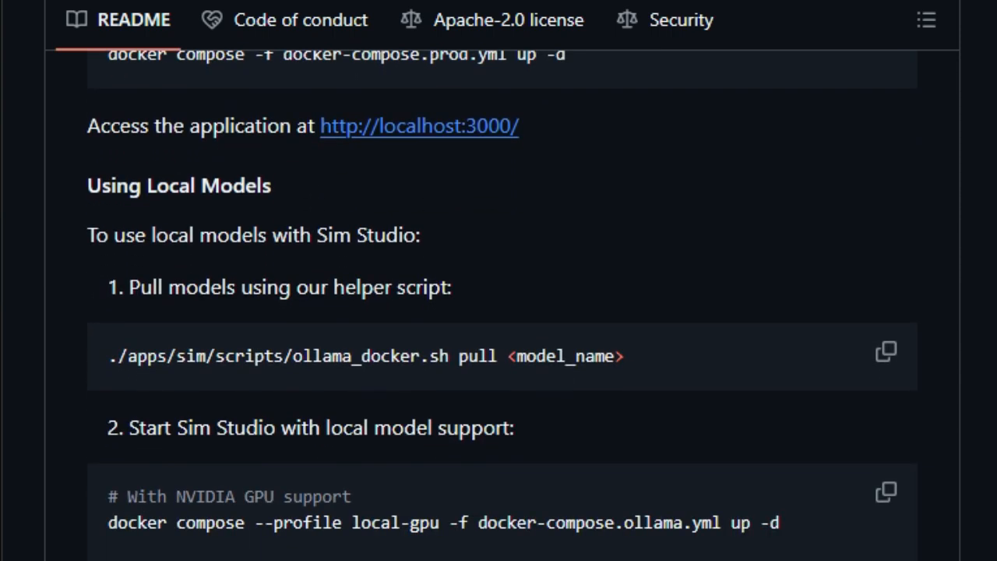
scroll(down, 3)
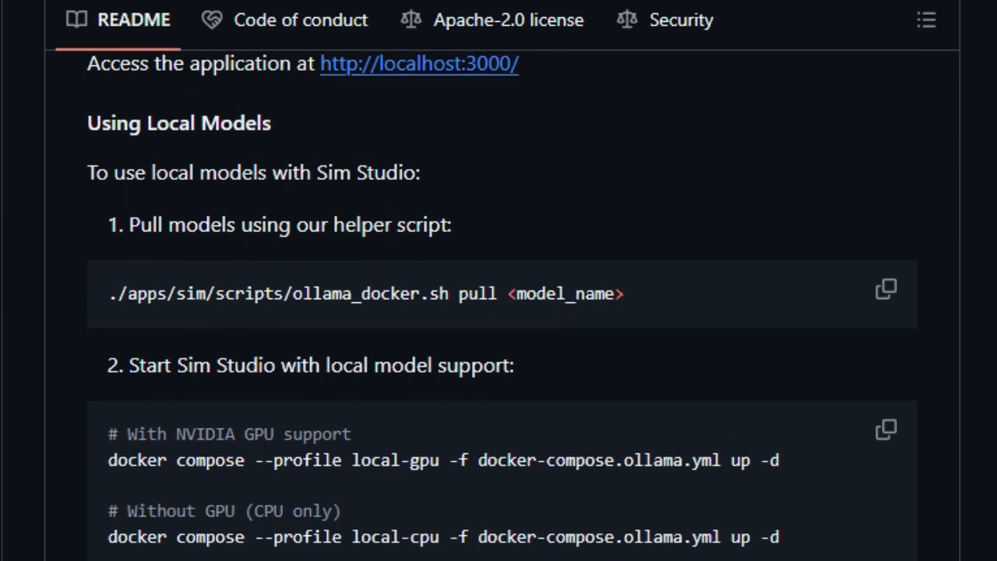
scroll(down, 3)
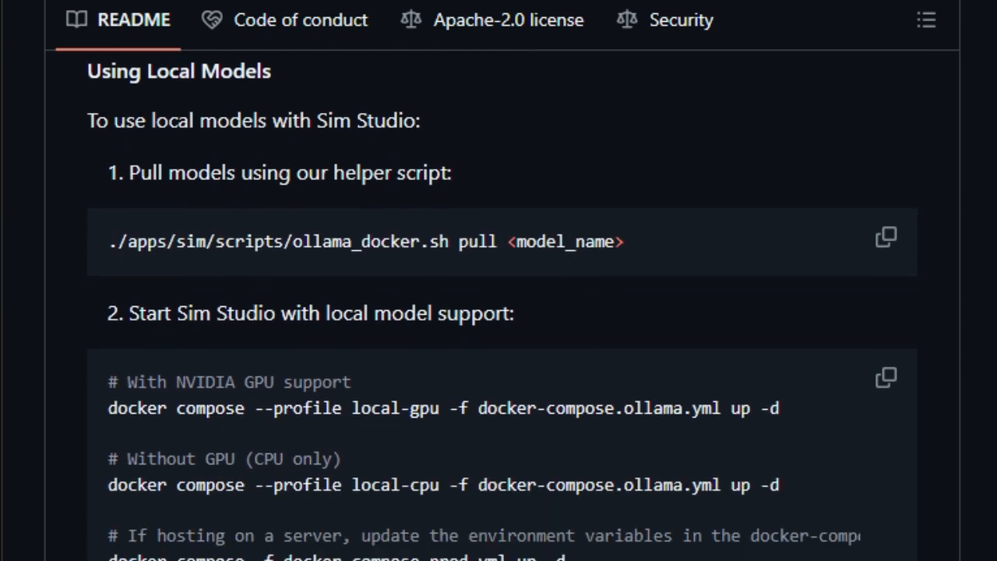
scroll(down, 3)
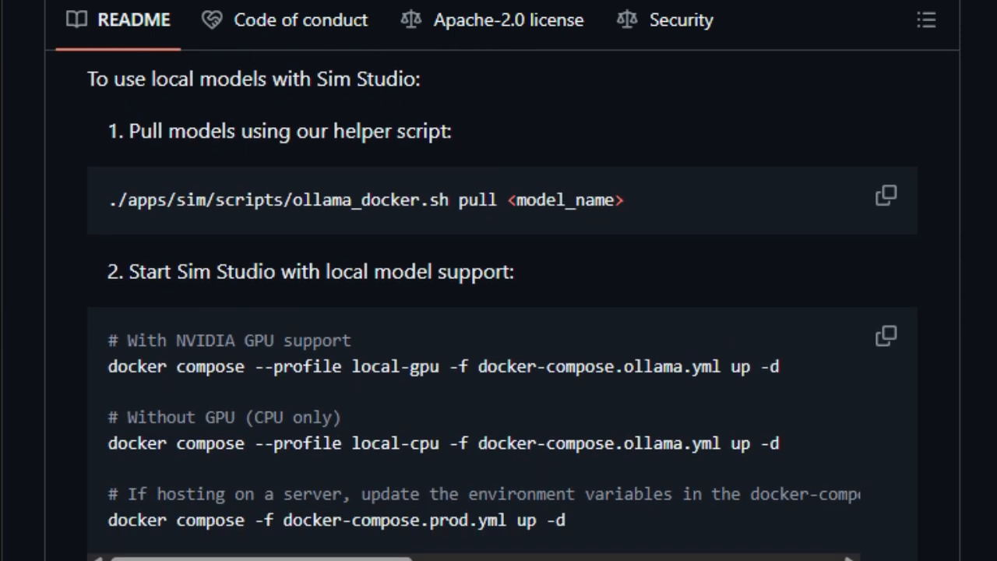
scroll(down, 3)
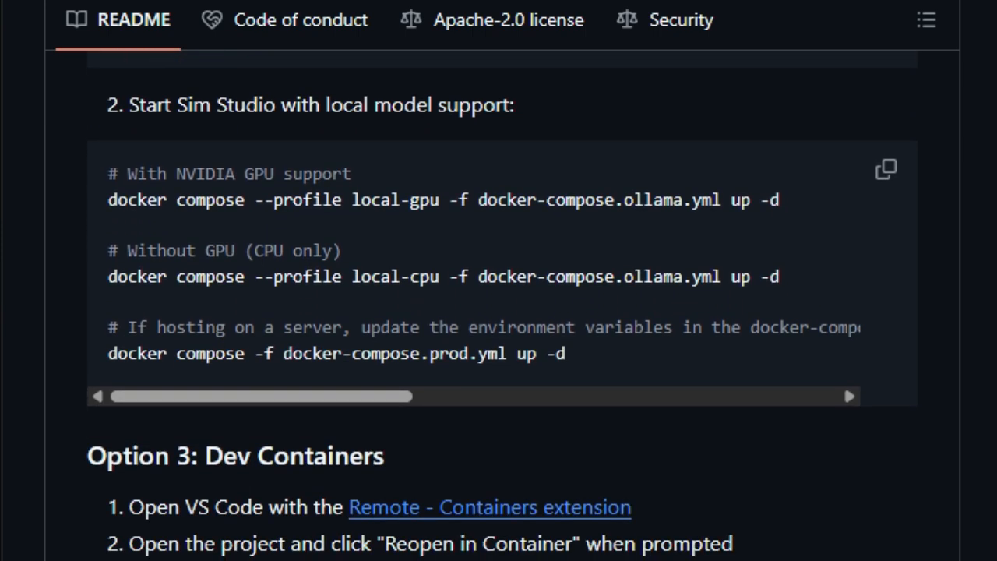
scroll(down, 3)
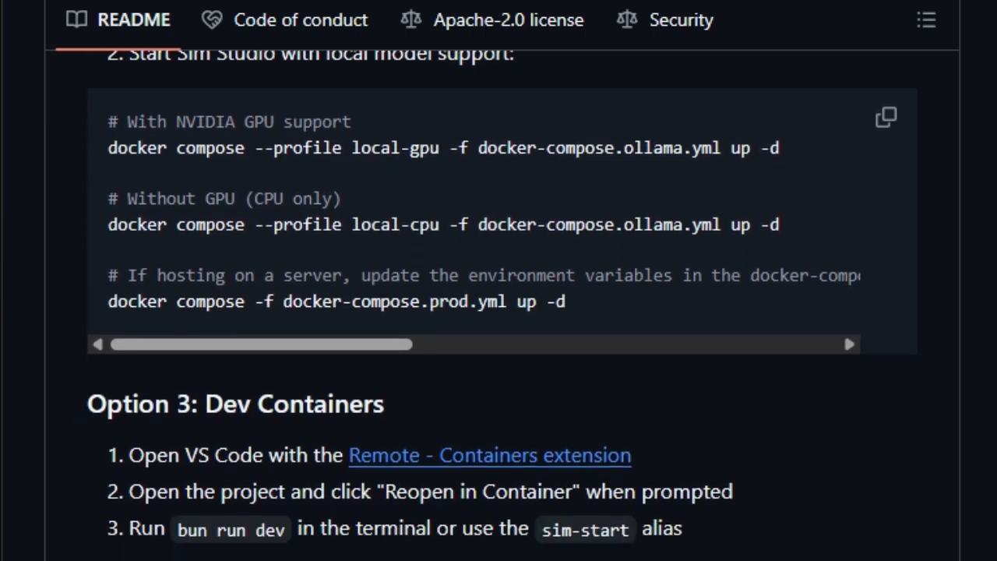
scroll(down, 3)
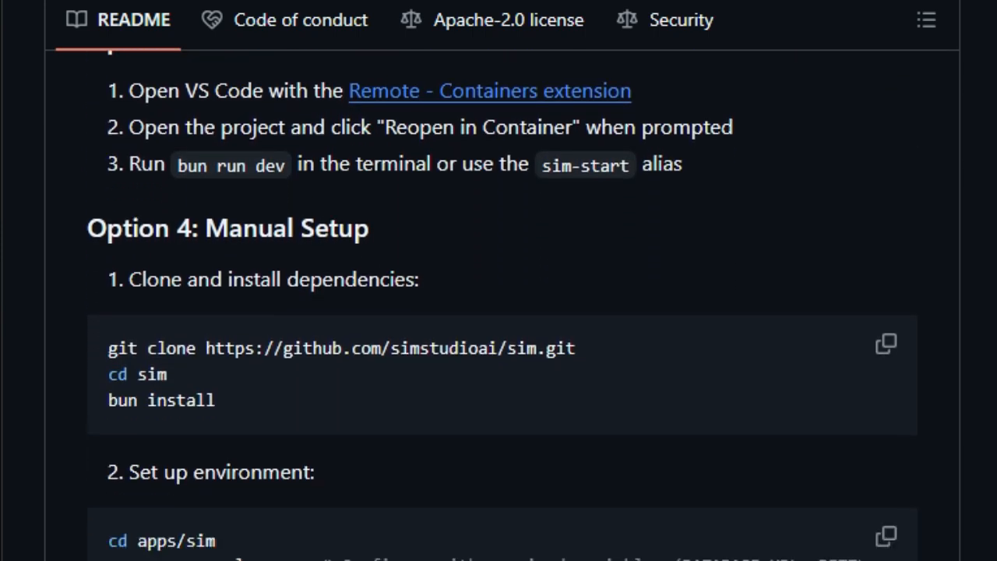
scroll(down, 3)
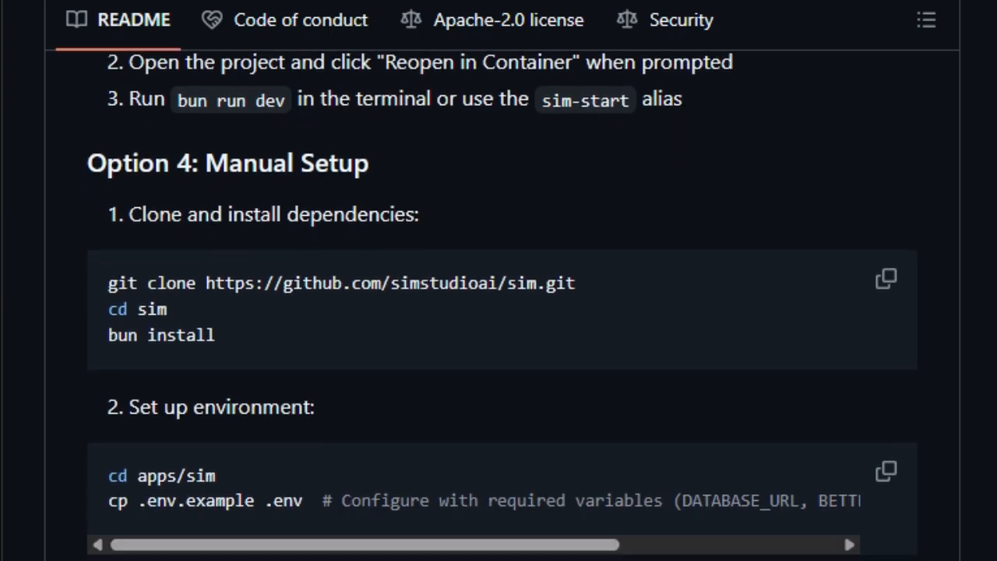
scroll(down, 3)
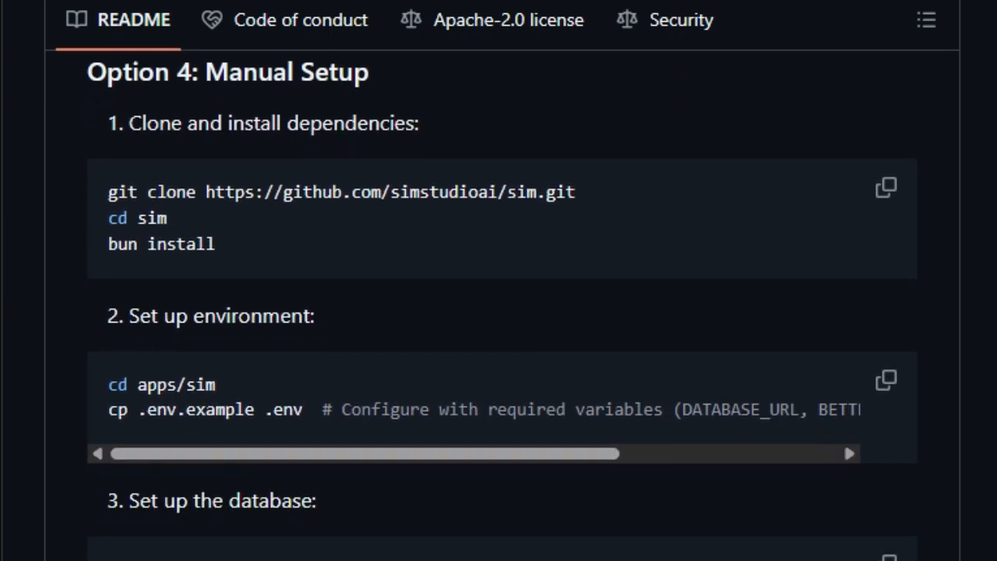
scroll(down, 3)
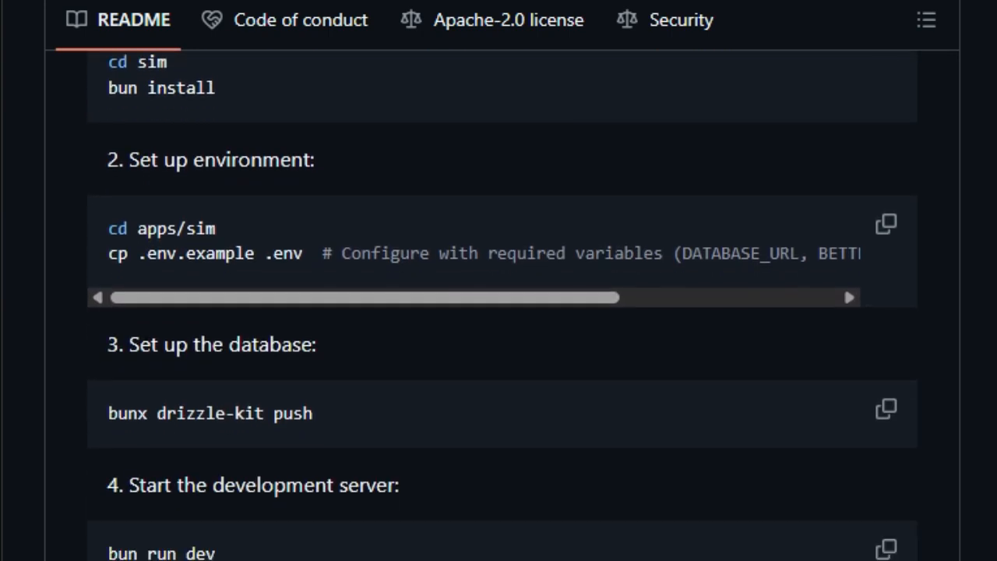
scroll(down, 3)
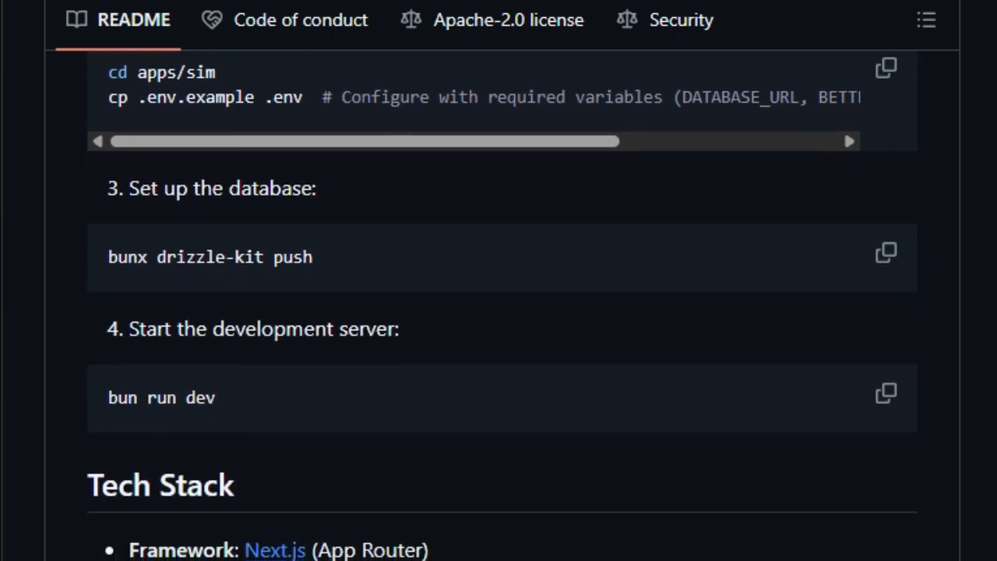
scroll(down, 3)
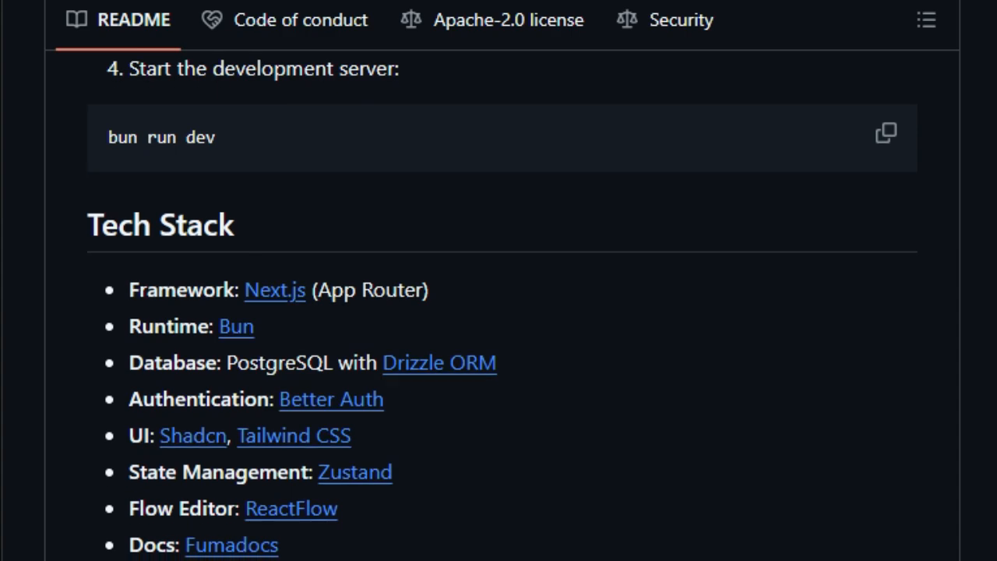
scroll(down, 3)
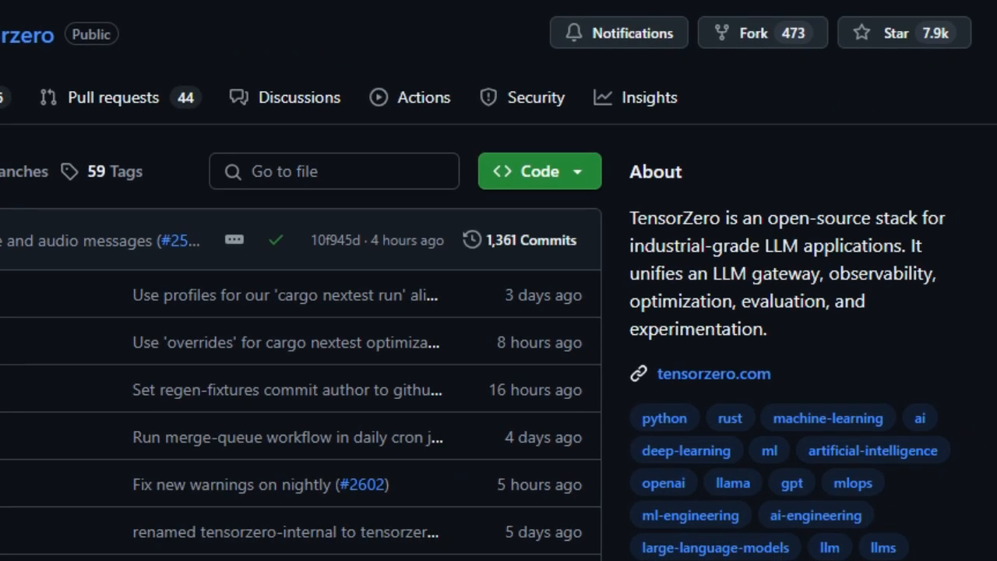
Scroll the TensorZero README past the file list, intro and FAQ table to the LLM Gateway features
scroll(down, 3)
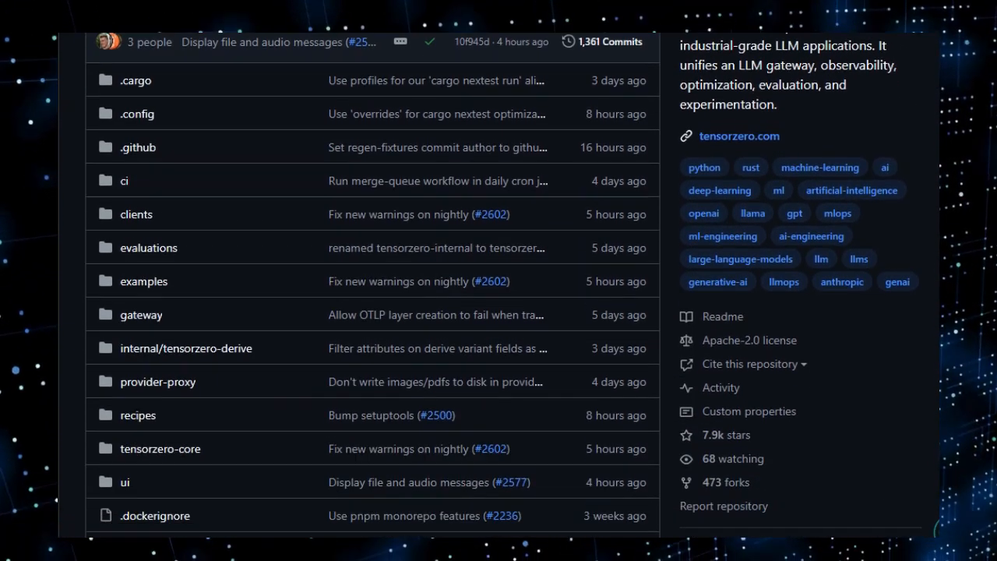
scroll(down, 3)
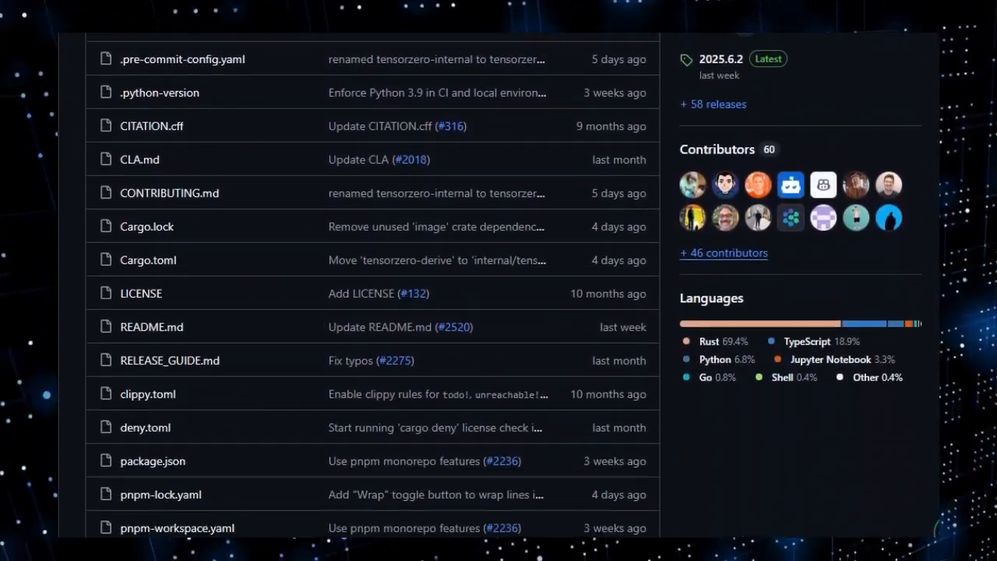
scroll(down, 3)
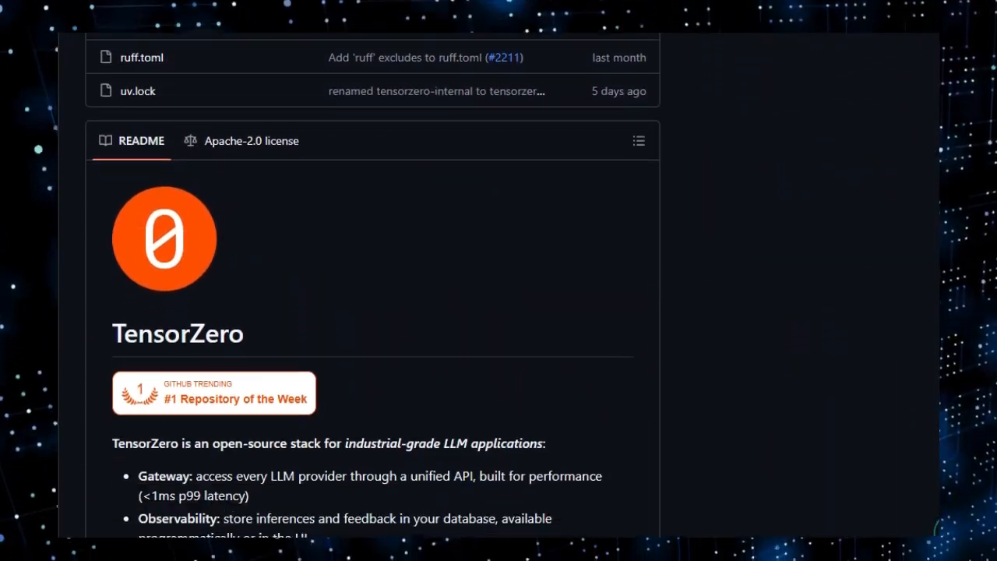
scroll(down, 3)
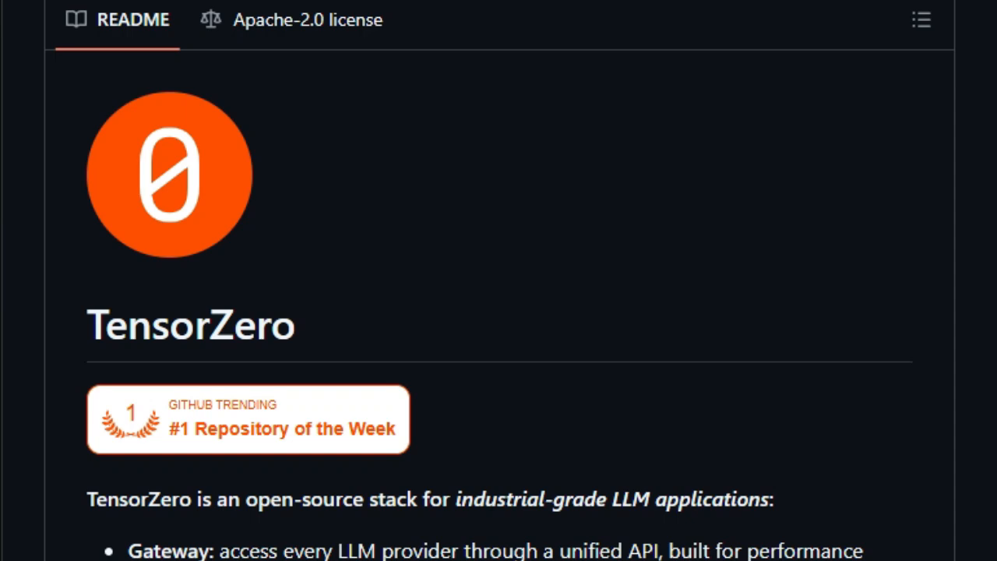
scroll(down, 3)
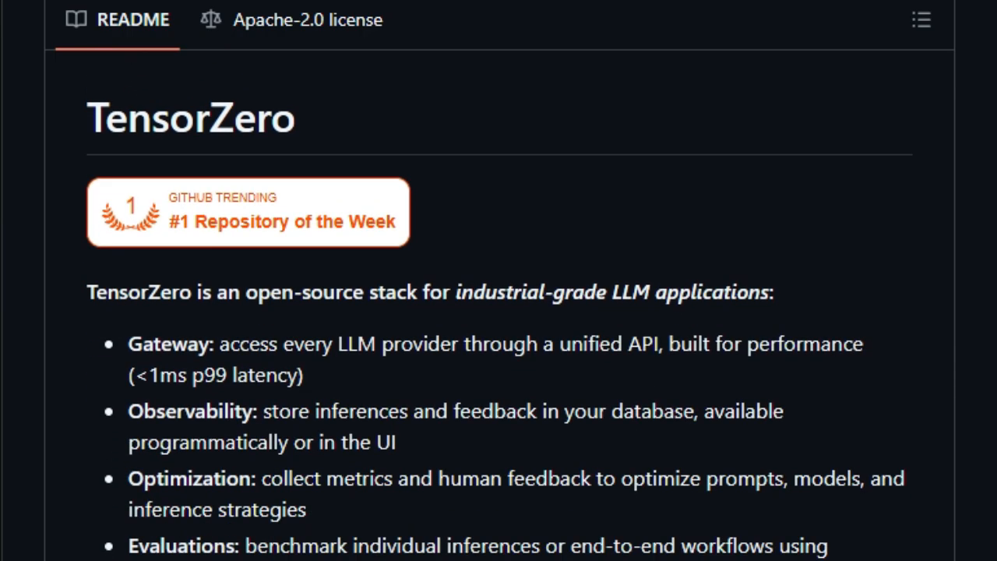
scroll(down, 3)
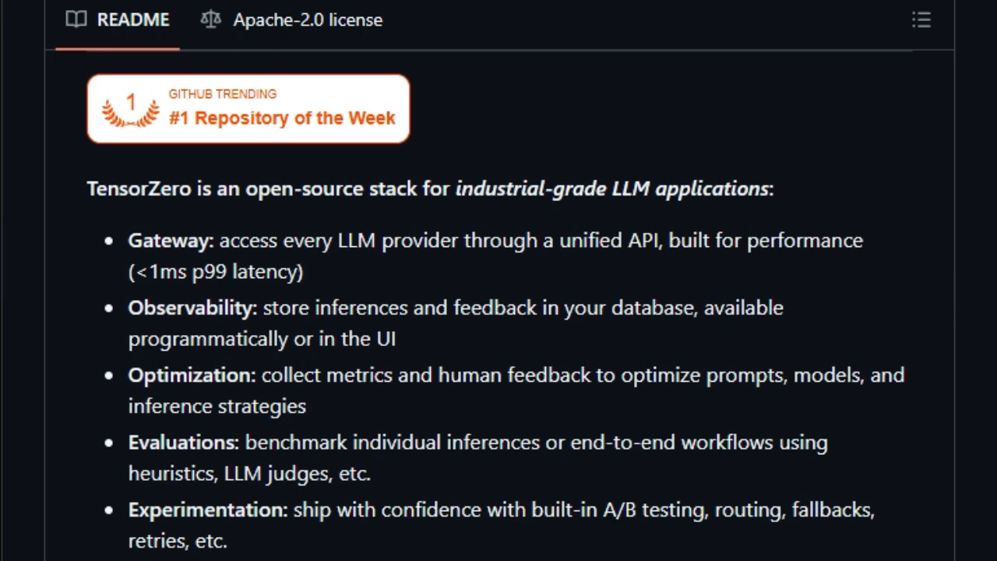
scroll(down, 3)
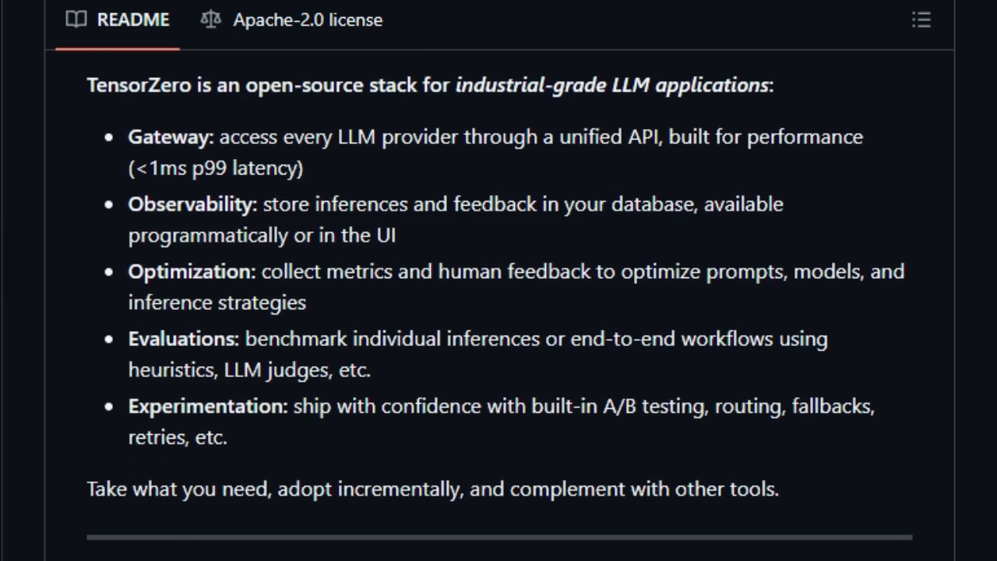
scroll(down, 3)
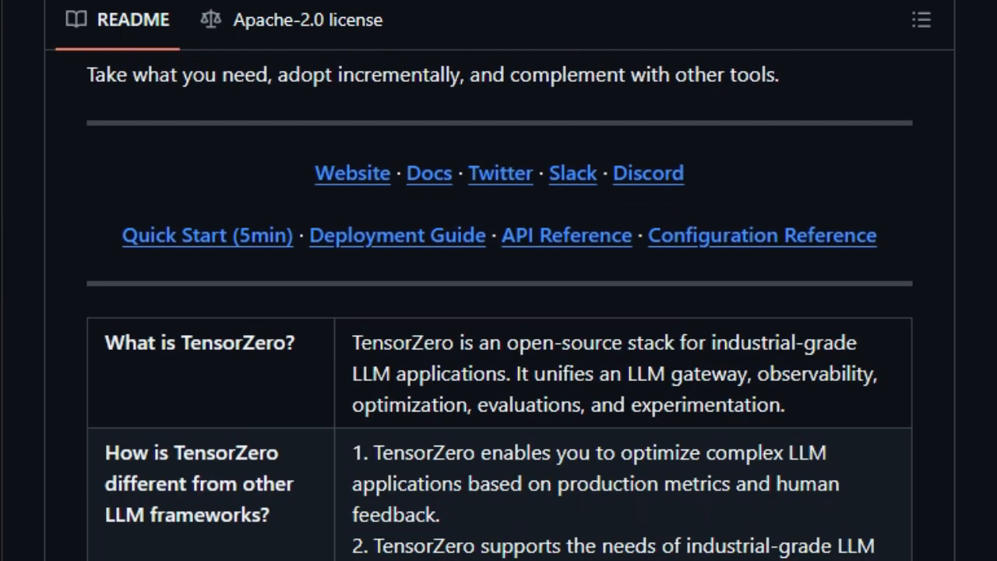
scroll(down, 3)
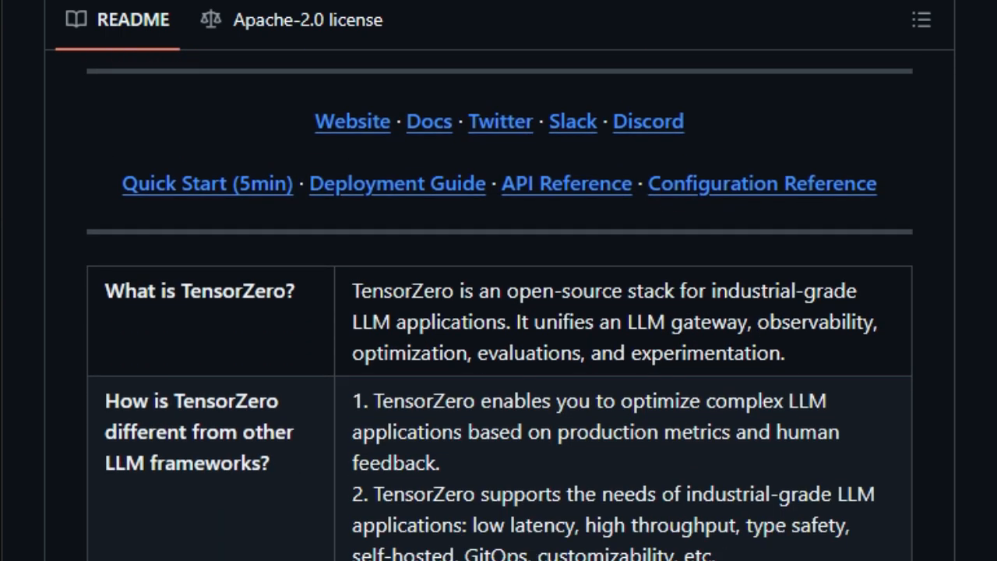
scroll(down, 3)
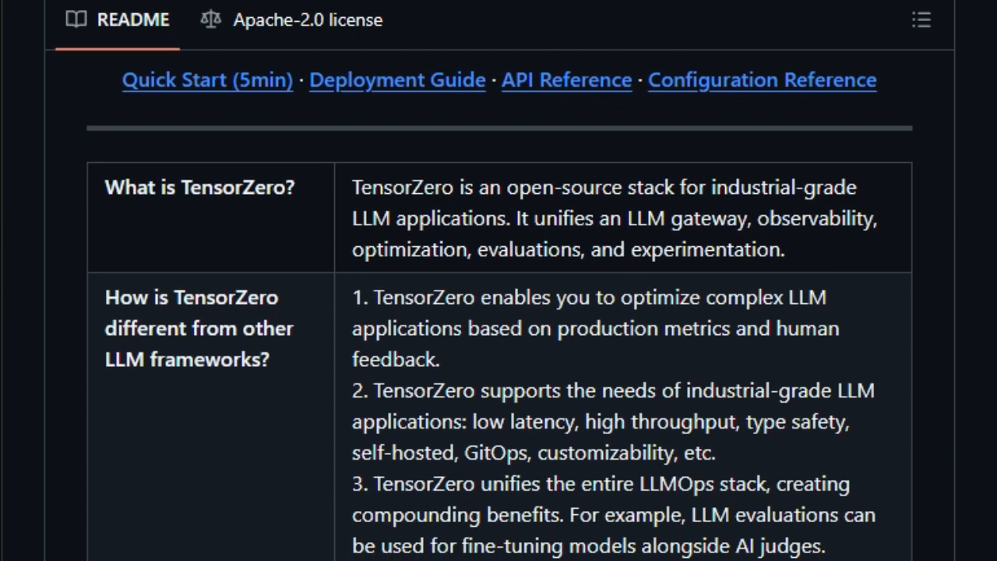
scroll(down, 3)
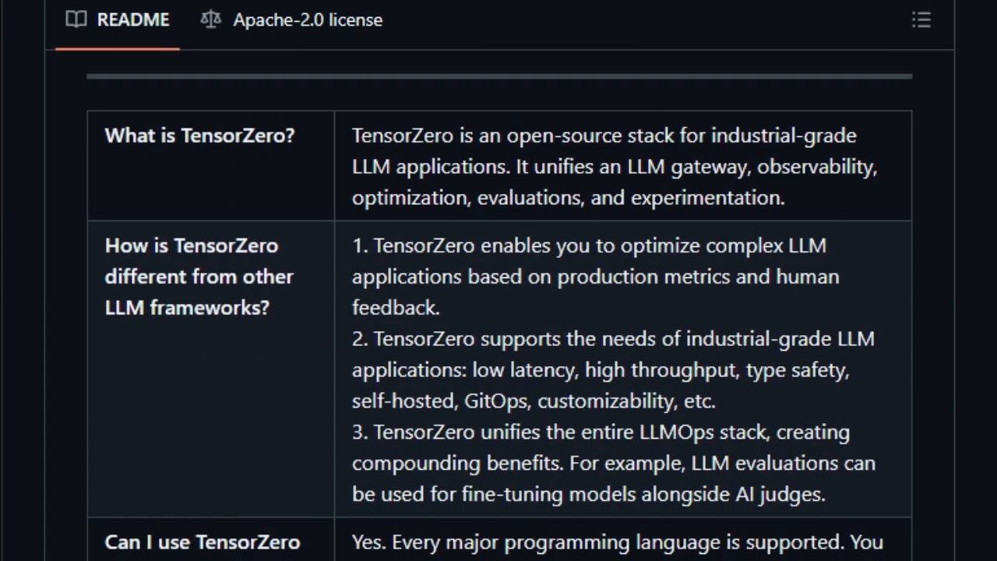
scroll(down, 3)
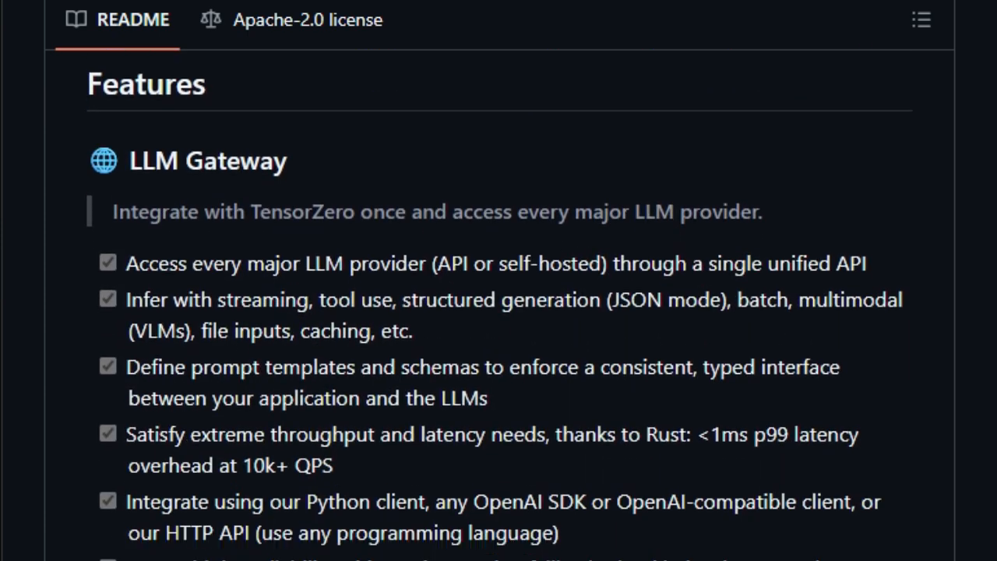
Scroll past the fine-tuning, inference-time and prompt optimization tables to the LLM Evaluations heading
scroll(down, 3)
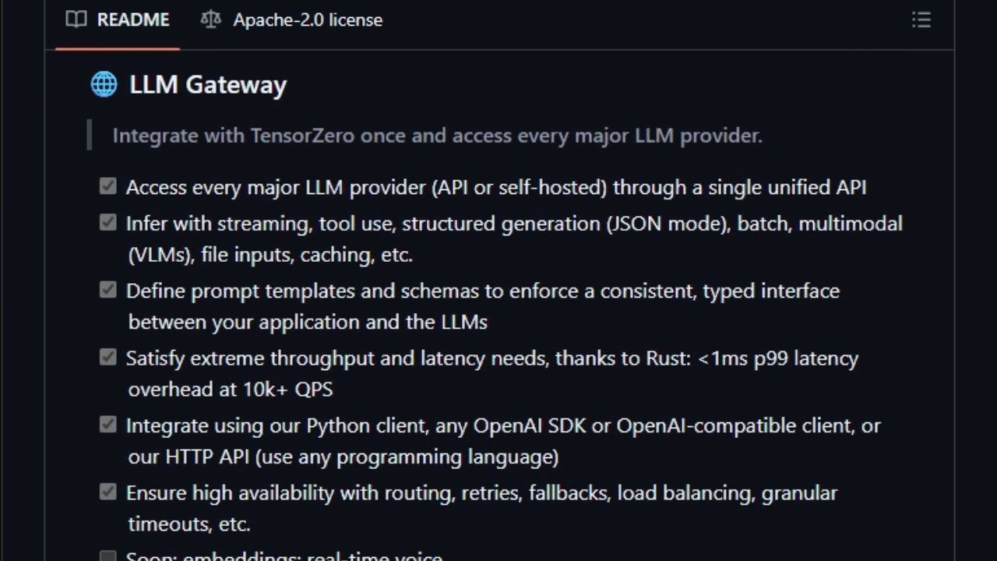
scroll(down, 3)
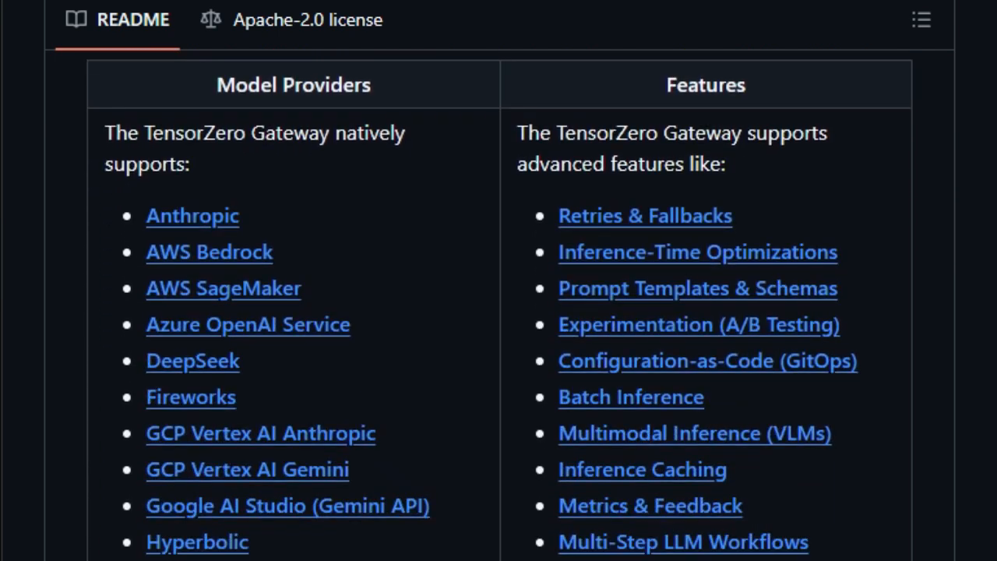
scroll(down, 3)
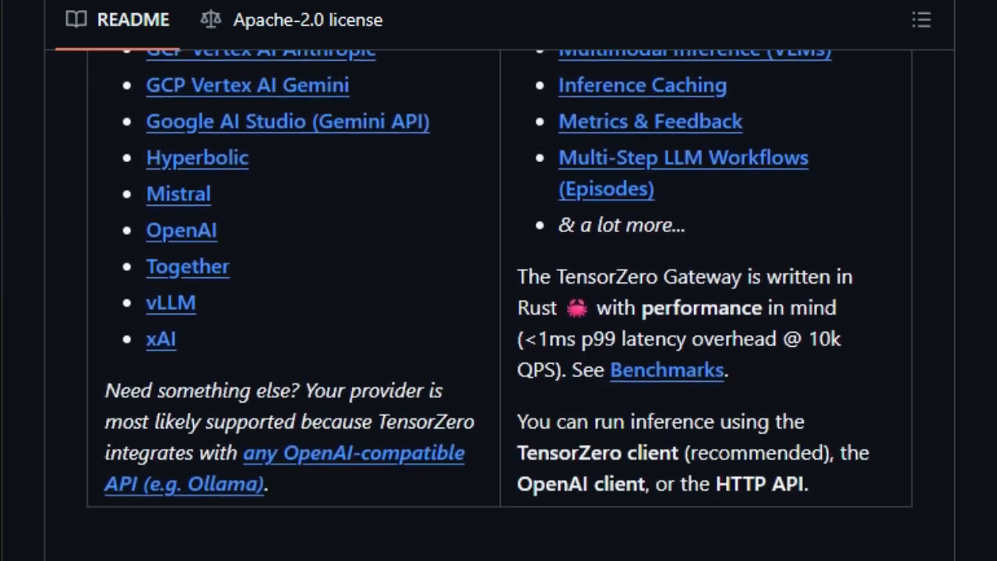
scroll(down, 3)
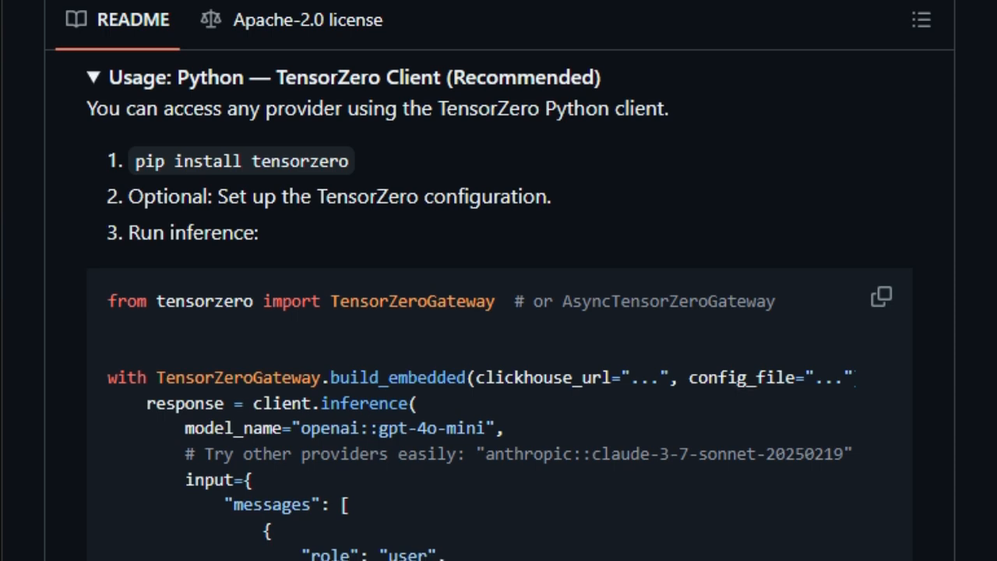
scroll(down, 3)
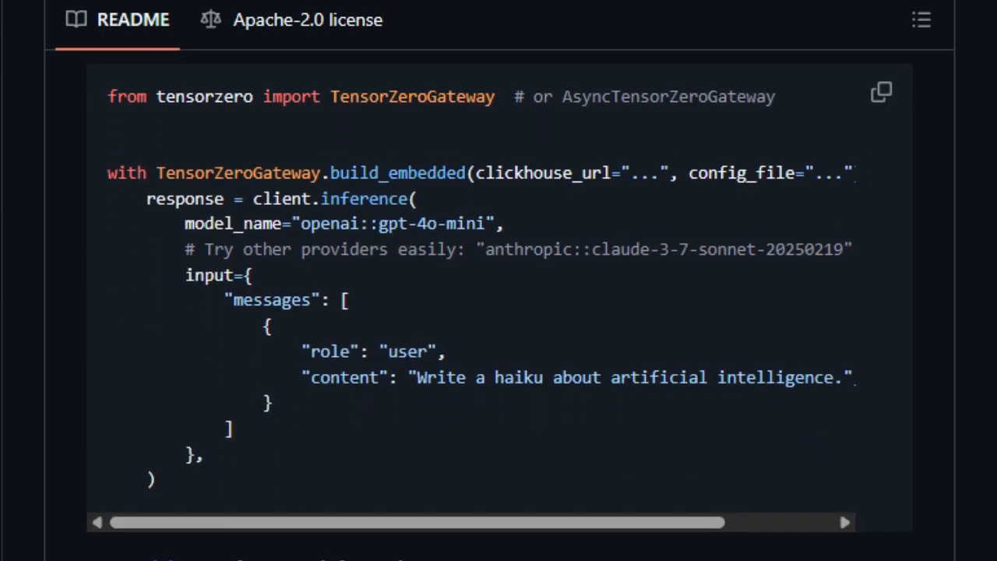
scroll(down, 3)
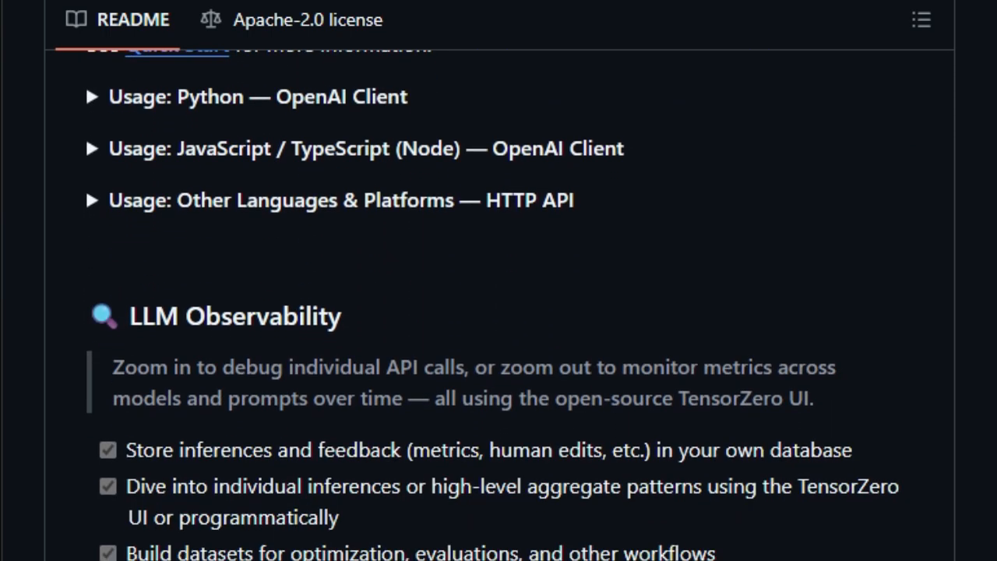
scroll(down, 3)
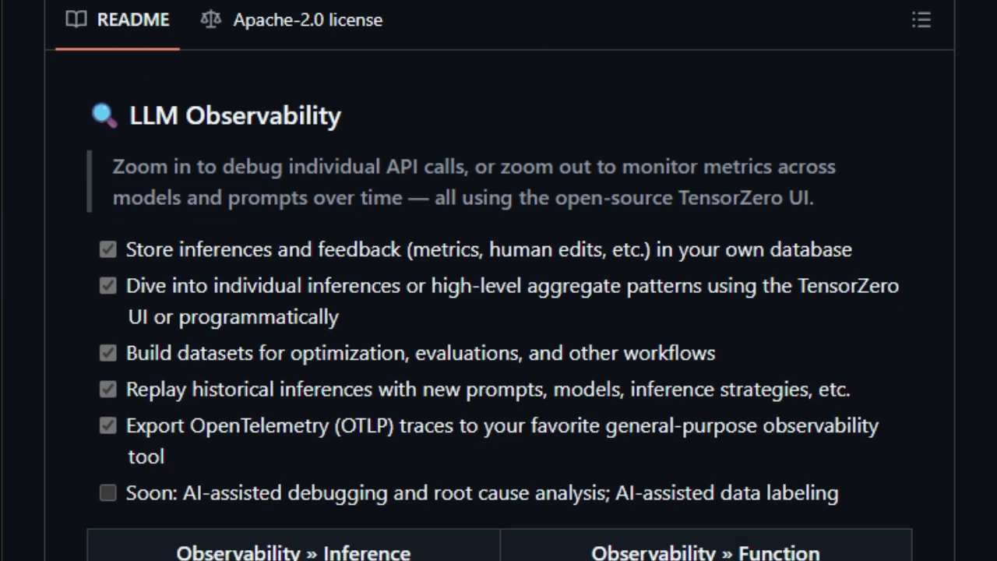
scroll(down, 3)
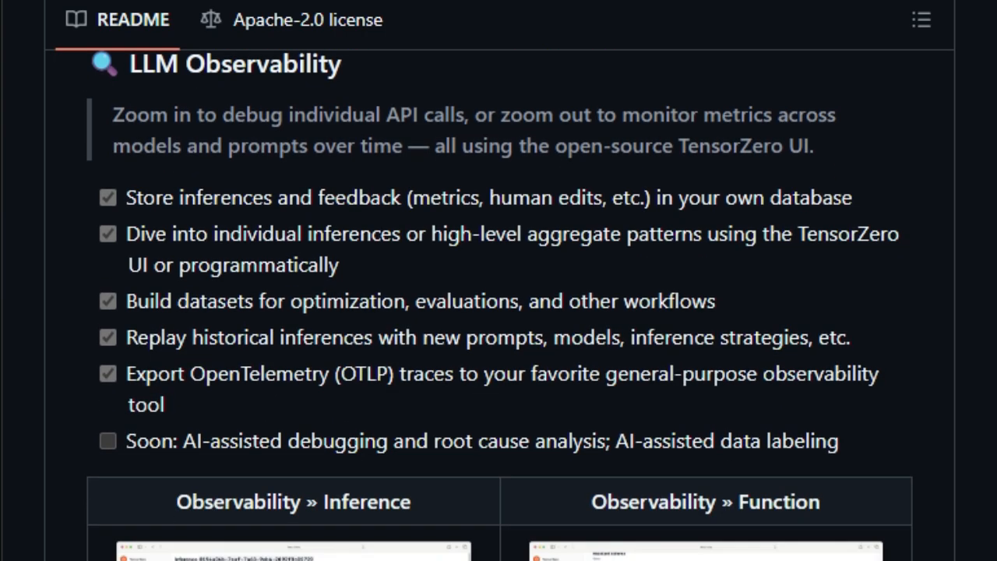
scroll(down, 3)
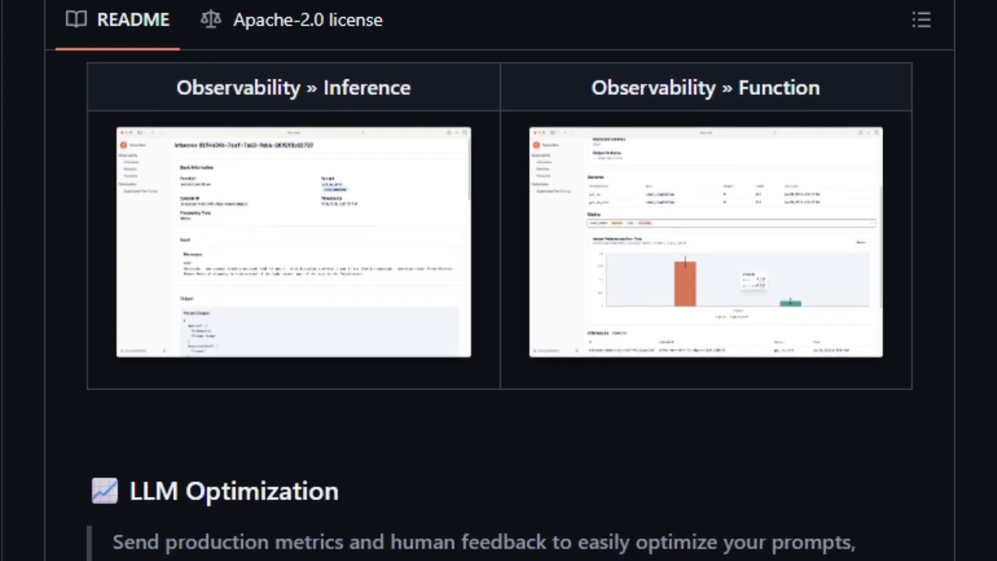
scroll(down, 3)
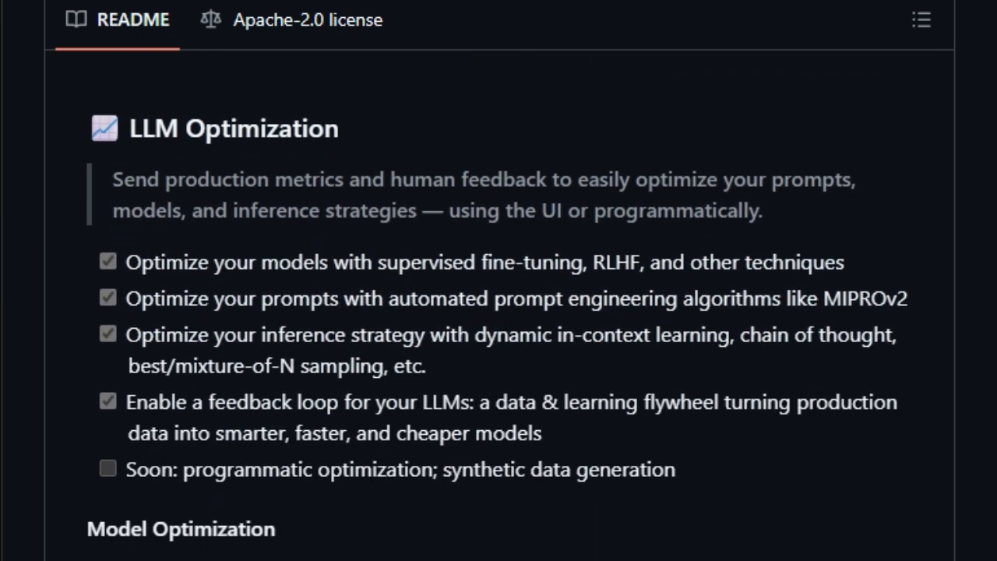
scroll(down, 3)
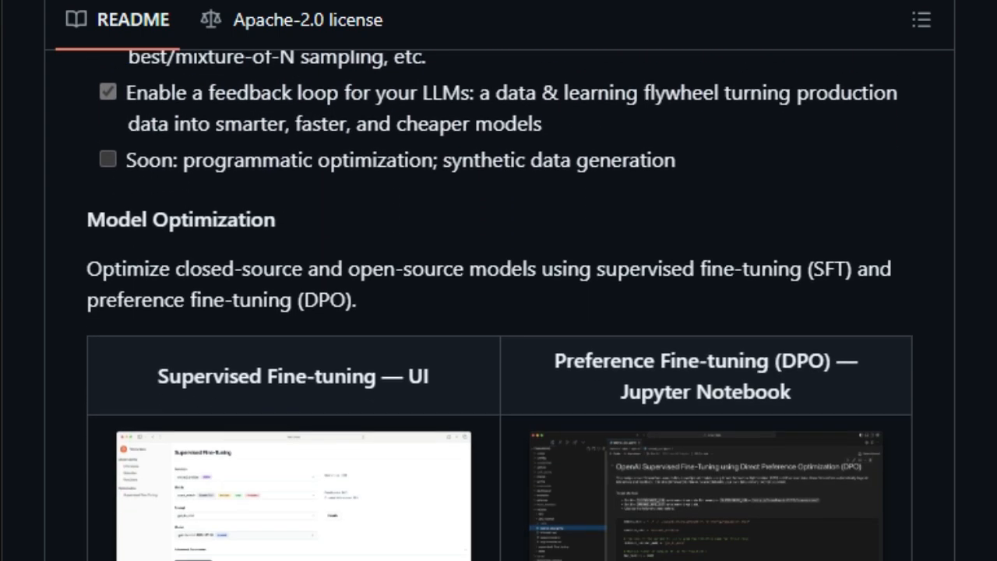
scroll(down, 3)
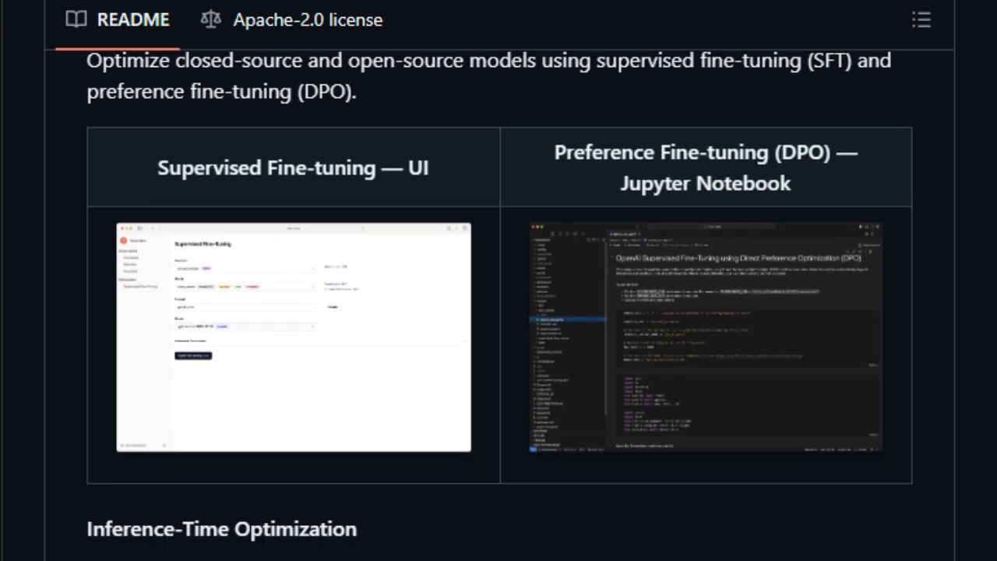
scroll(down, 3)
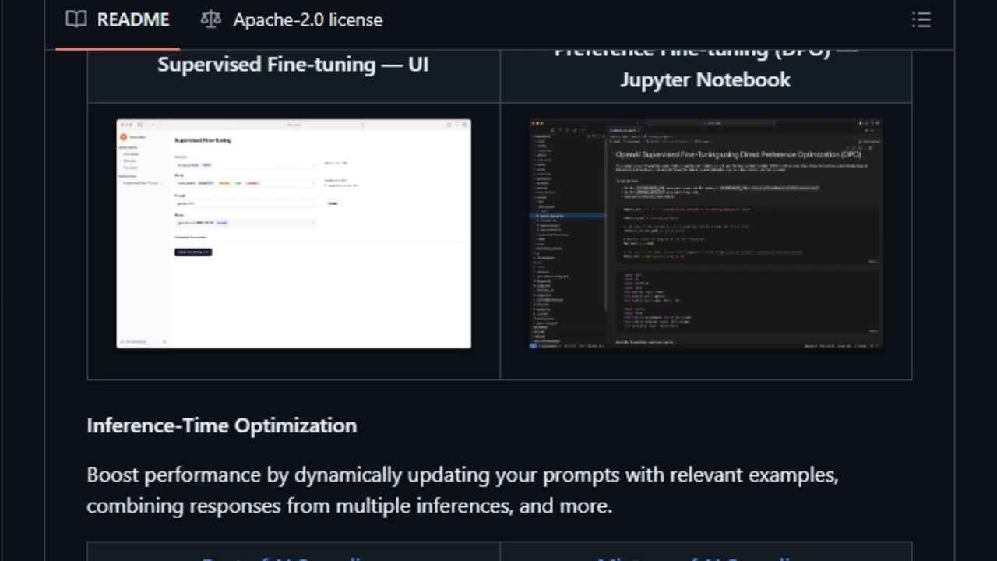
scroll(down, 3)
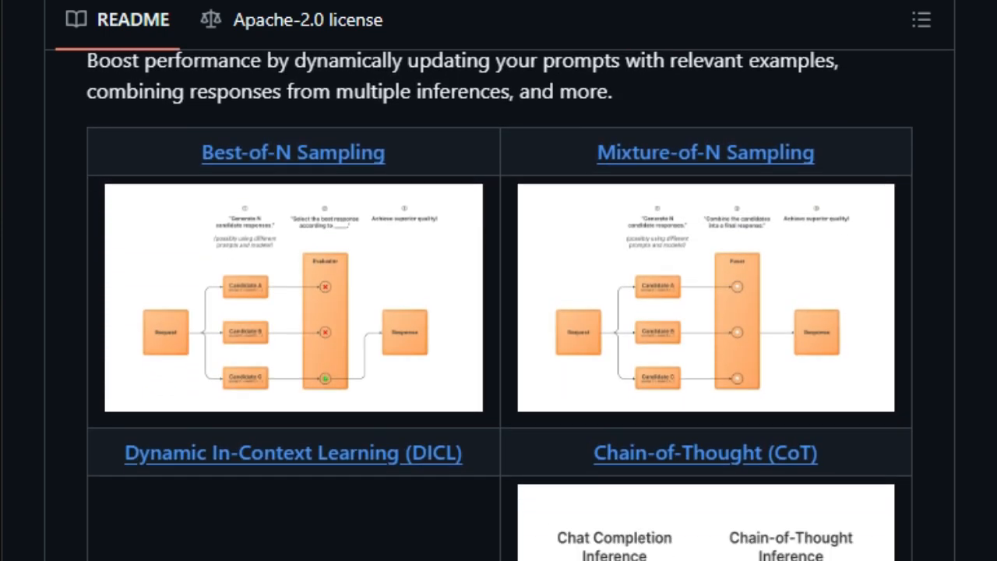
scroll(down, 3)
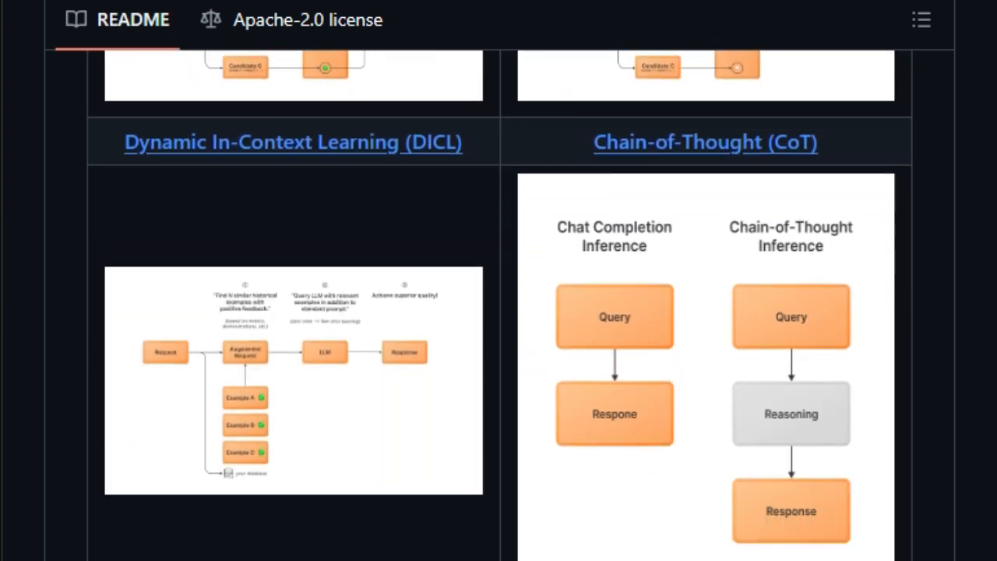
scroll(down, 3)
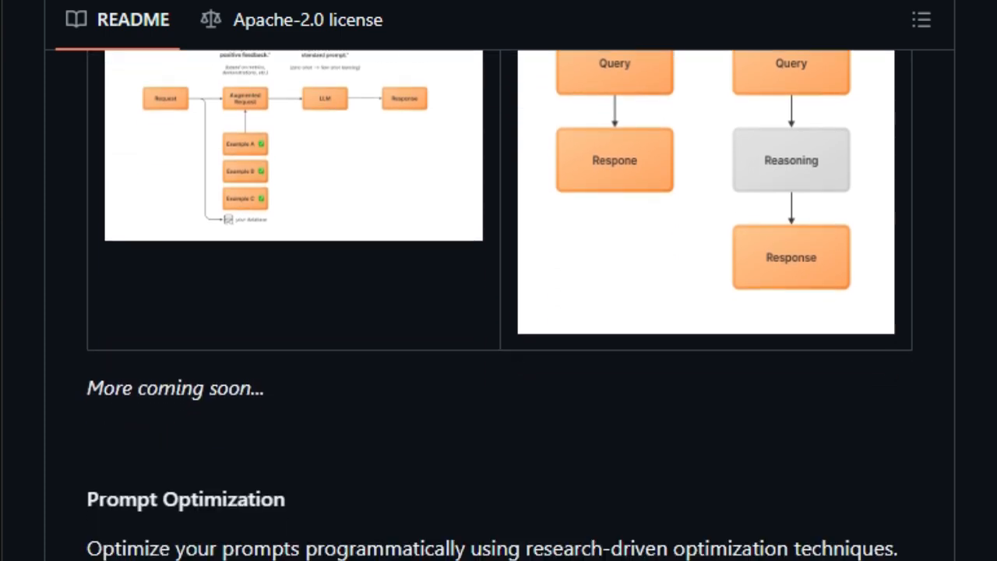
scroll(down, 3)
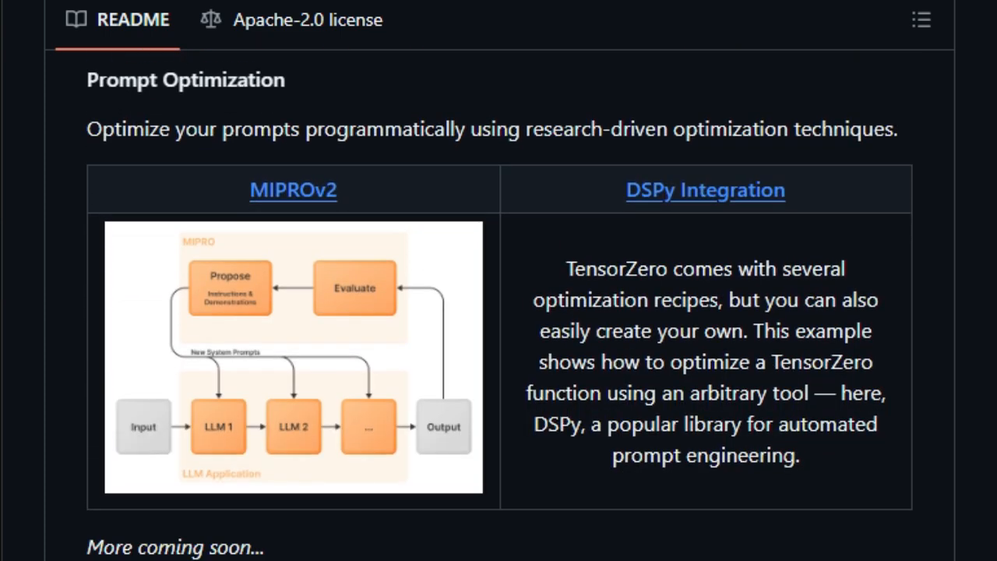
scroll(down, 3)
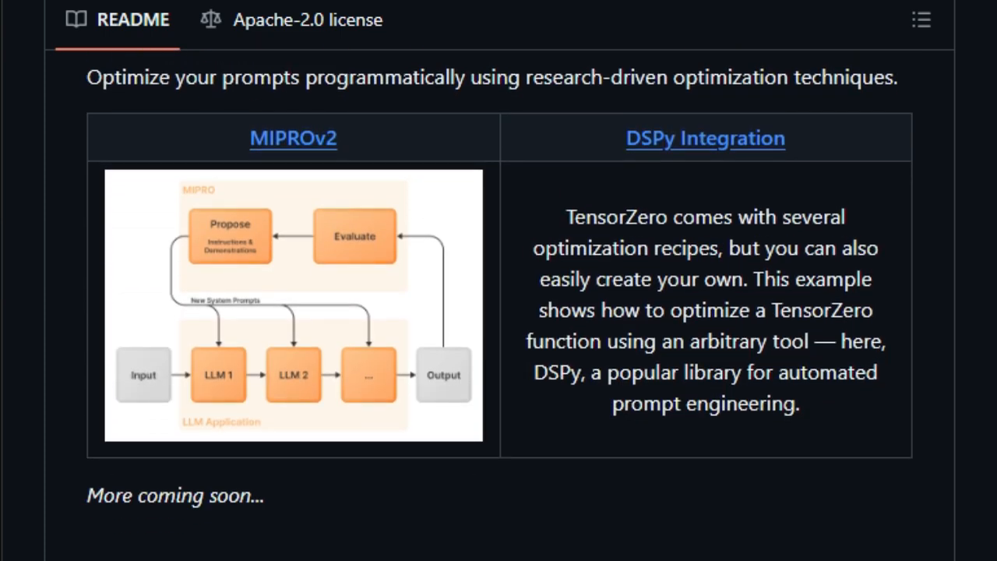
scroll(down, 3)
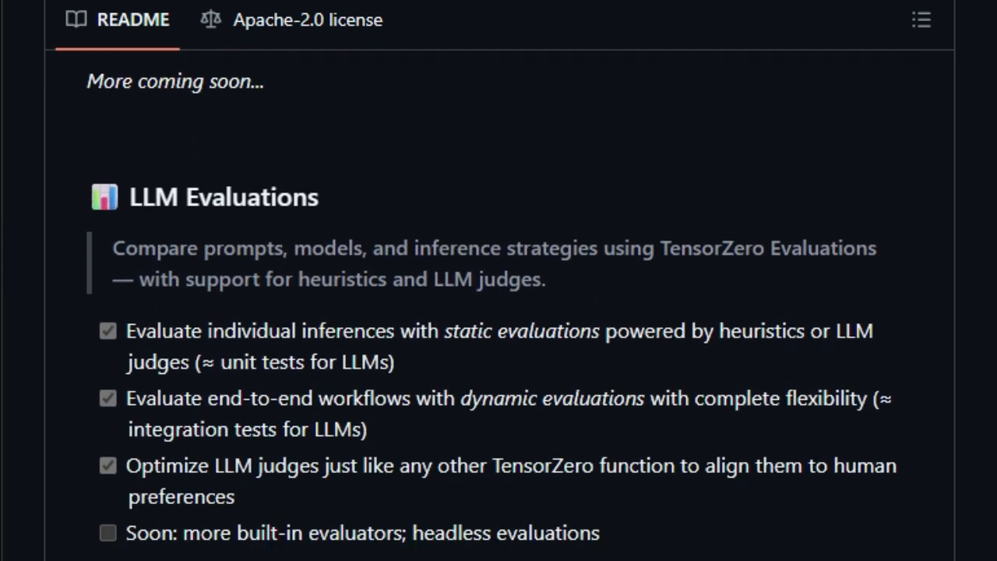
Scroll through LLM Evaluations, LLM Experimentation and '& more!' to the DICL Demo section
scroll(down, 3)
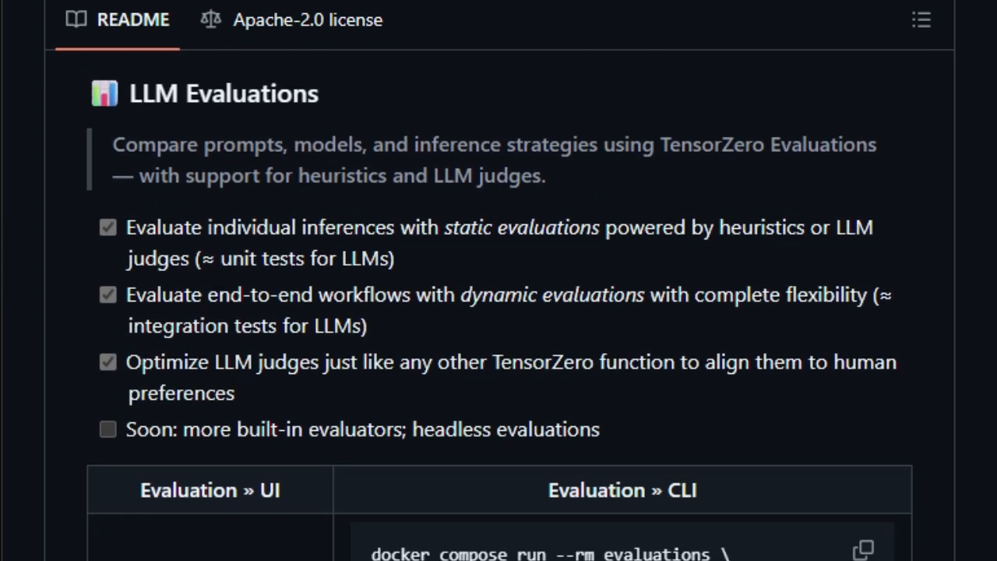
scroll(down, 3)
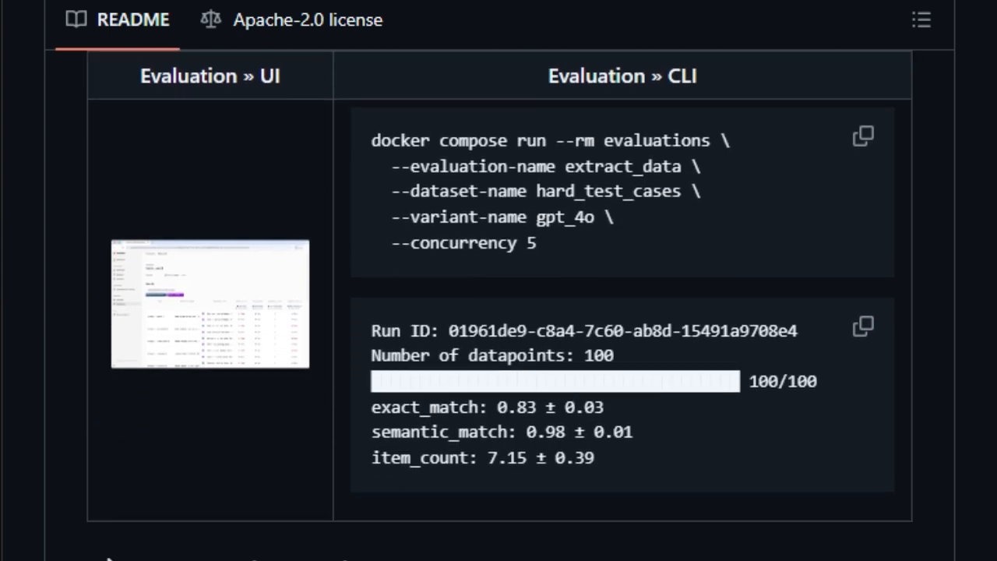
scroll(down, 3)
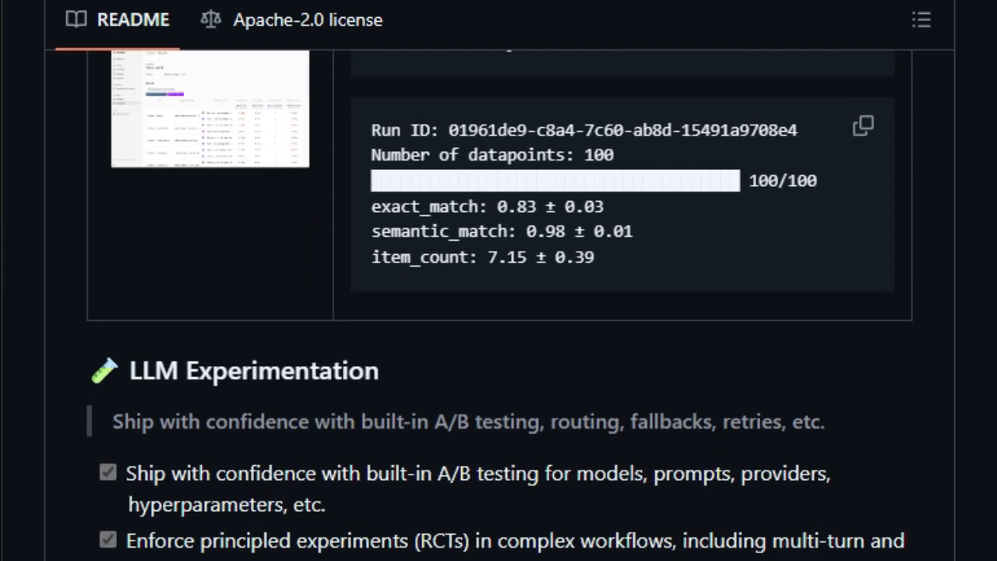
scroll(down, 3)
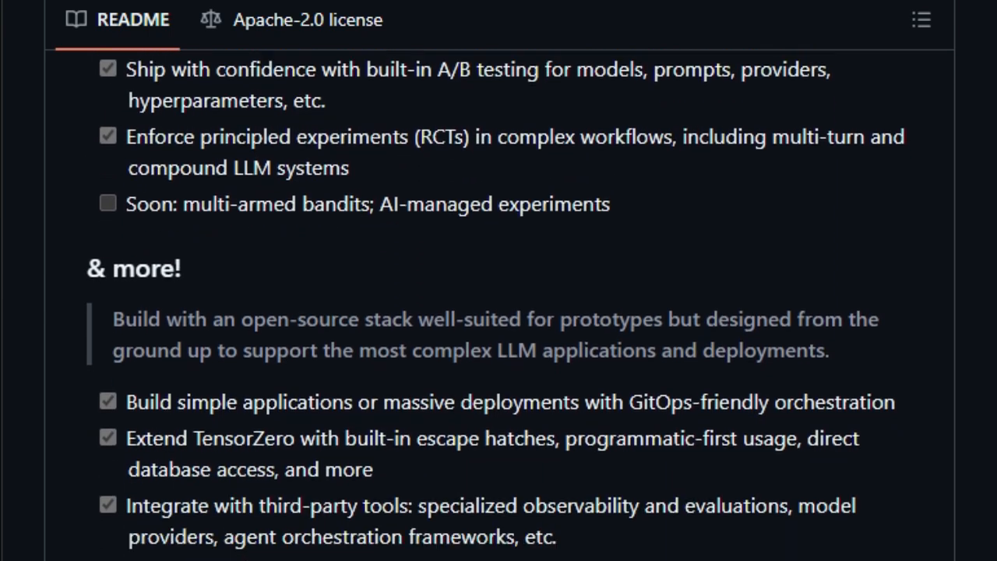
scroll(down, 3)
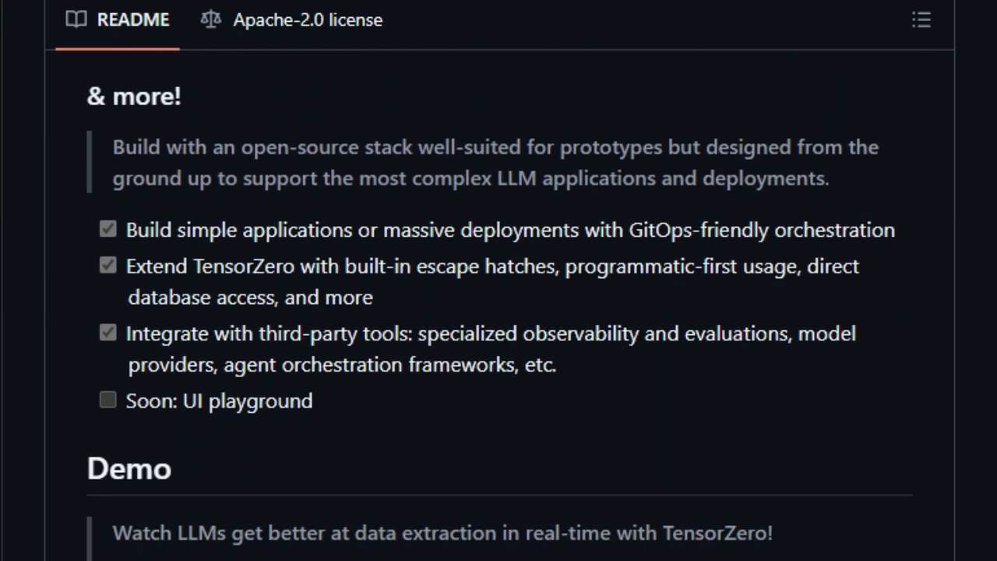
scroll(down, 3)
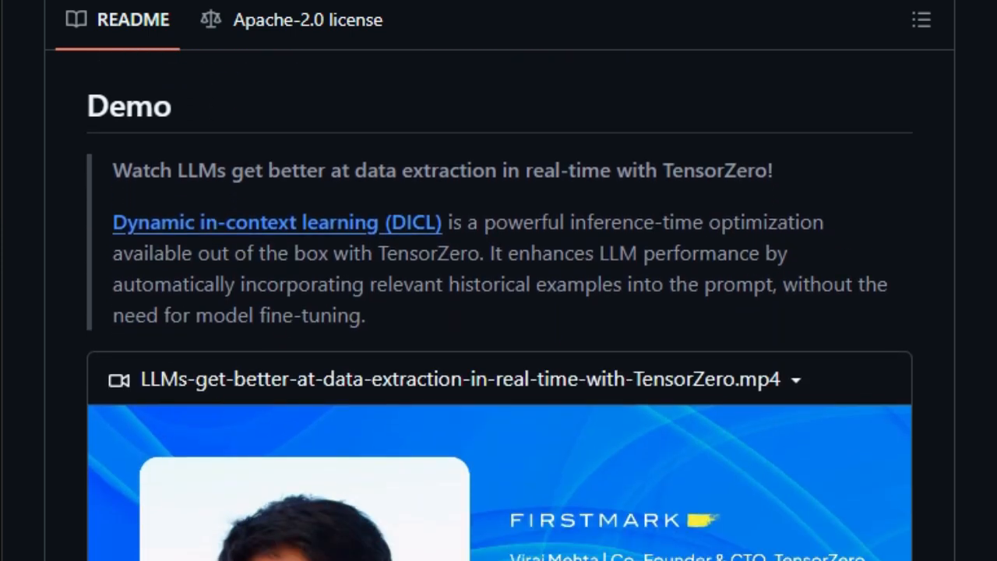
Scroll past the data-extraction demo video to the Get Started heading
scroll(down, 3)
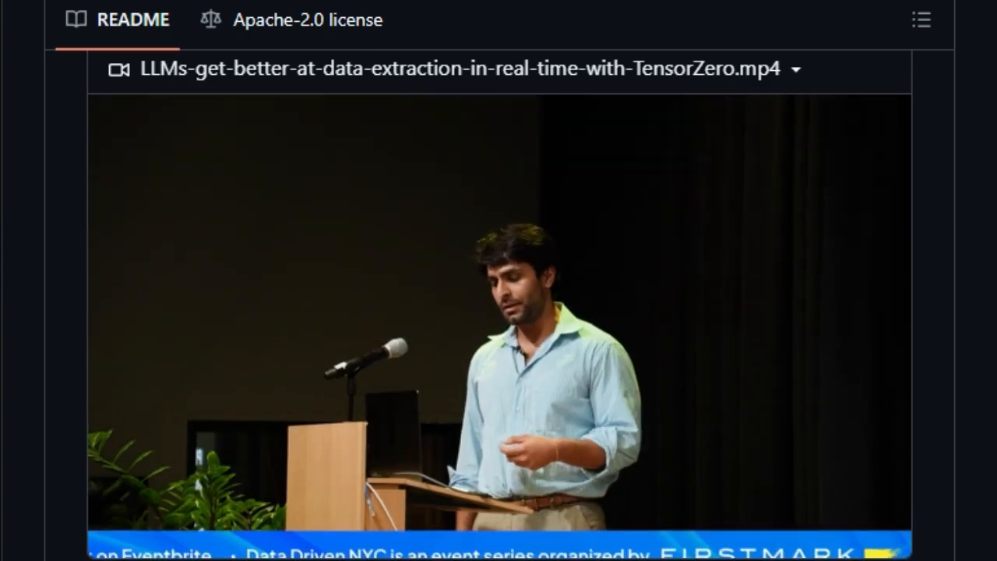
scroll(down, 3)
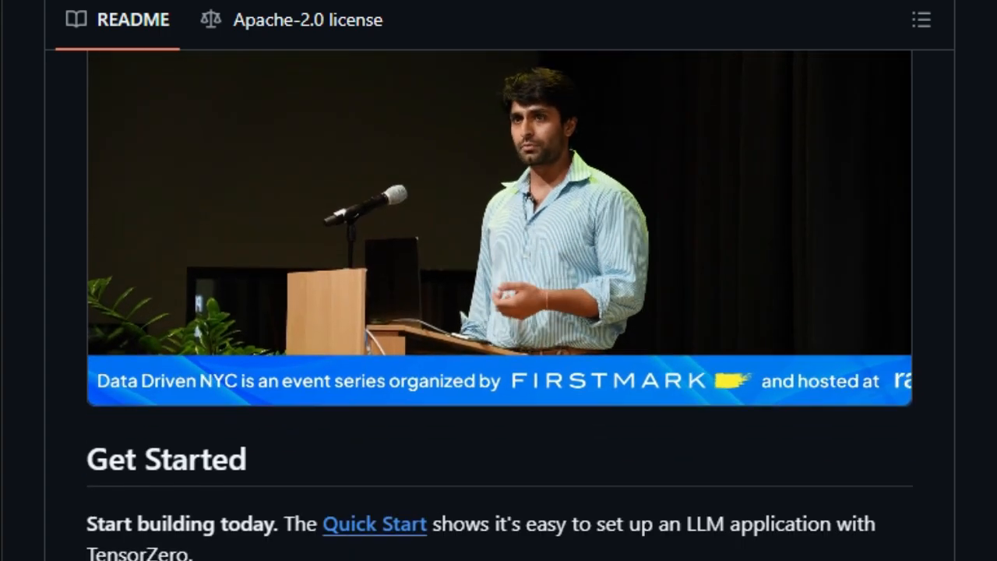
Scroll through Get Started and the Examples list to the '& many more on the way!' line
scroll(down, 3)
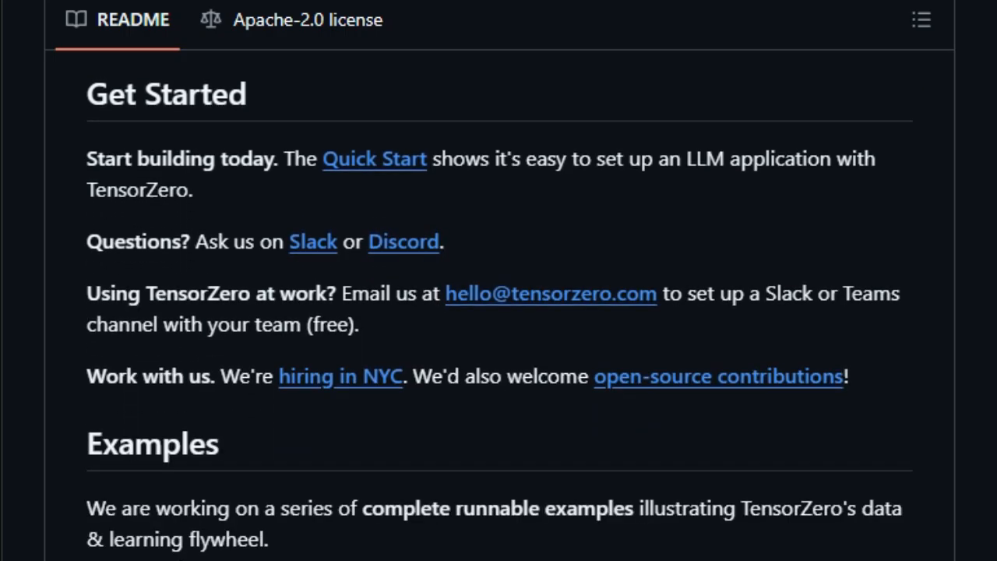
scroll(down, 3)
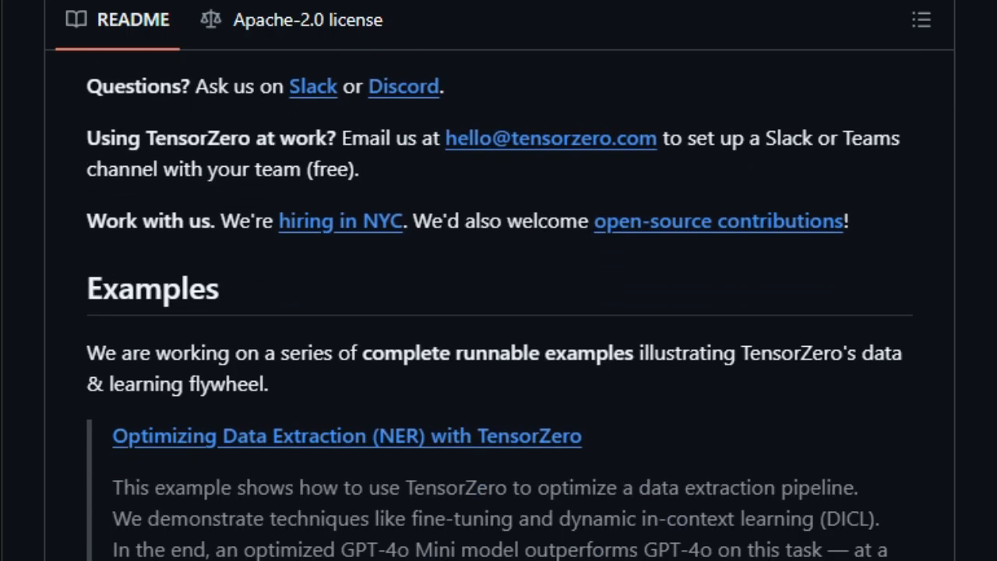
scroll(down, 3)
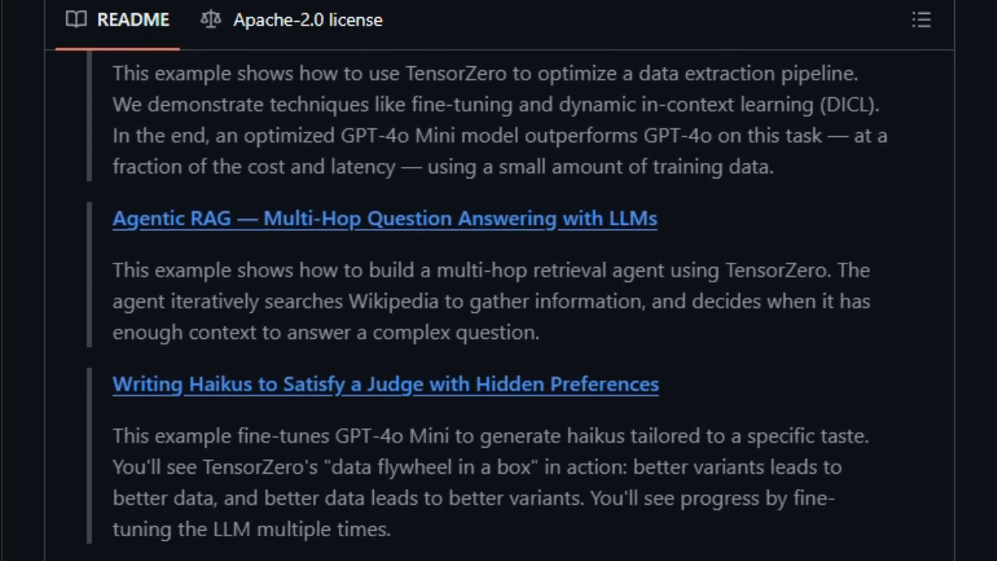
scroll(down, 3)
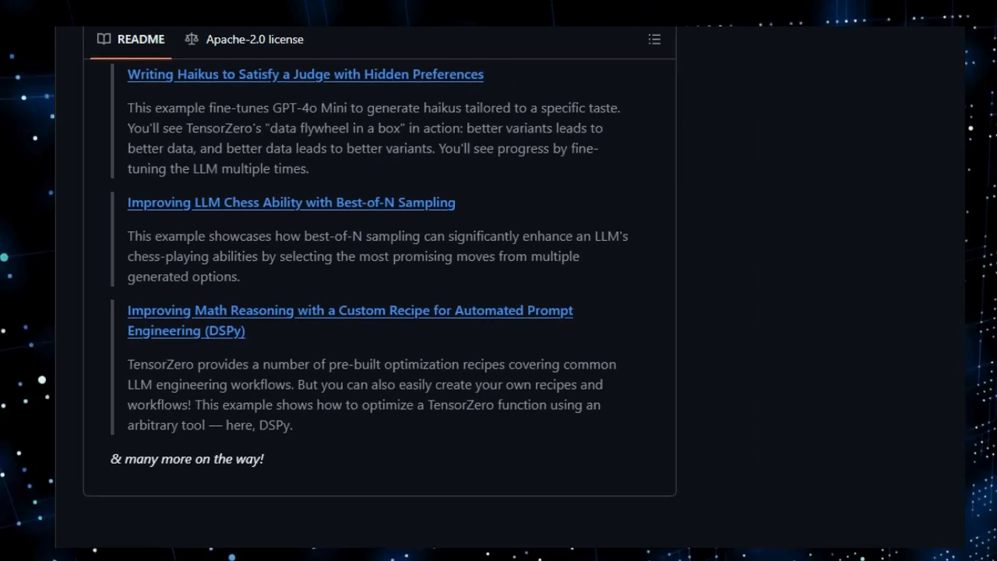